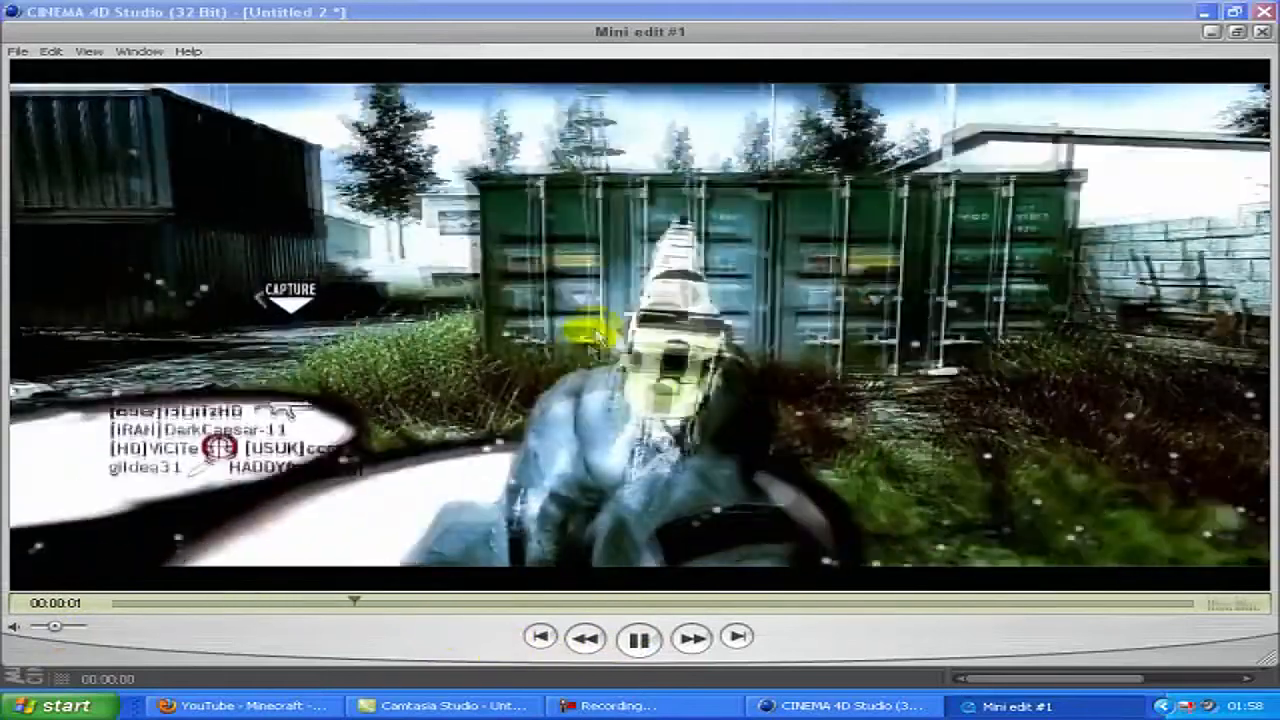
# Pause the 'Mini edit #1' sample clip and scrub ahead through it to preview the drifting particles.
pyautogui.click(638, 638)
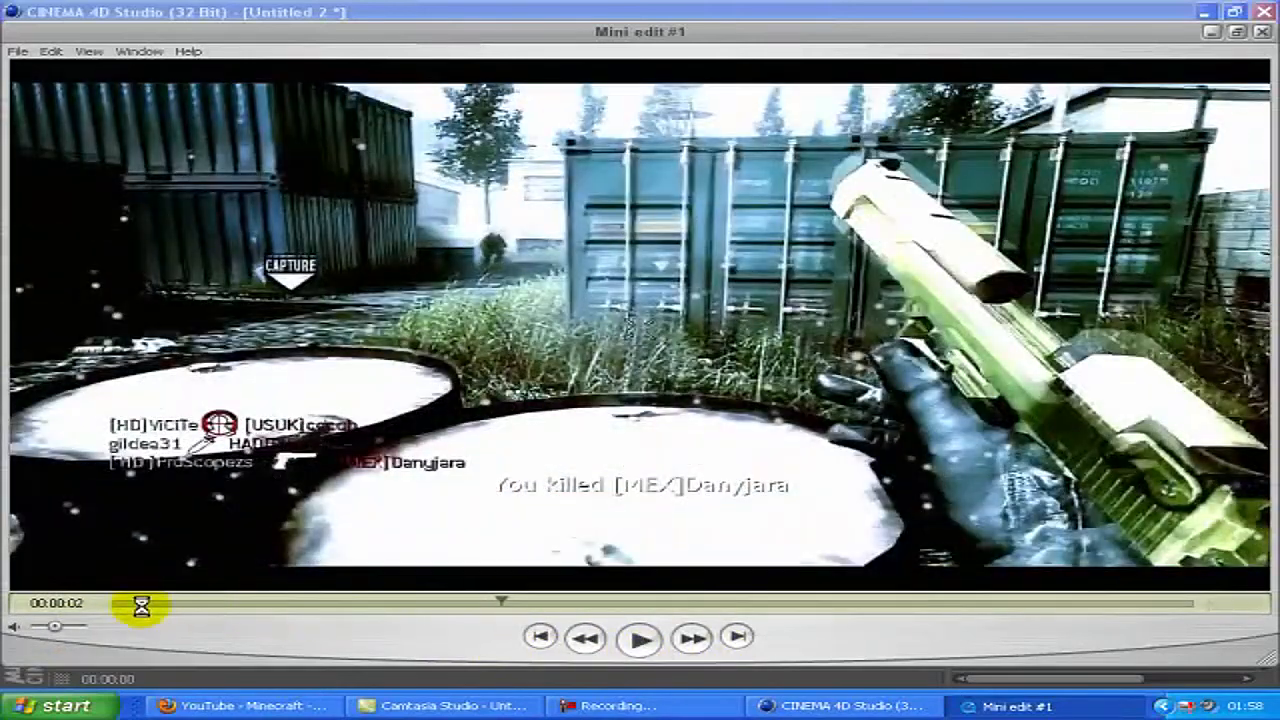
pyautogui.moveTo(140, 604); pyautogui.dragTo(750, 604)
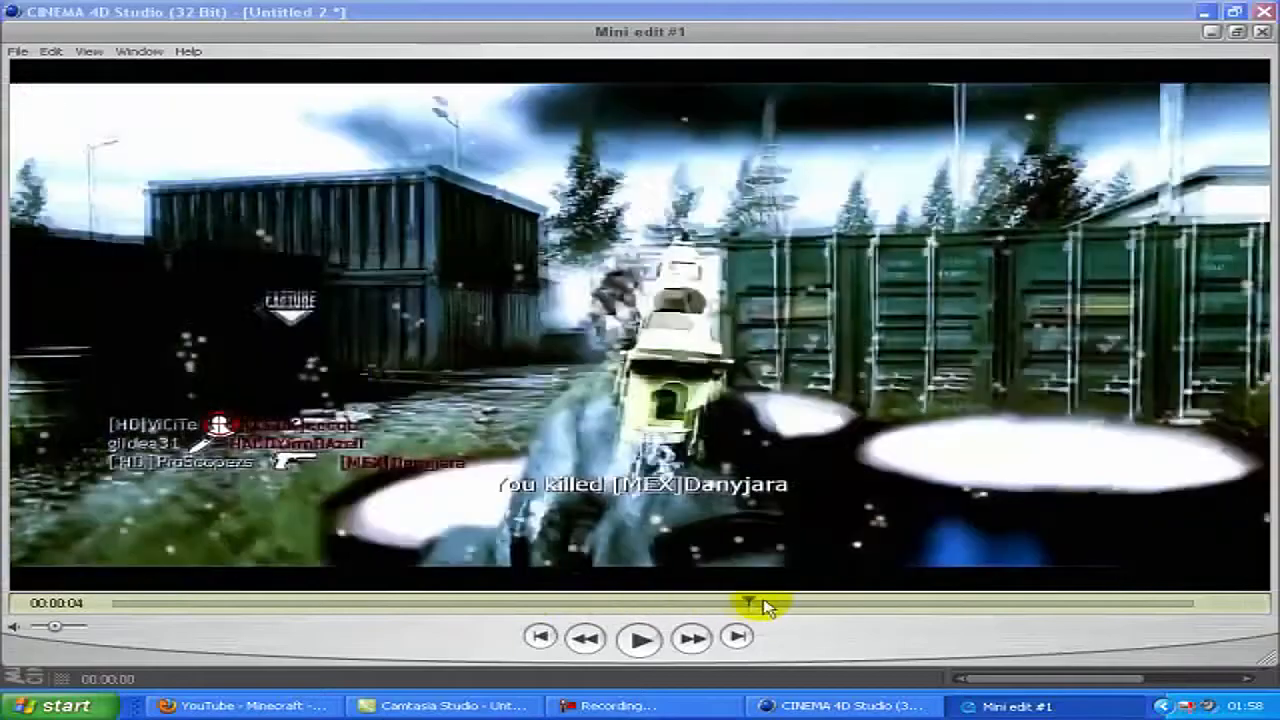
pyautogui.moveTo(770, 604); pyautogui.dragTo(1080, 604)
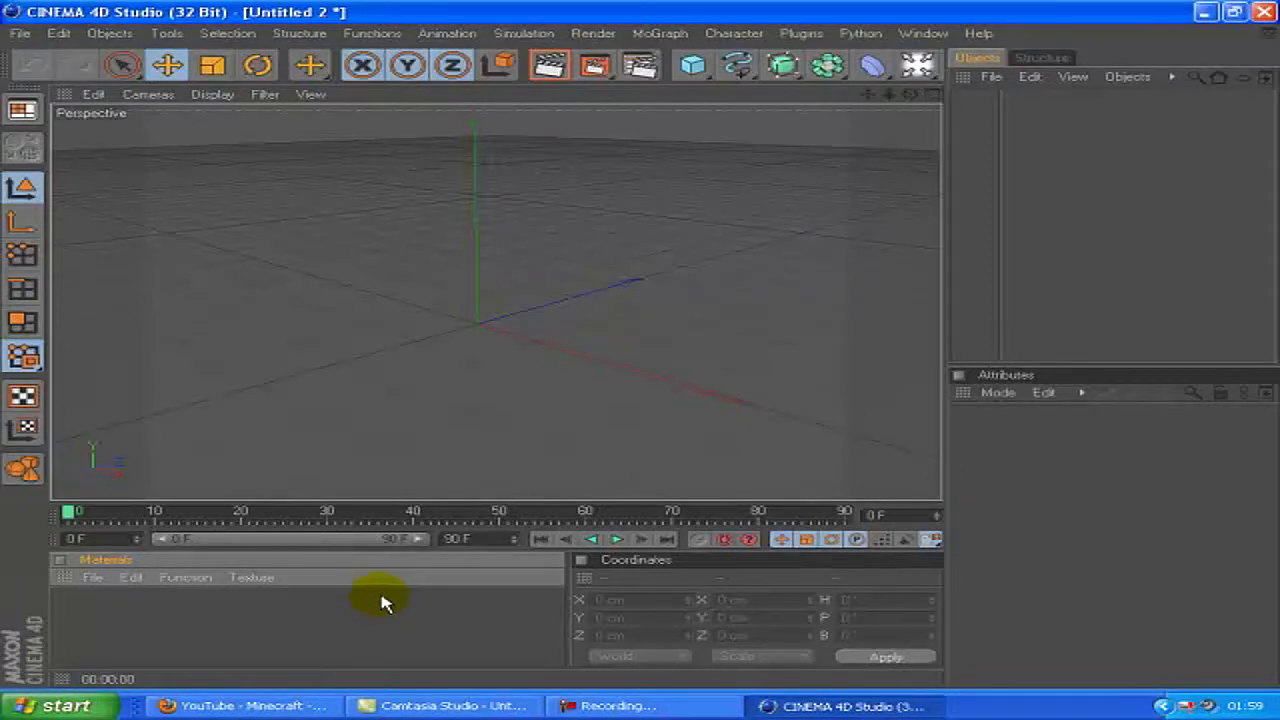
pyautogui.moveTo(388, 596)
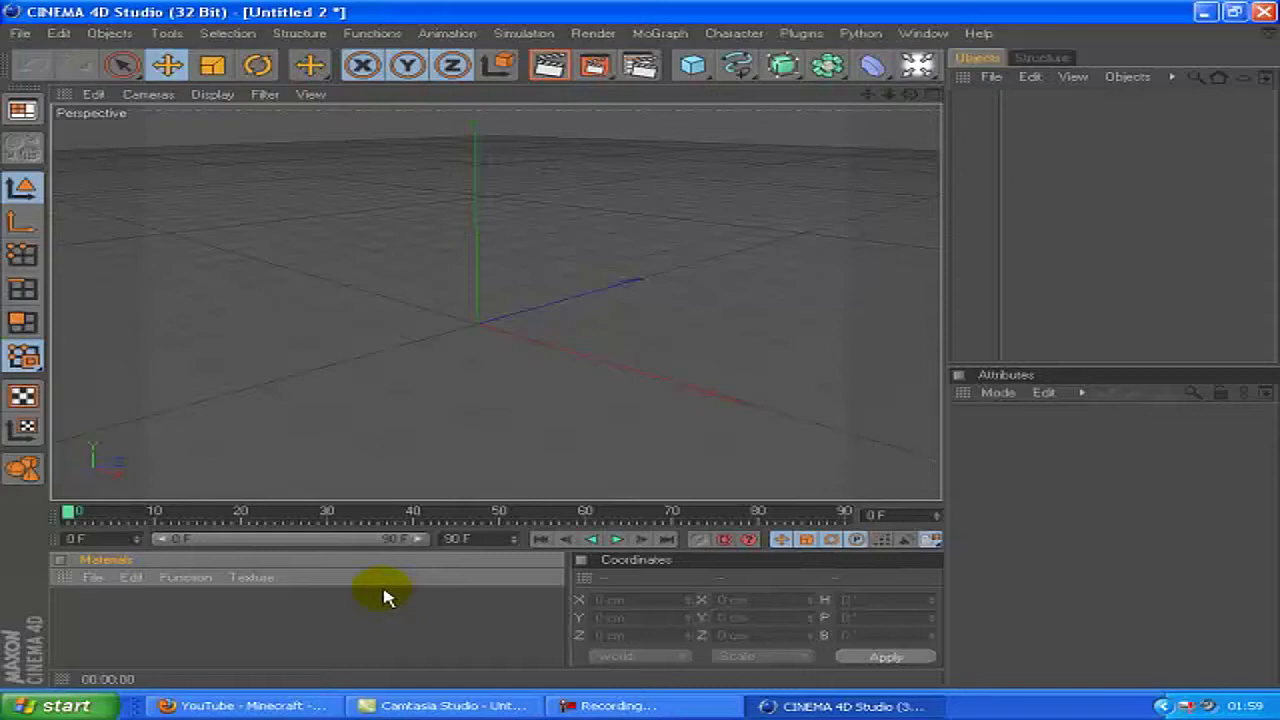
pyautogui.moveTo(390, 588)
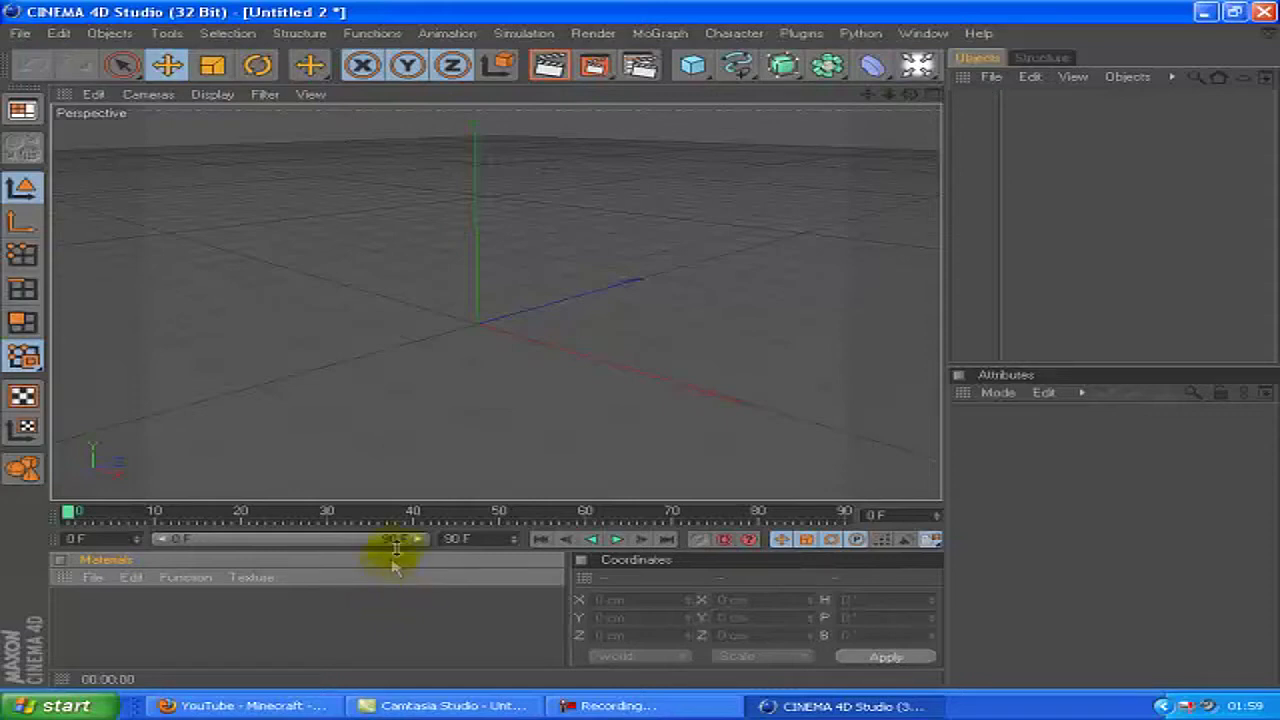
pyautogui.moveTo(1044, 528)
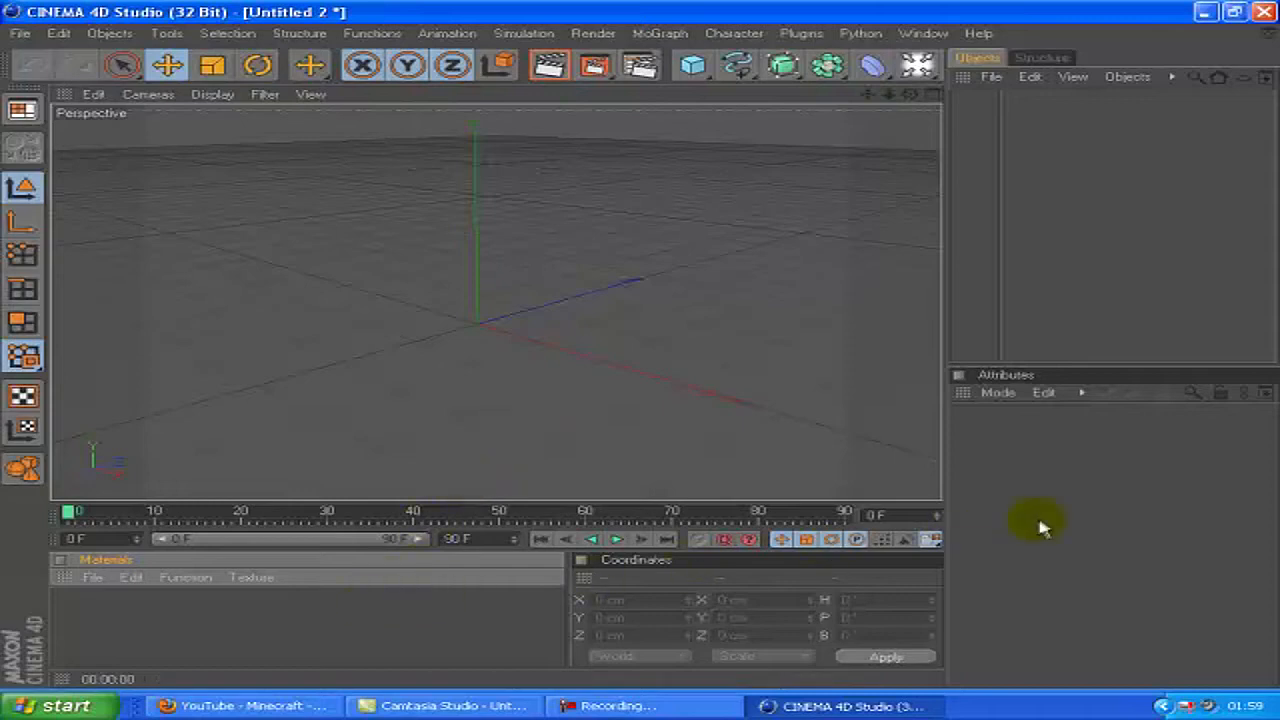
pyautogui.moveTo(764, 704)
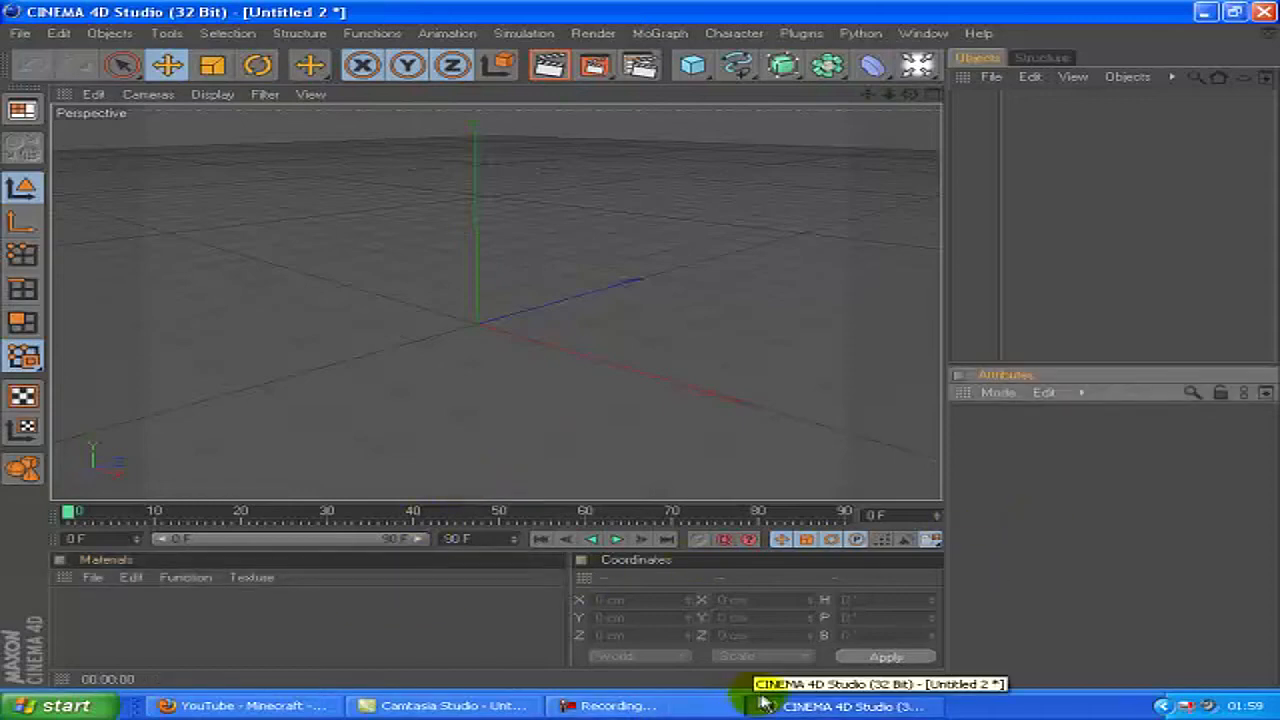
pyautogui.moveTo(776, 676)
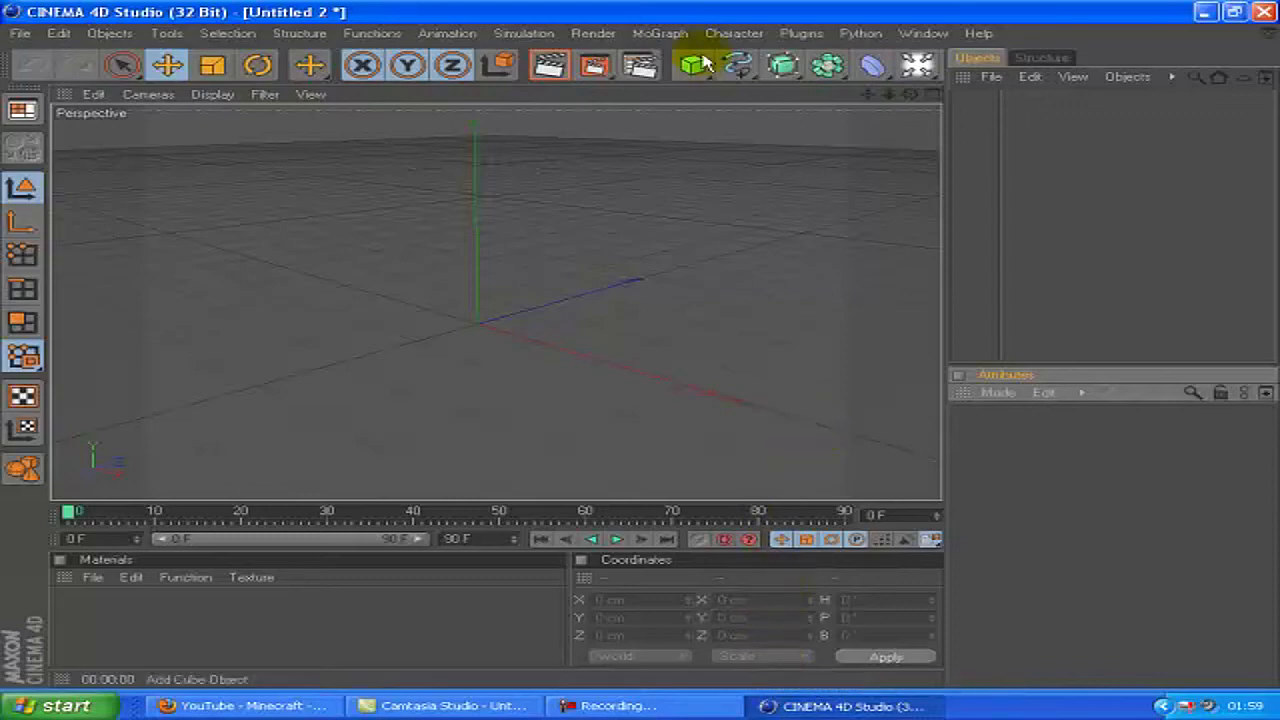
# Add a default 5 cm, 24-segment sphere from the primitives toolbar.
pyautogui.click(916, 64)
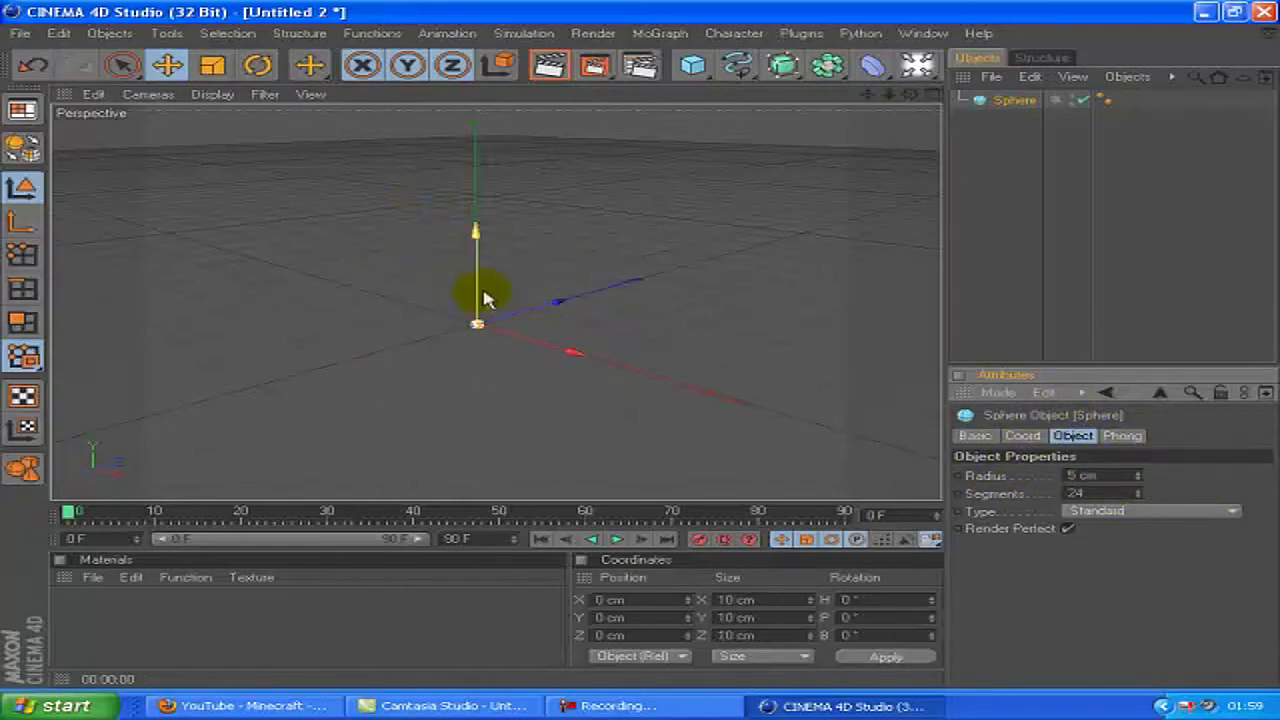
pyautogui.click(782, 64)
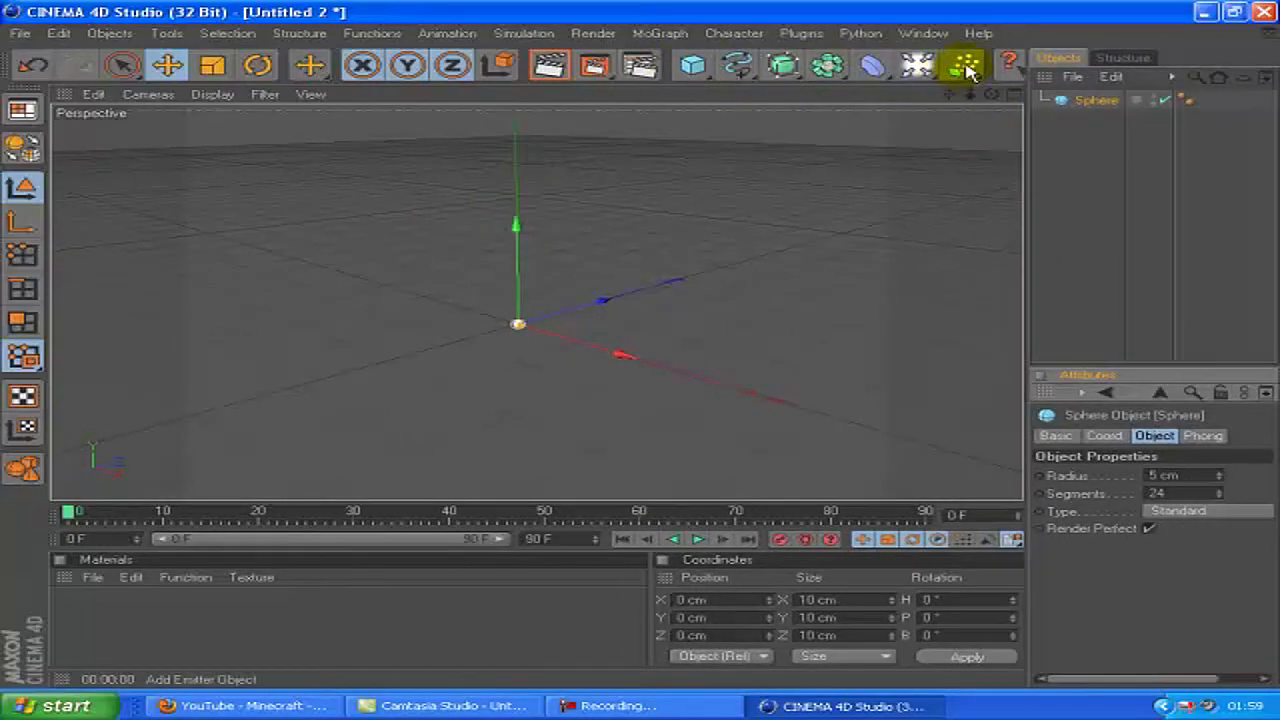
# Add a particle Emitter from Simulation > Particles.
pyautogui.click(964, 64)
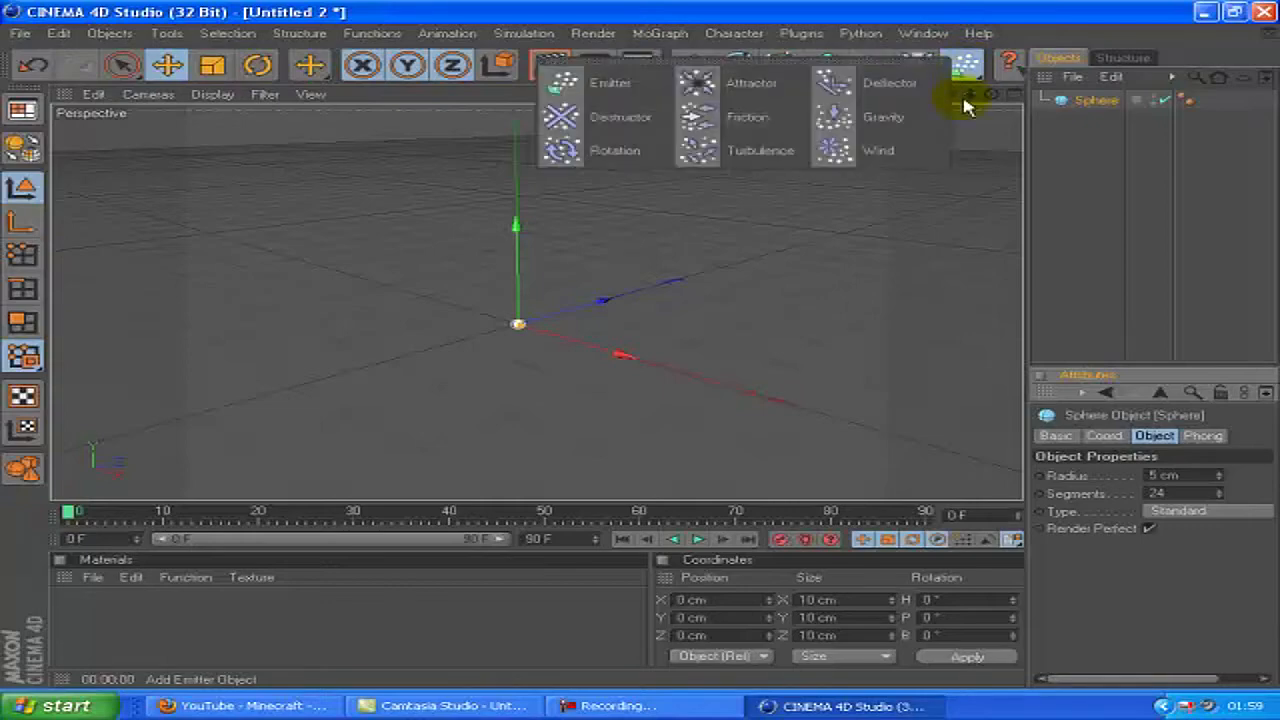
pyautogui.click(612, 84)
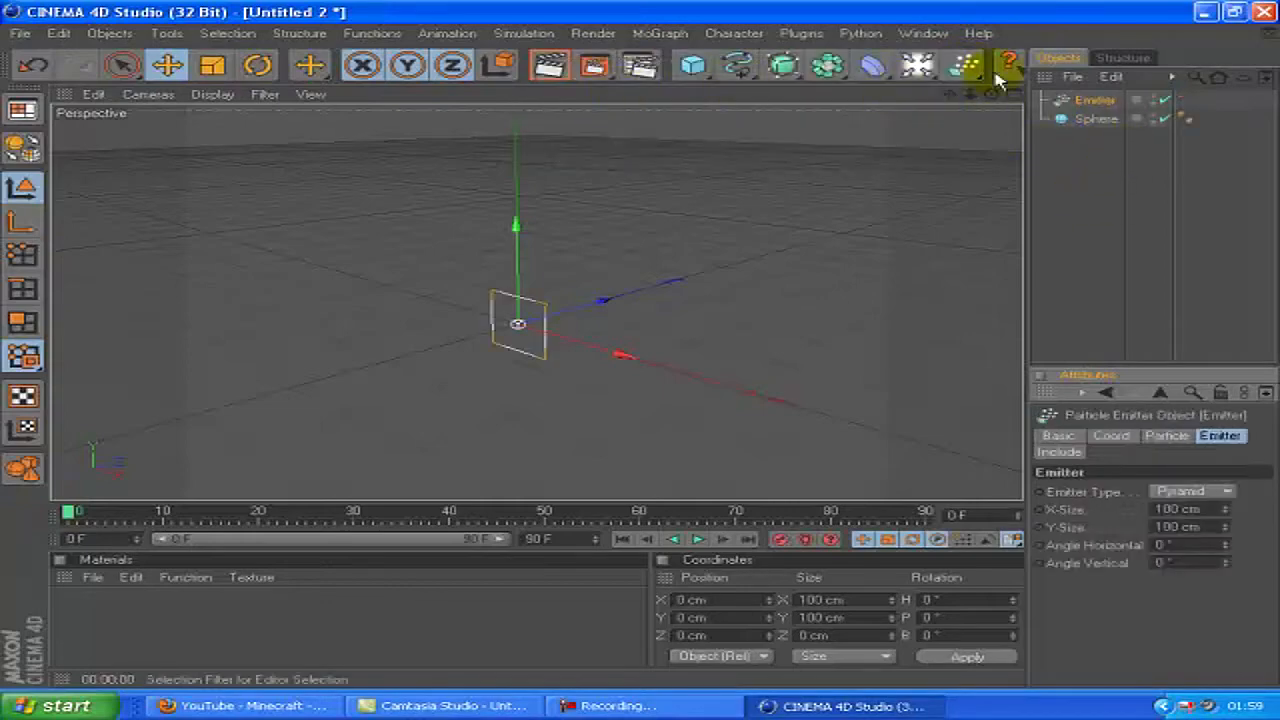
pyautogui.moveTo(1120, 152)
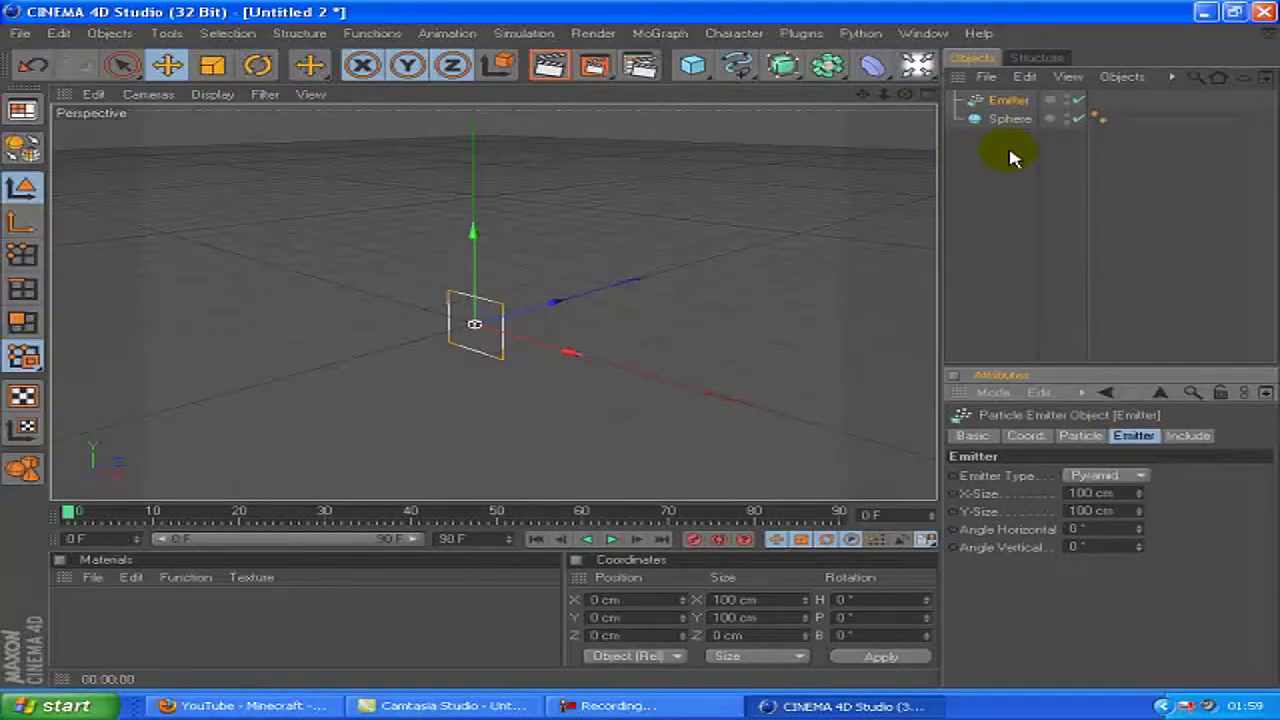
# Parent the Sphere under the Emitter in the Object Manager so it becomes the emitted particle.
pyautogui.click(1008, 120)
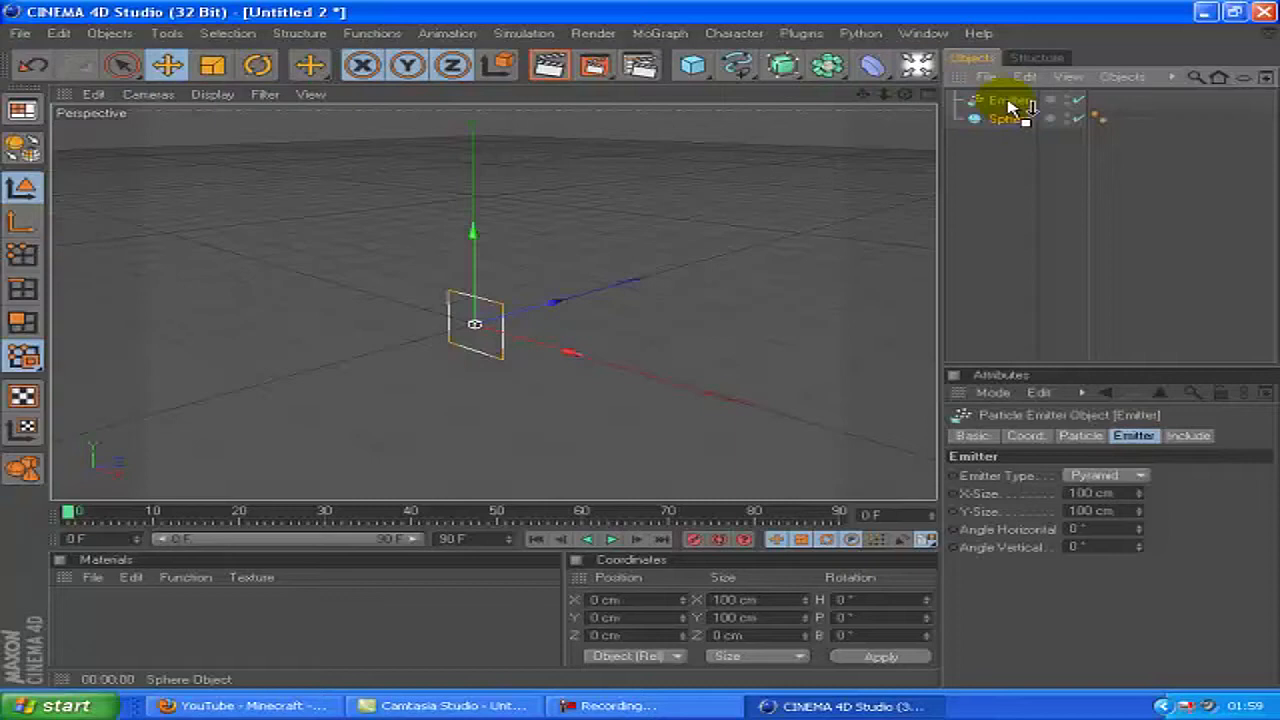
pyautogui.click(1024, 118)
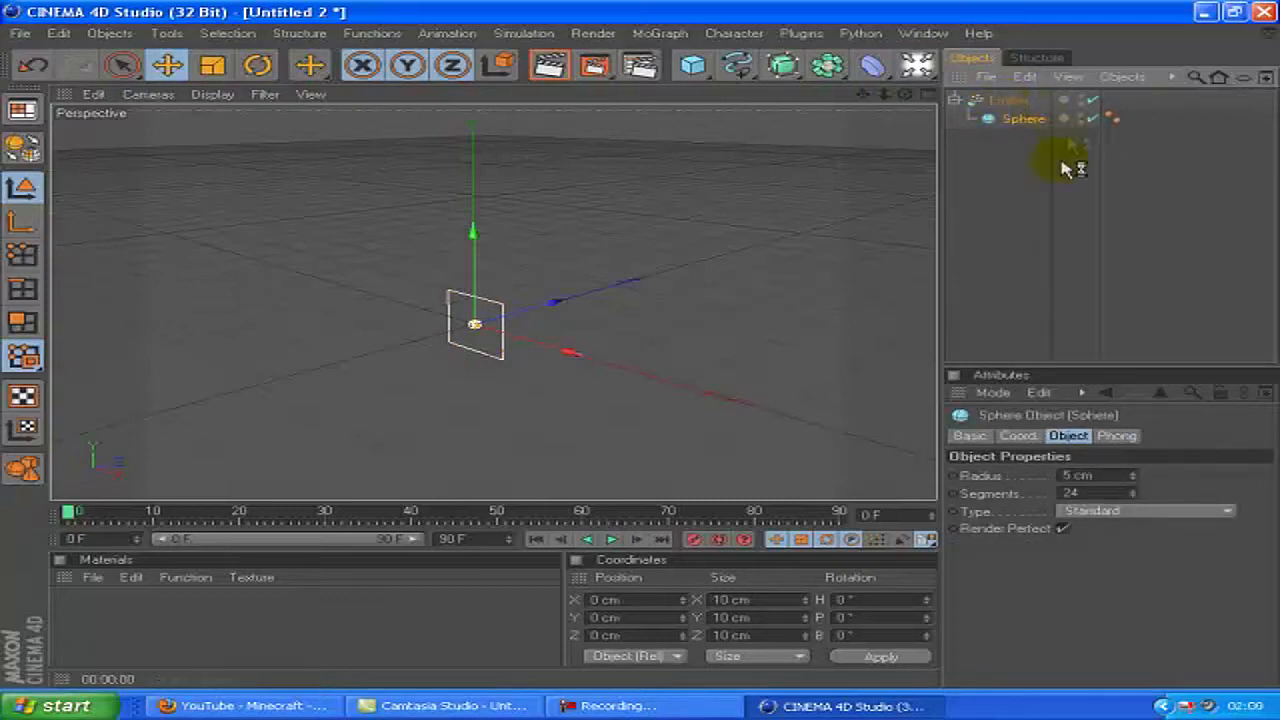
pyautogui.click(1008, 100)
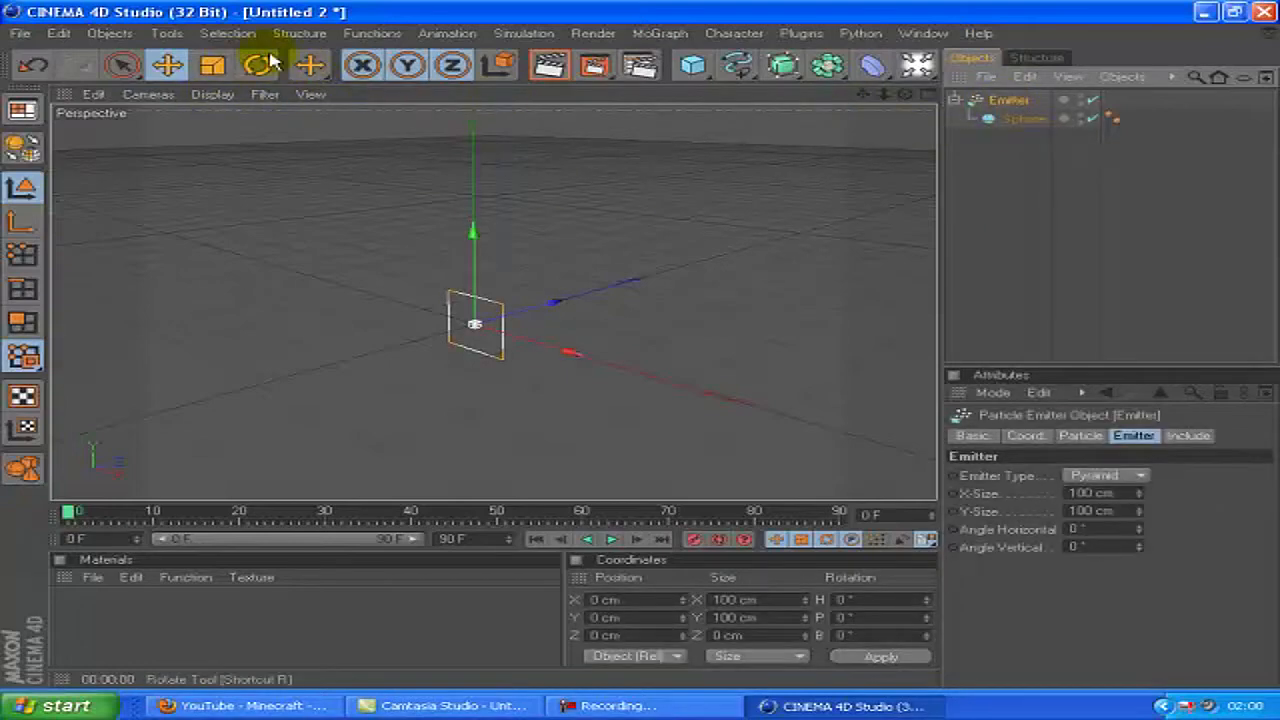
# Rotate the emitter roughly 90 degrees with the Rotate tool so it lies flat and sprays upward.
pyautogui.click(258, 64)
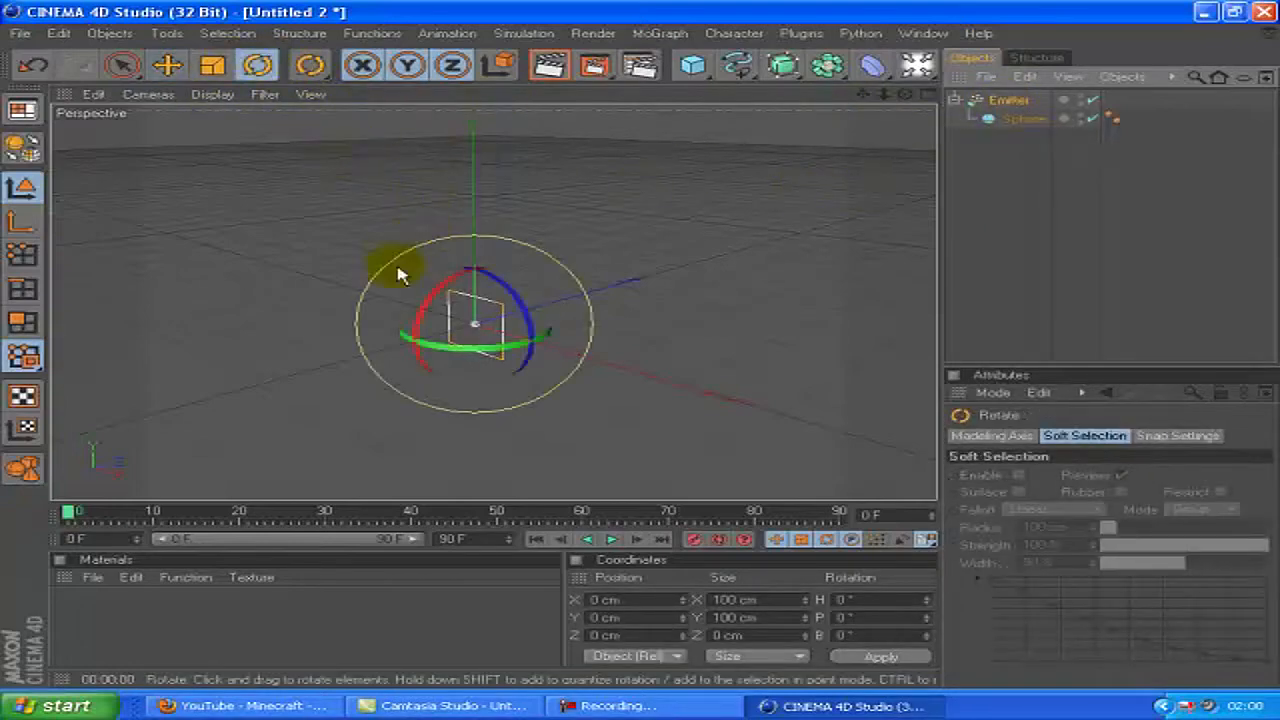
pyautogui.moveTo(398, 272); pyautogui.dragTo(408, 436)
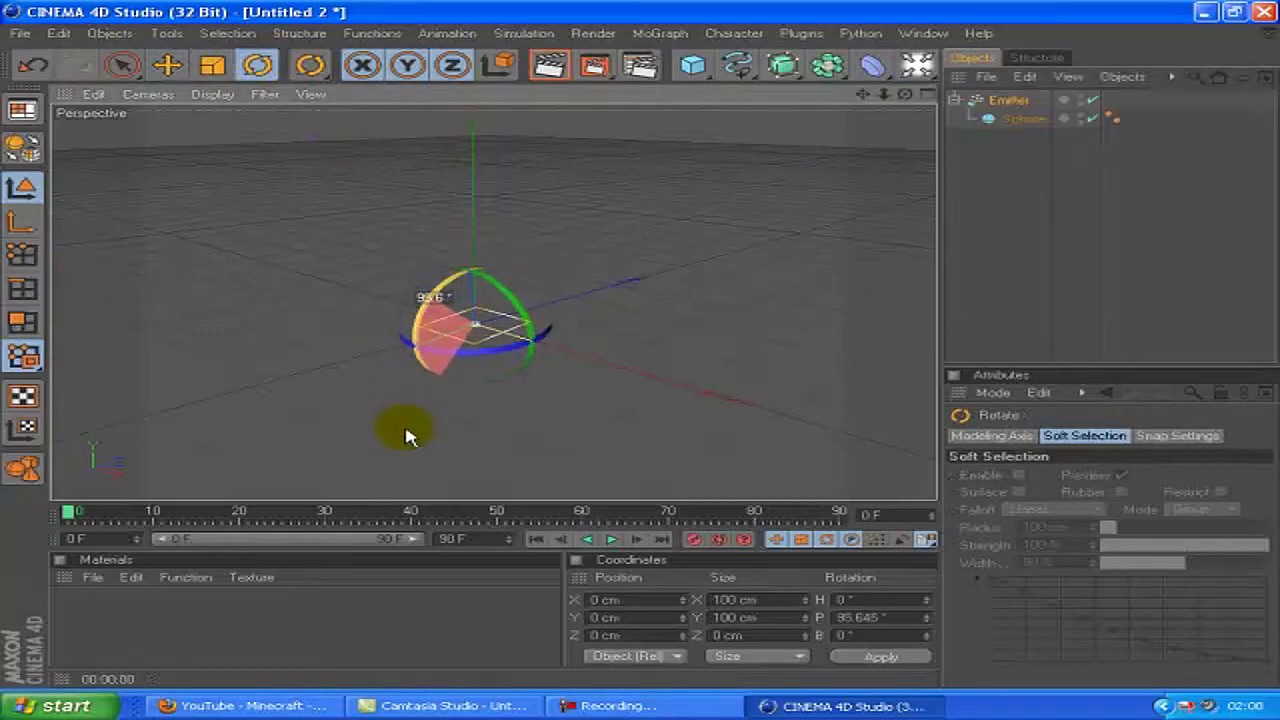
pyautogui.click(168, 64)
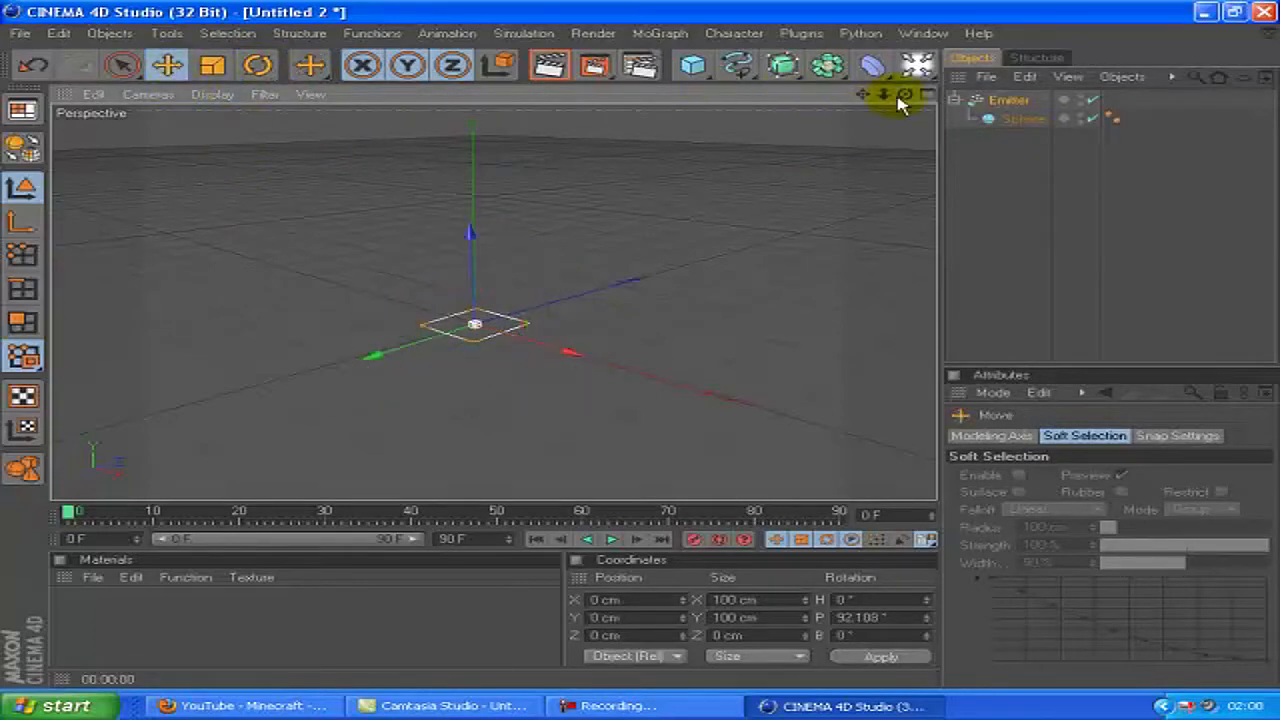
pyautogui.click(256, 64)
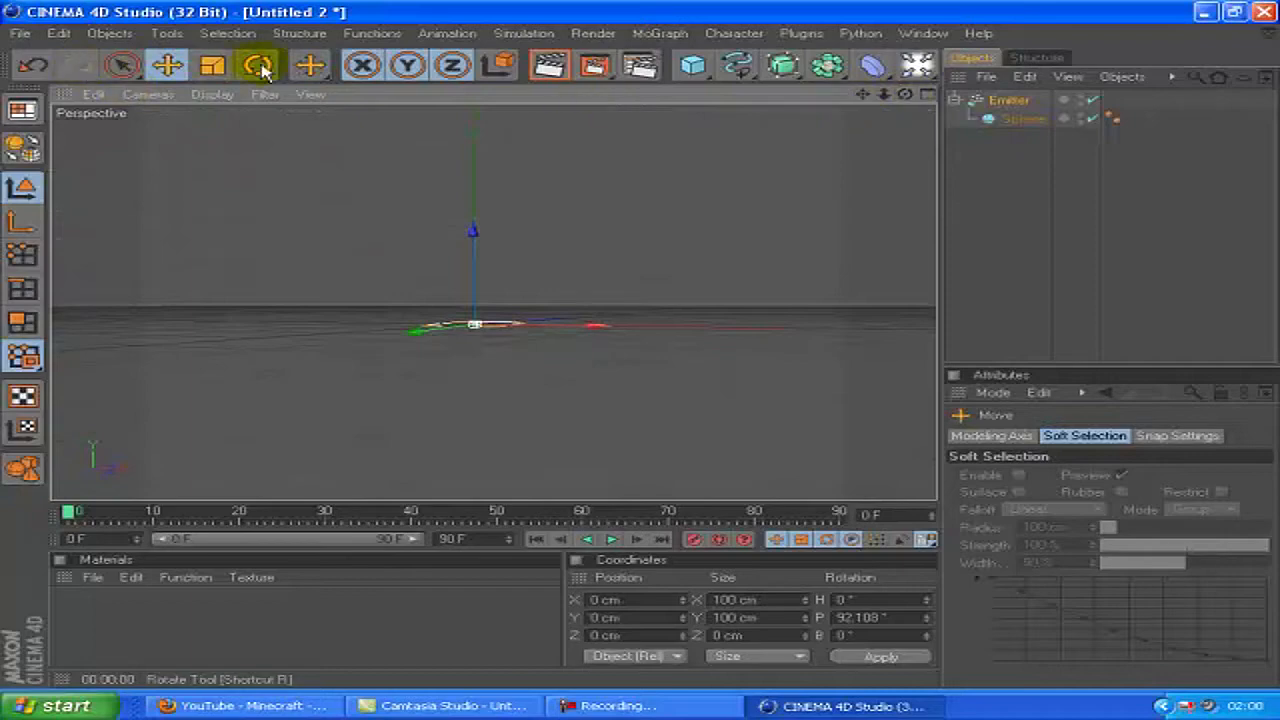
pyautogui.click(258, 64)
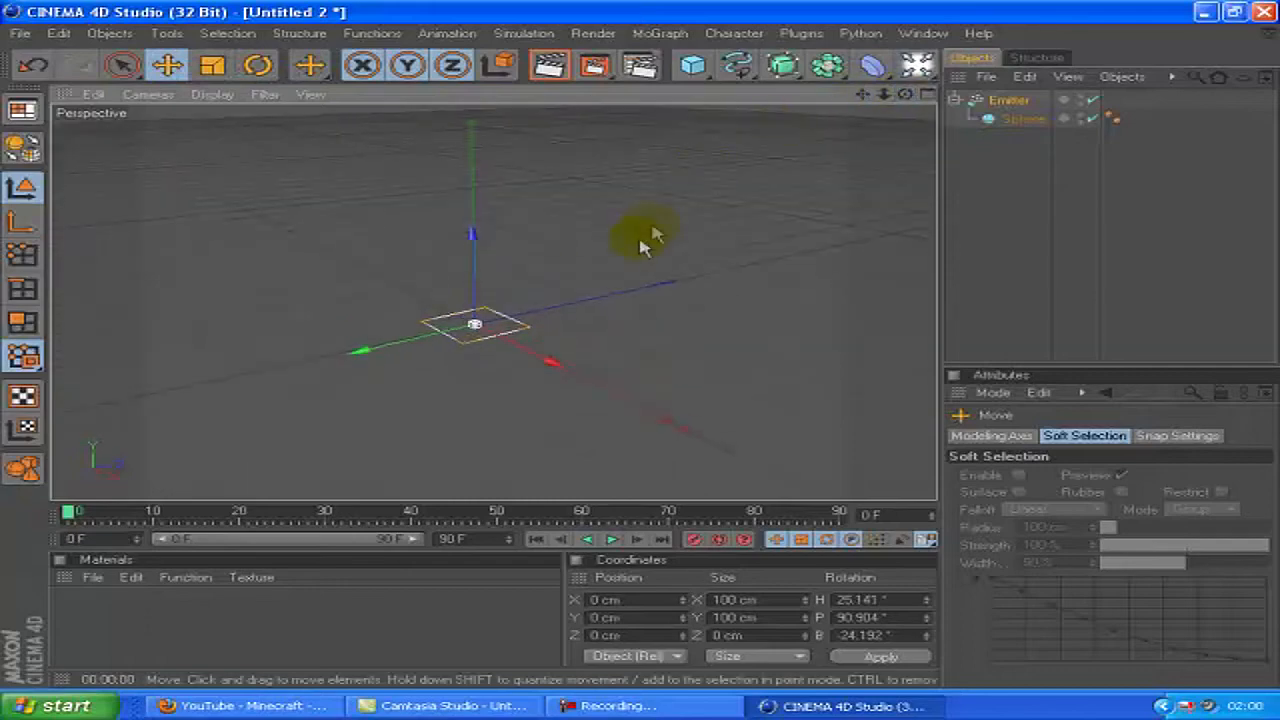
pyautogui.click(1000, 100)
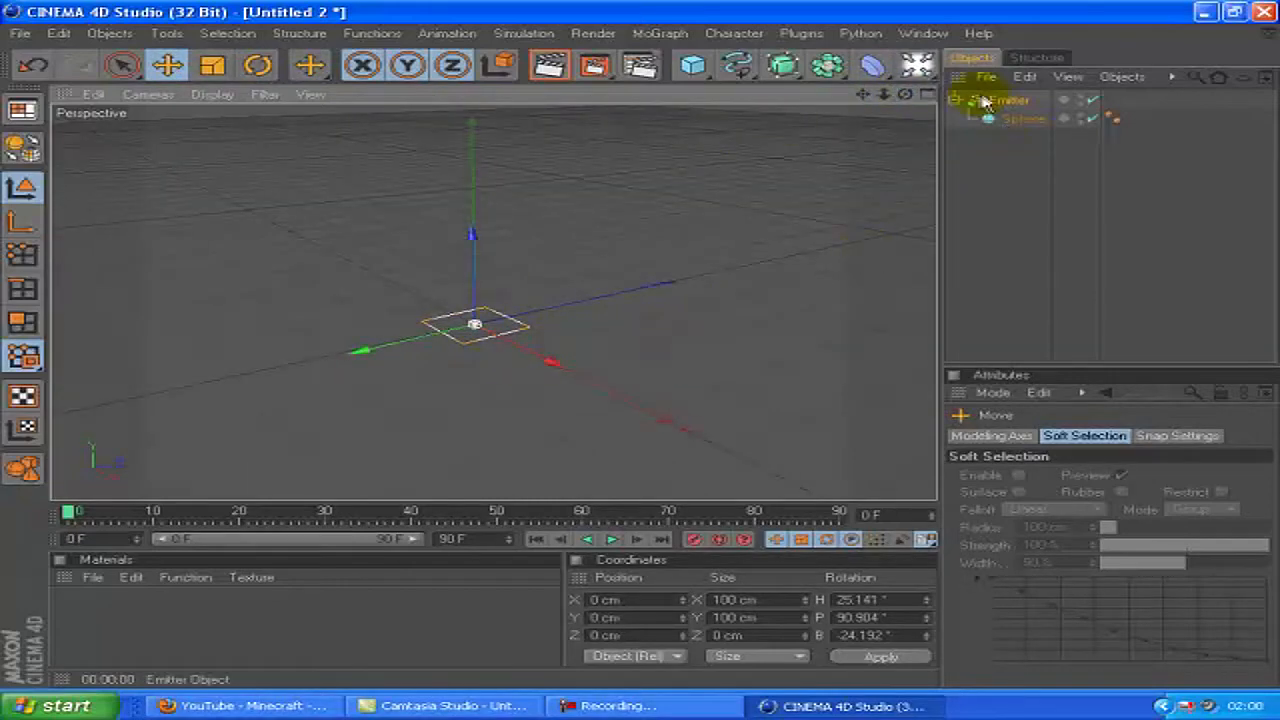
# Set the emitter's editor and renderer birthrate to 40 and play the animation to watch particles stream up.
pyautogui.click(1002, 100)
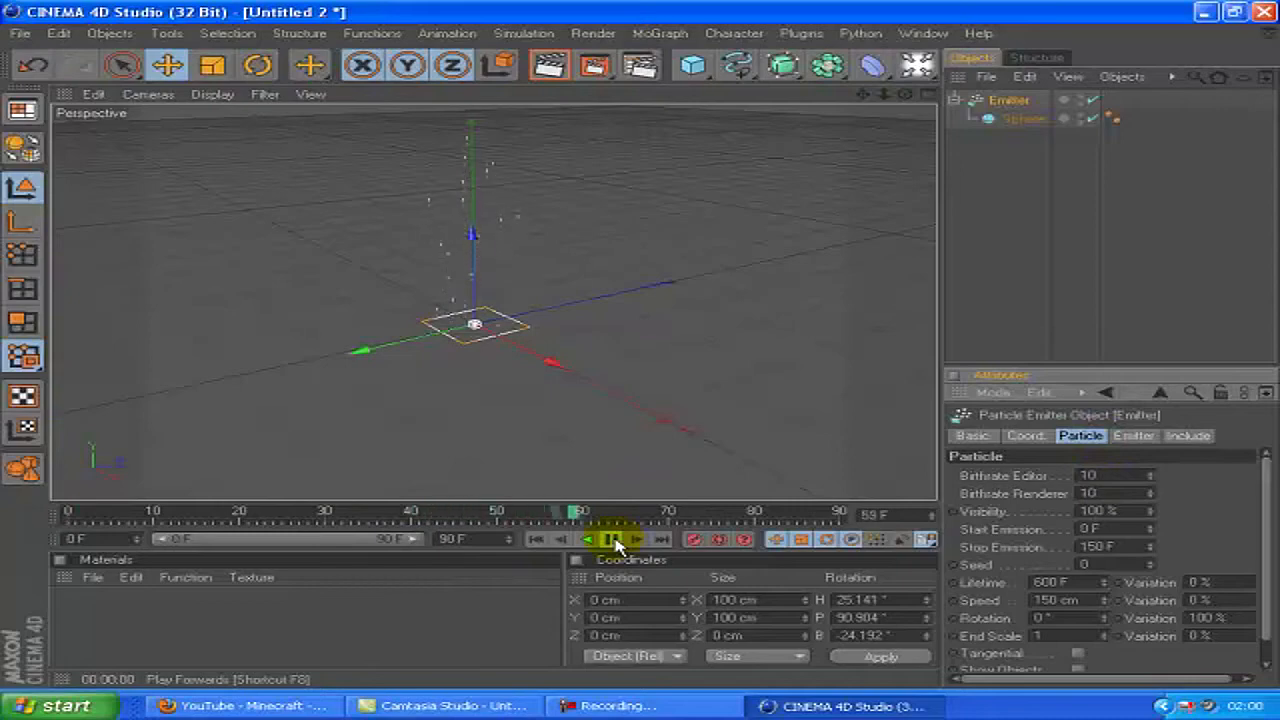
pyautogui.click(616, 540)
pyautogui.write('40')
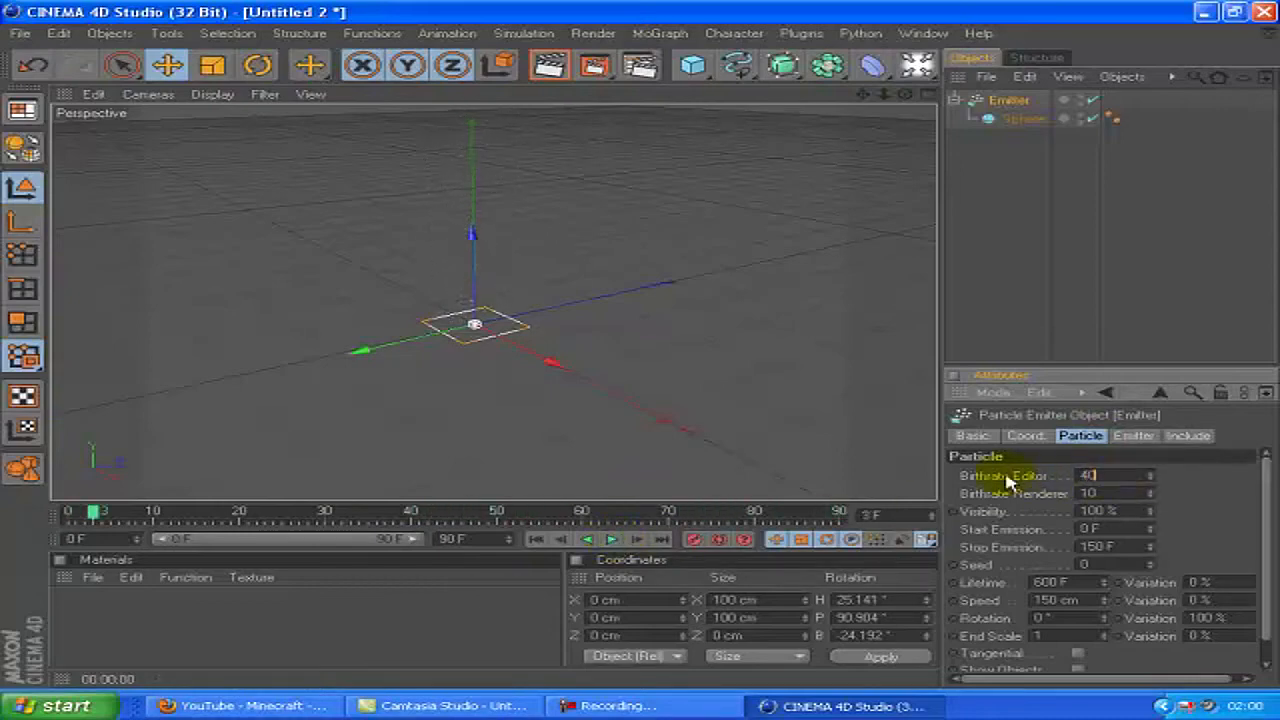
pyautogui.tripleClick(1100, 492)
pyautogui.write('40')
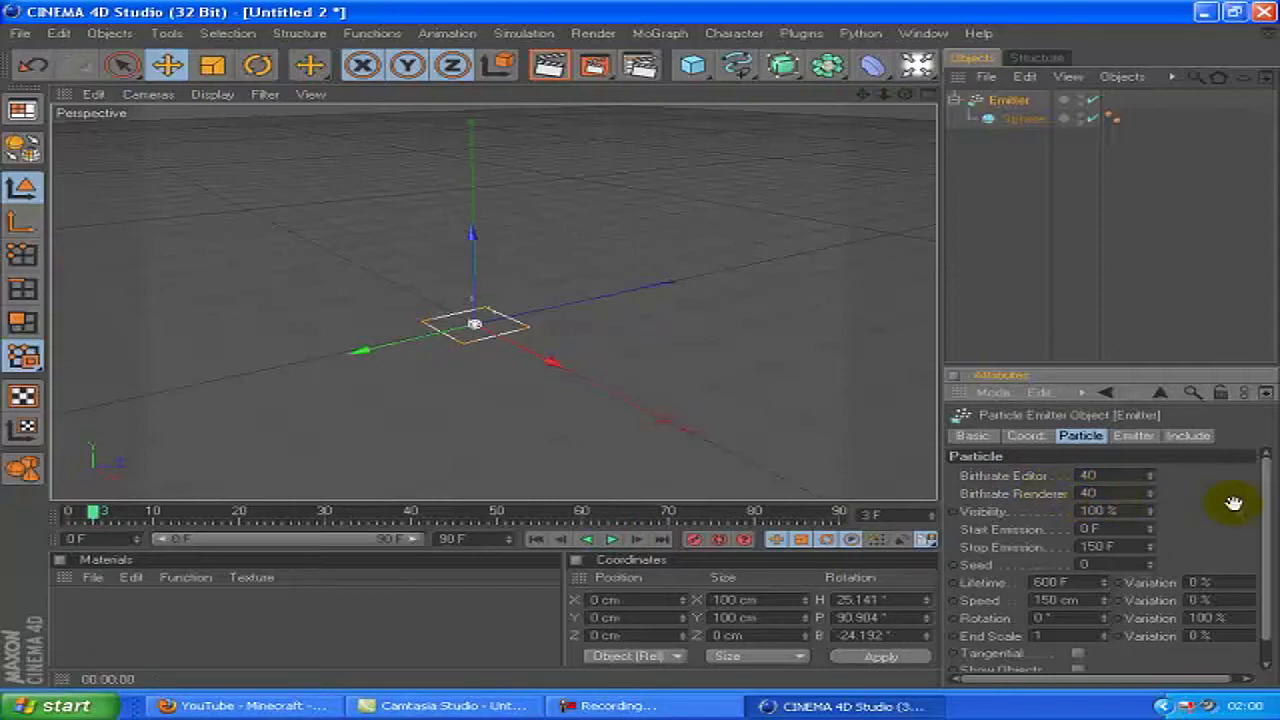
pyautogui.click(614, 540)
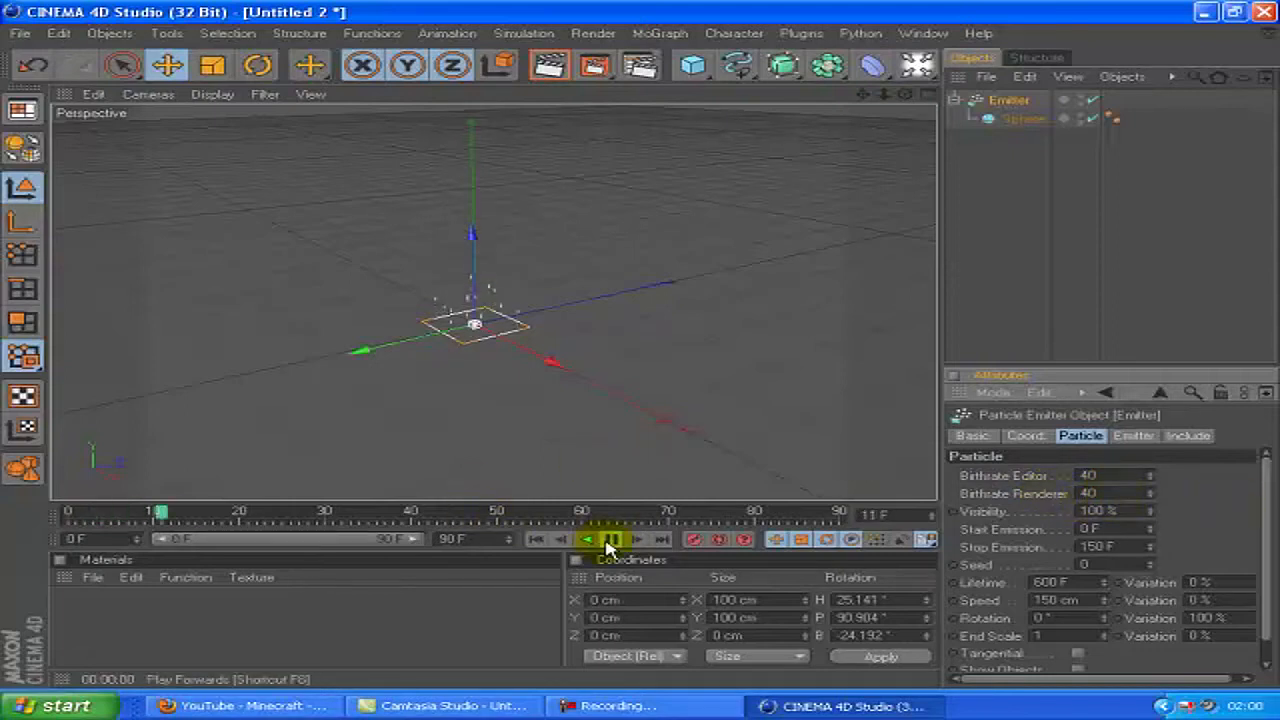
pyautogui.click(612, 540)
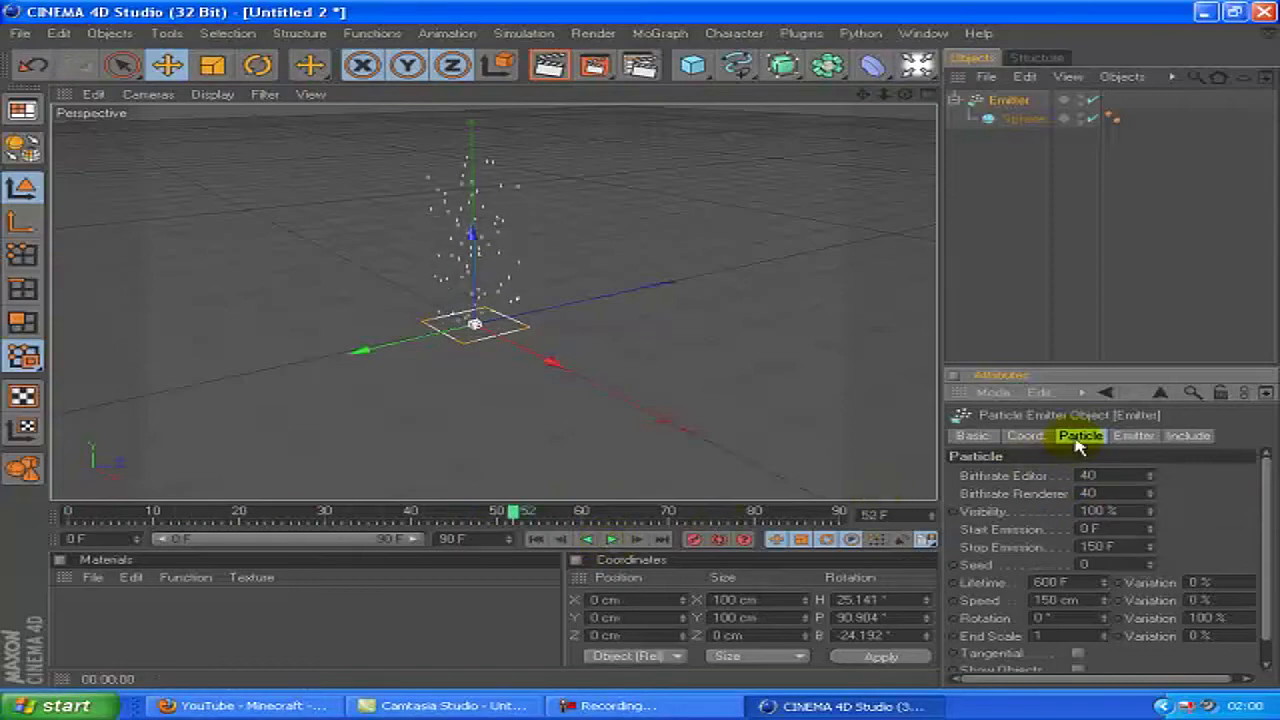
pyautogui.click(1134, 436)
pyautogui.write('1000')
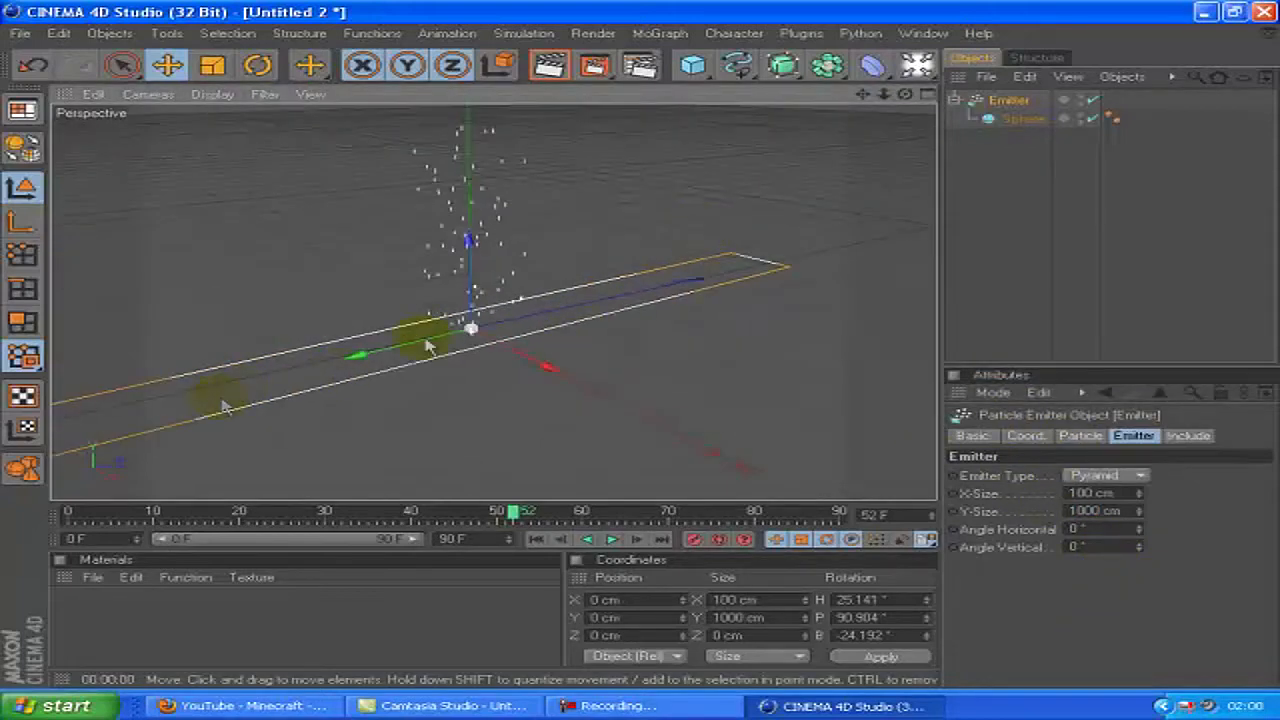
# Stretch the emitter Y-Size to 1000 cm, keep the Pyramid shape, and play from frame 0.
pyautogui.click(1104, 476)
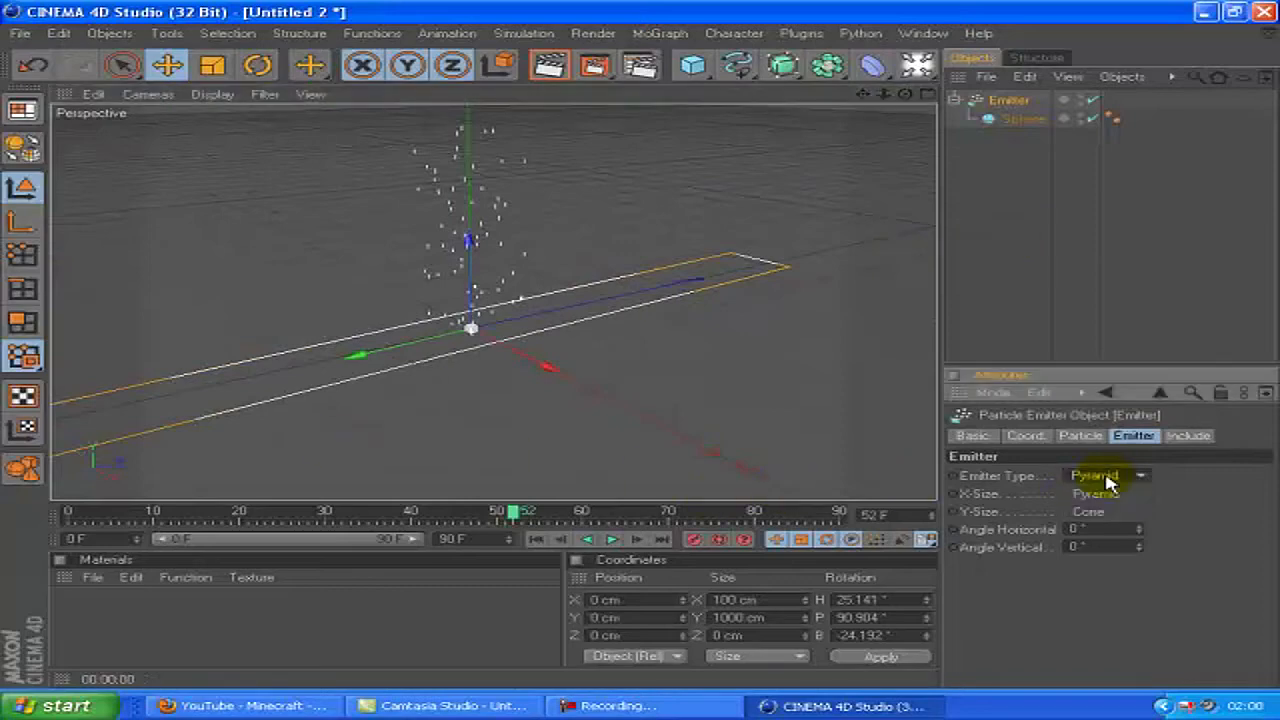
pyautogui.click(1188, 436)
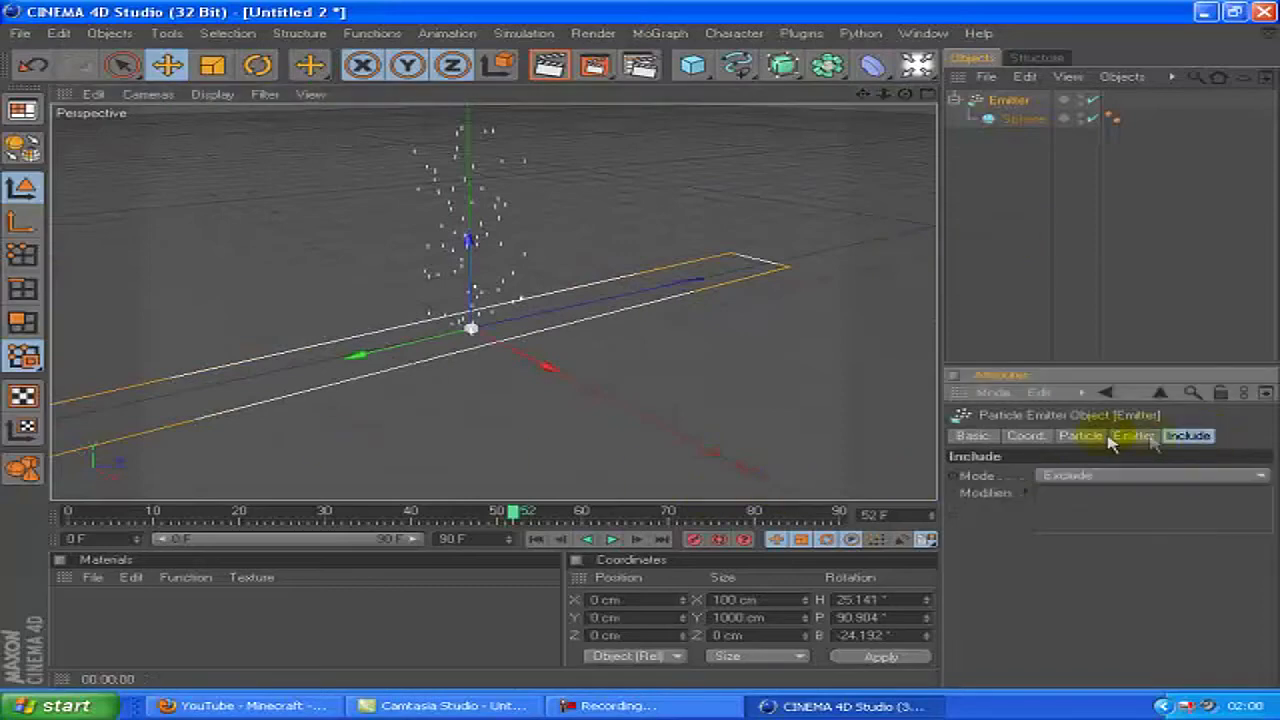
pyautogui.click(1132, 436)
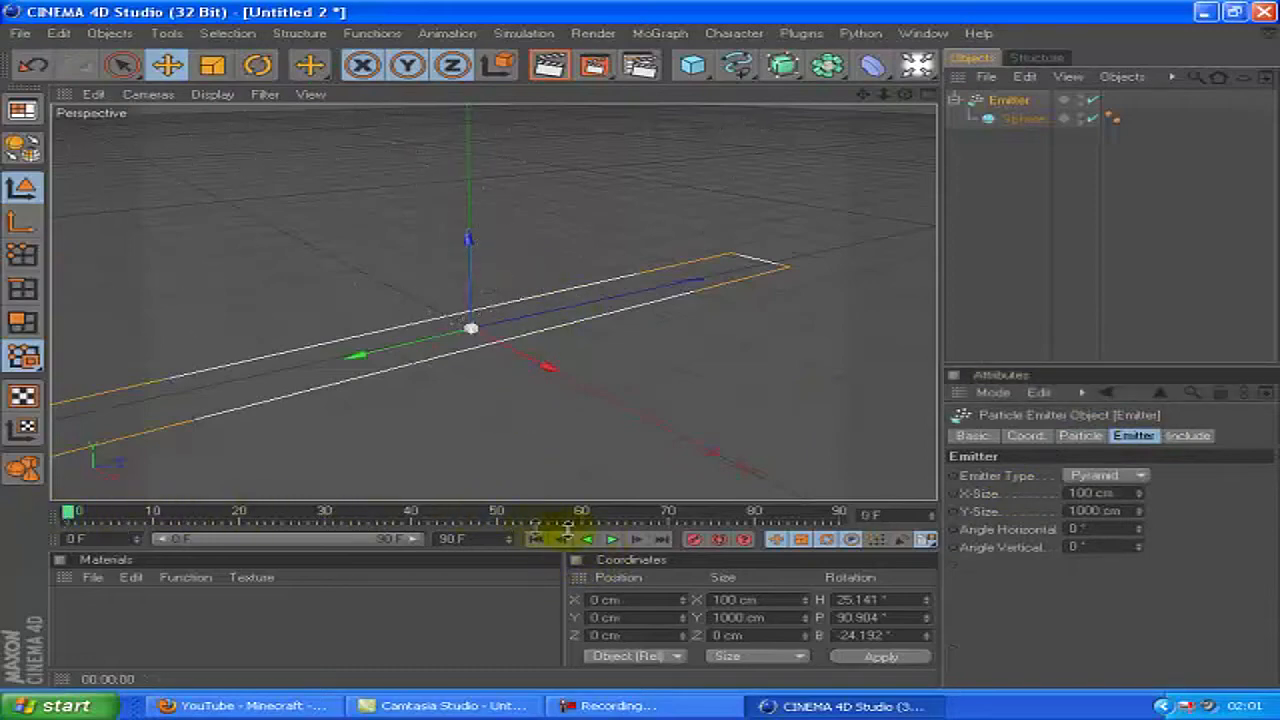
pyautogui.click(612, 540)
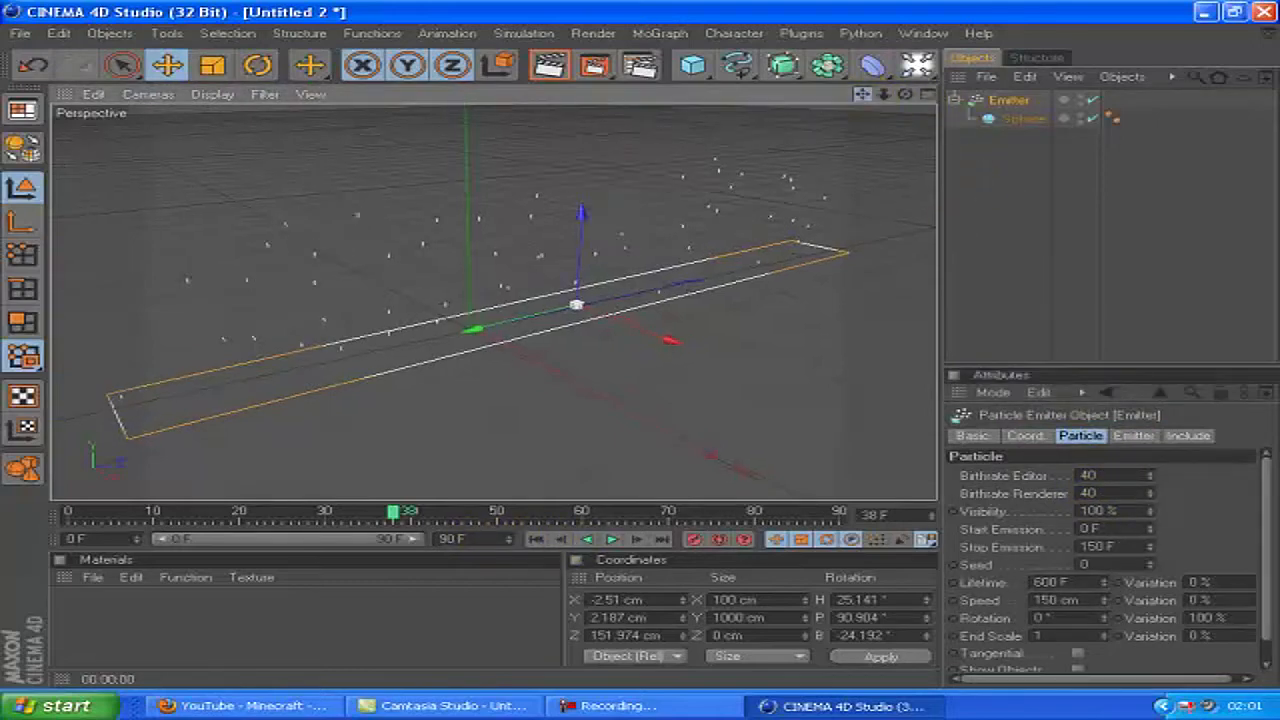
pyautogui.click(548, 64)
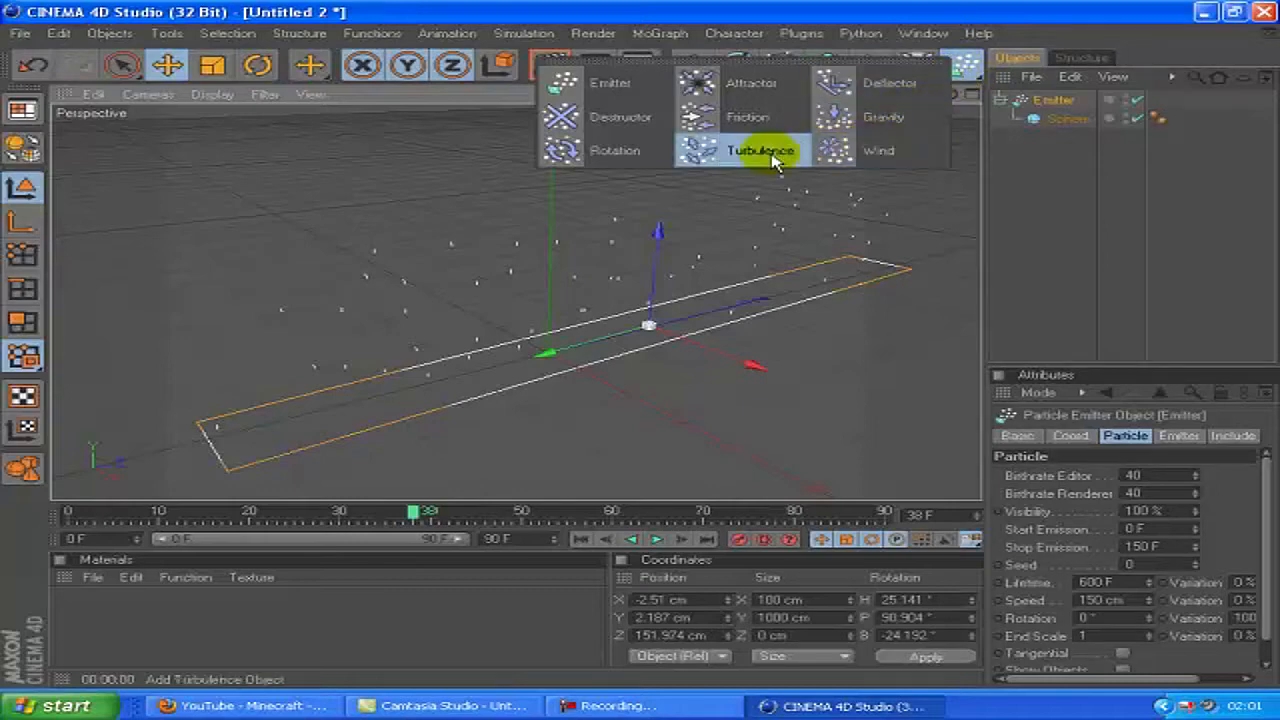
# Add a Turbulence force and play the animation to see its effect on the particles.
pyautogui.click(764, 152)
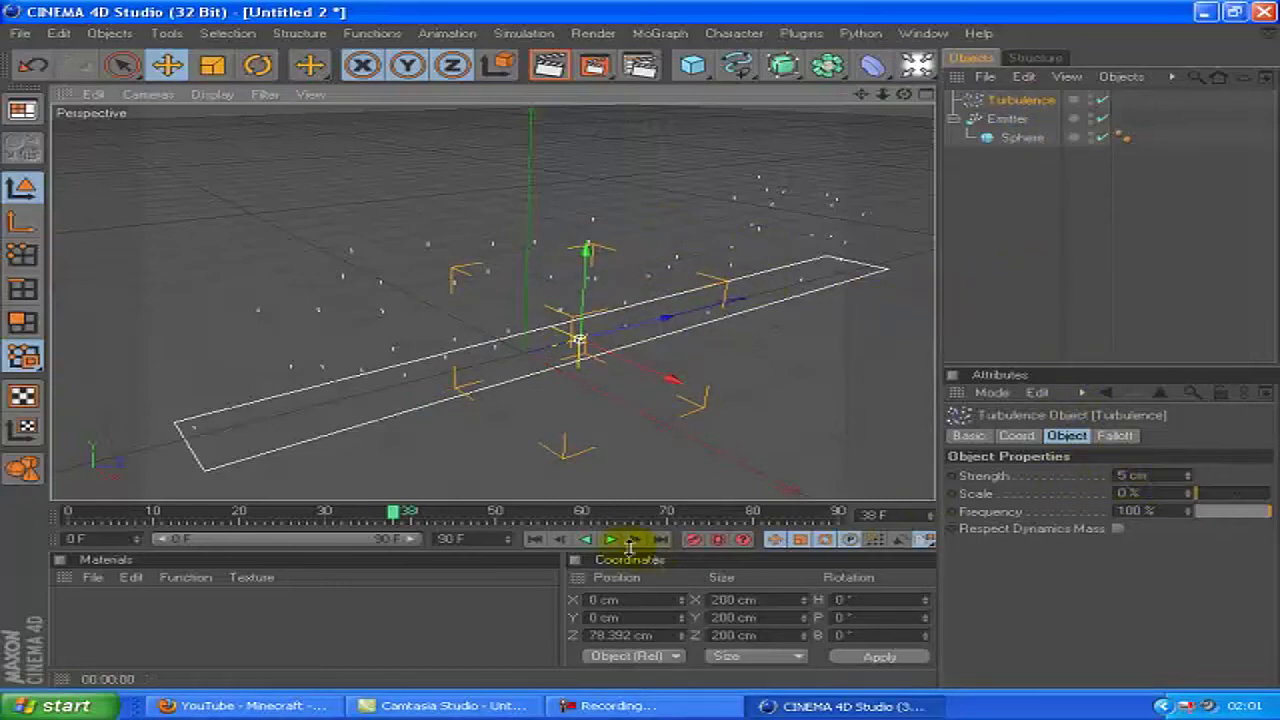
pyautogui.click(612, 540)
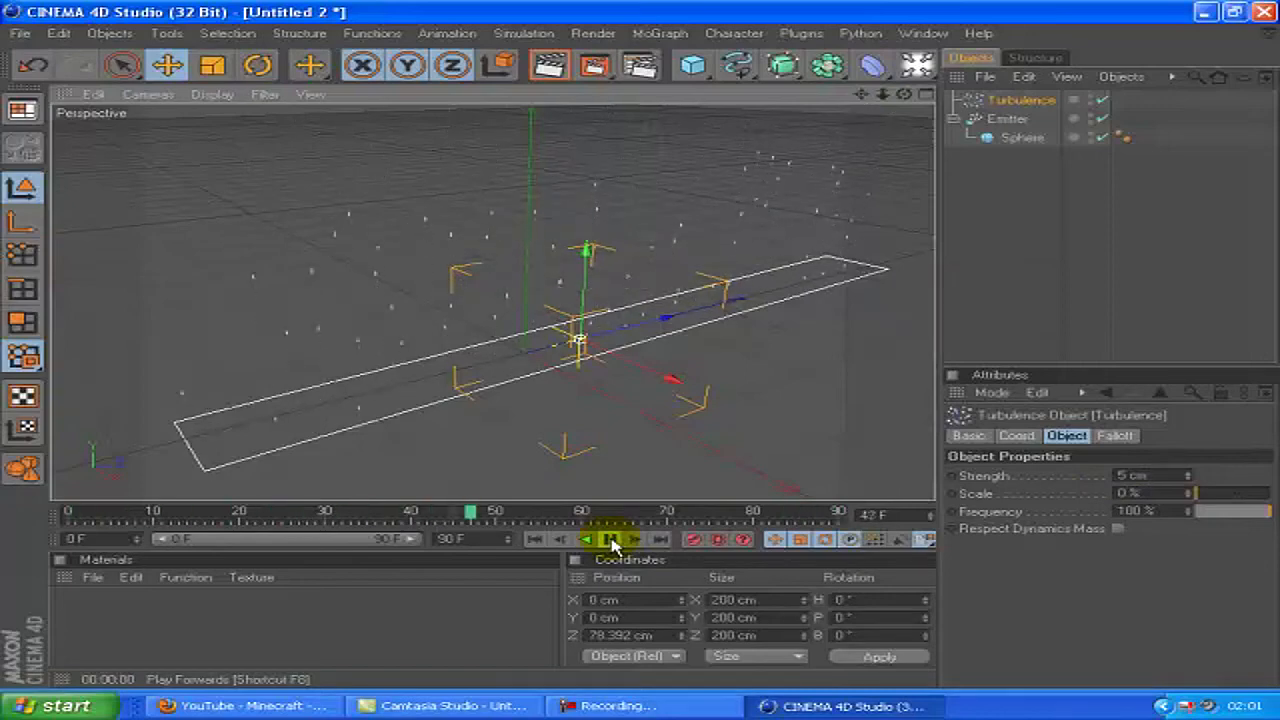
pyautogui.click(612, 540)
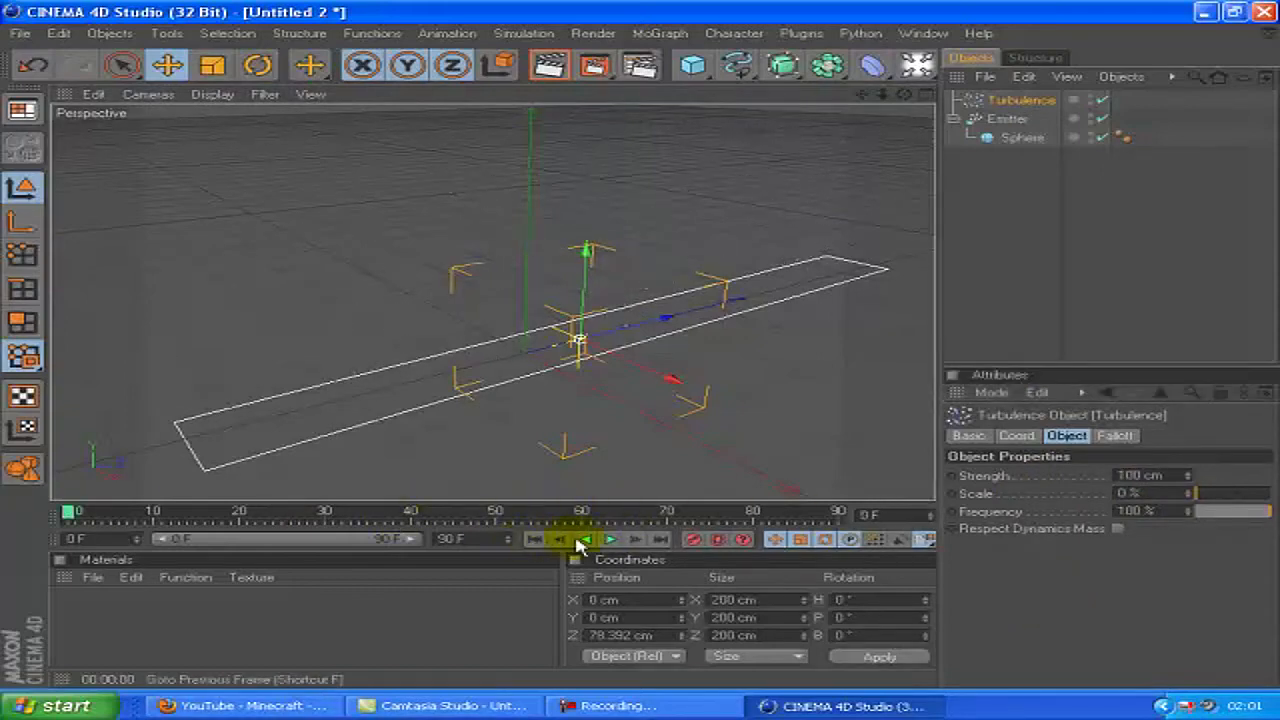
# With turbulence strength at 200 cm, replay from the start and preview a viewport render of the white dots.
pyautogui.click(610, 540)
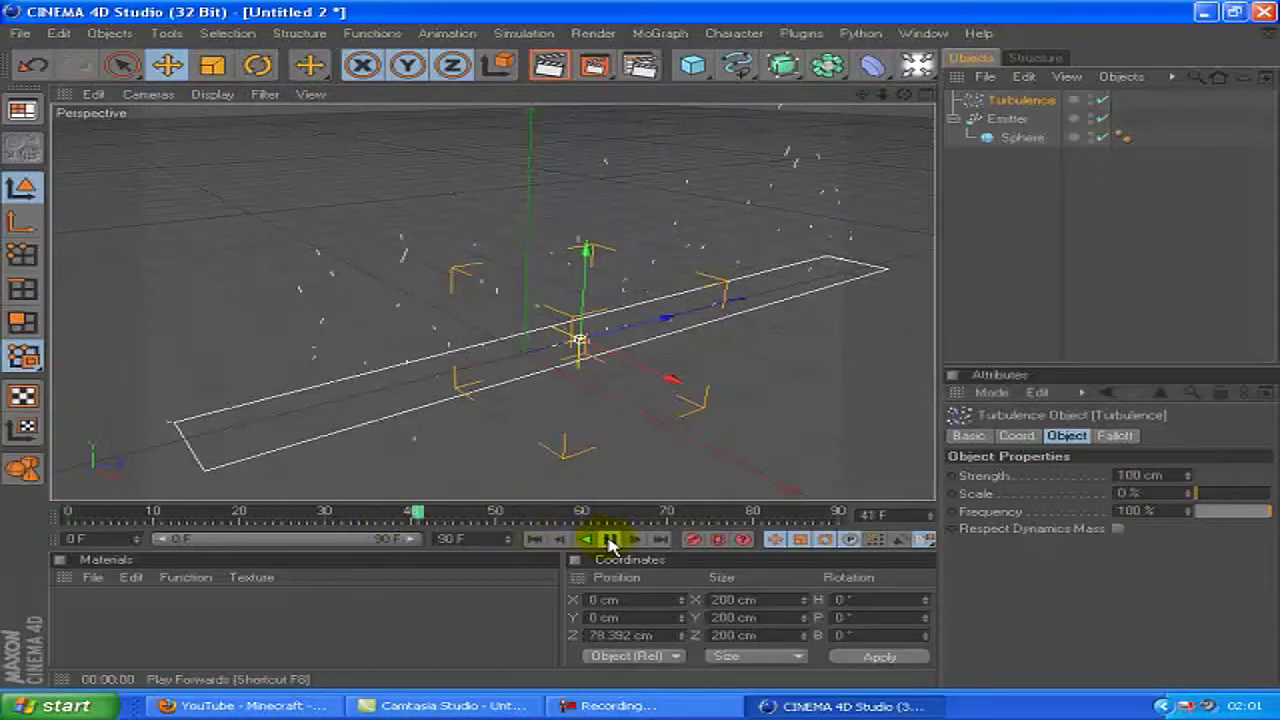
pyautogui.click(610, 540)
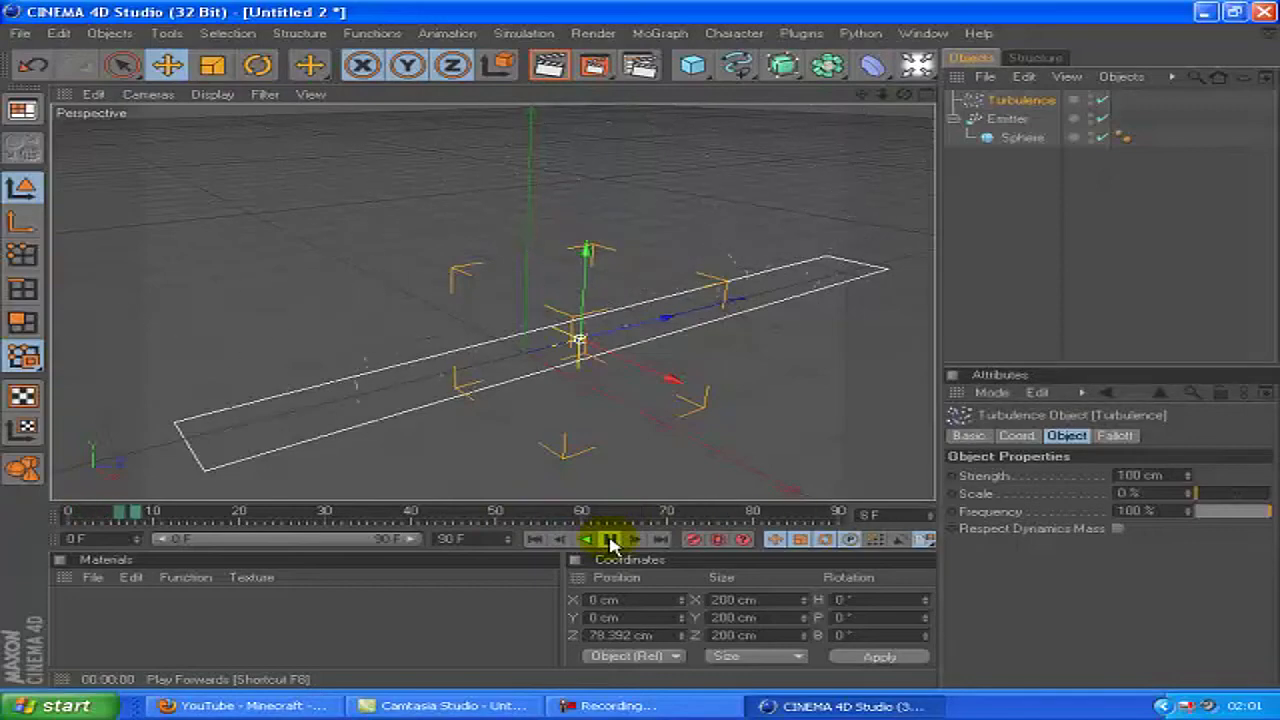
pyautogui.click(610, 540)
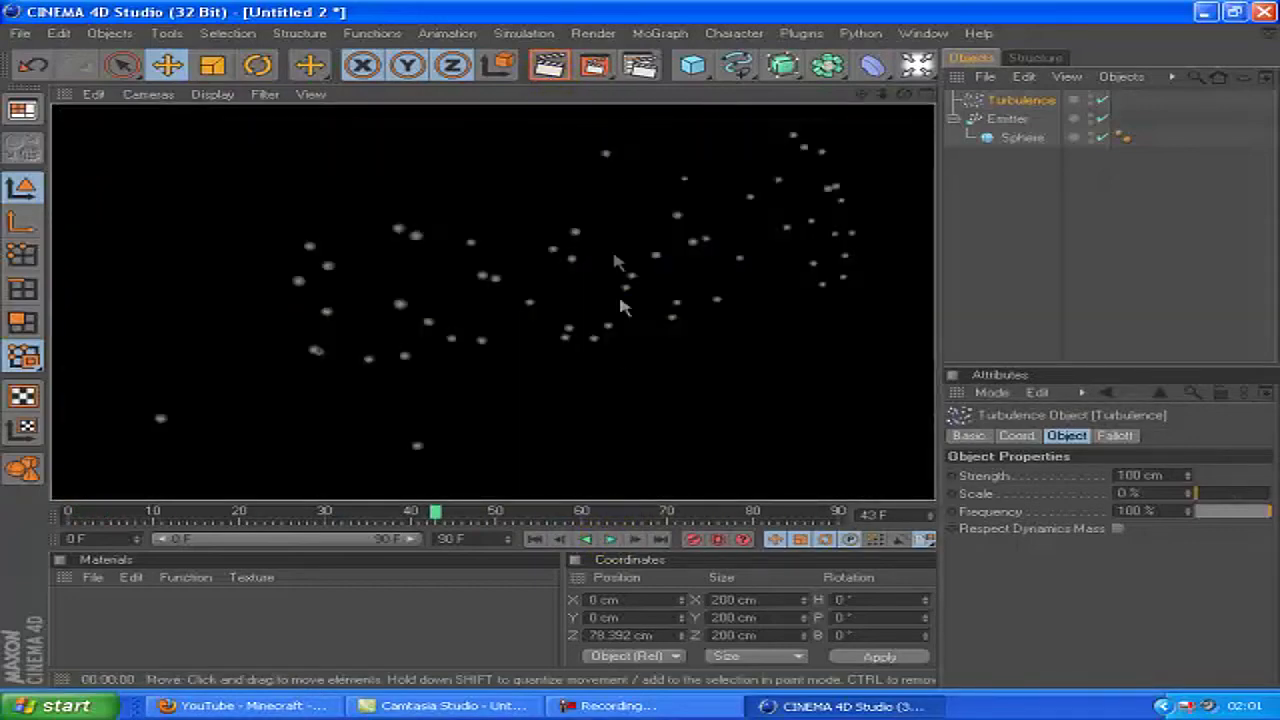
pyautogui.click(610, 540)
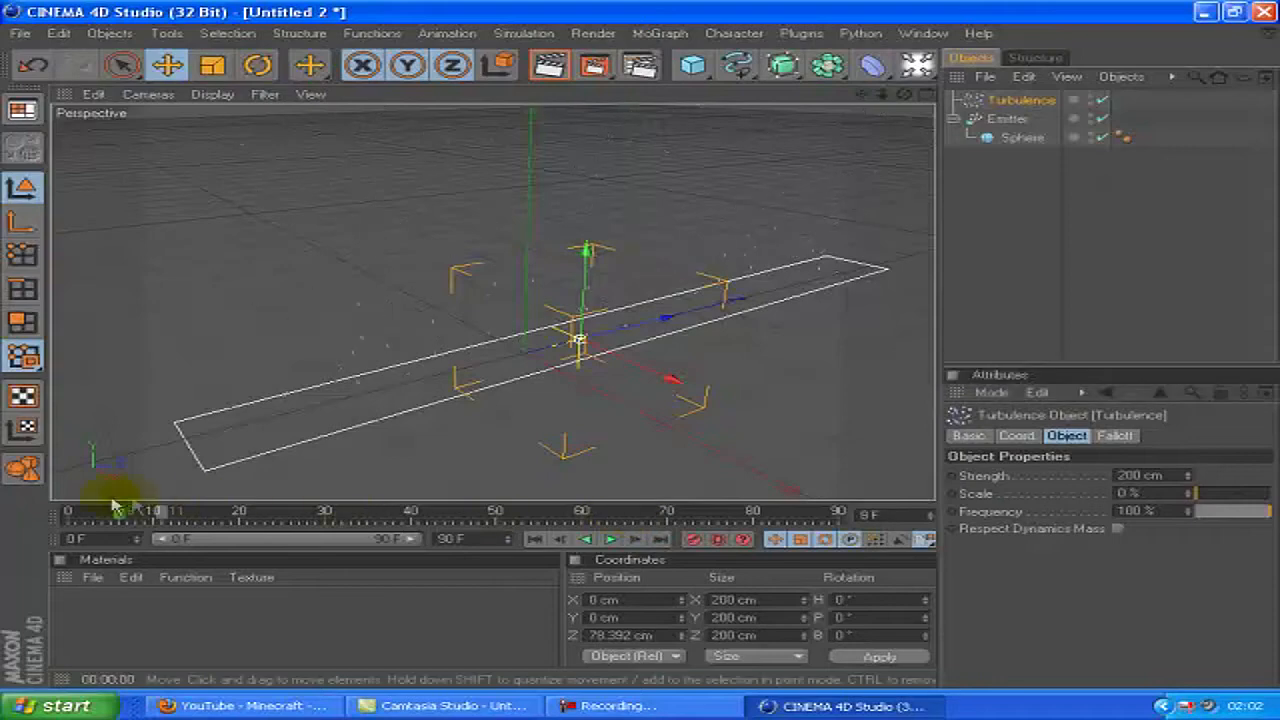
pyautogui.click(588, 540)
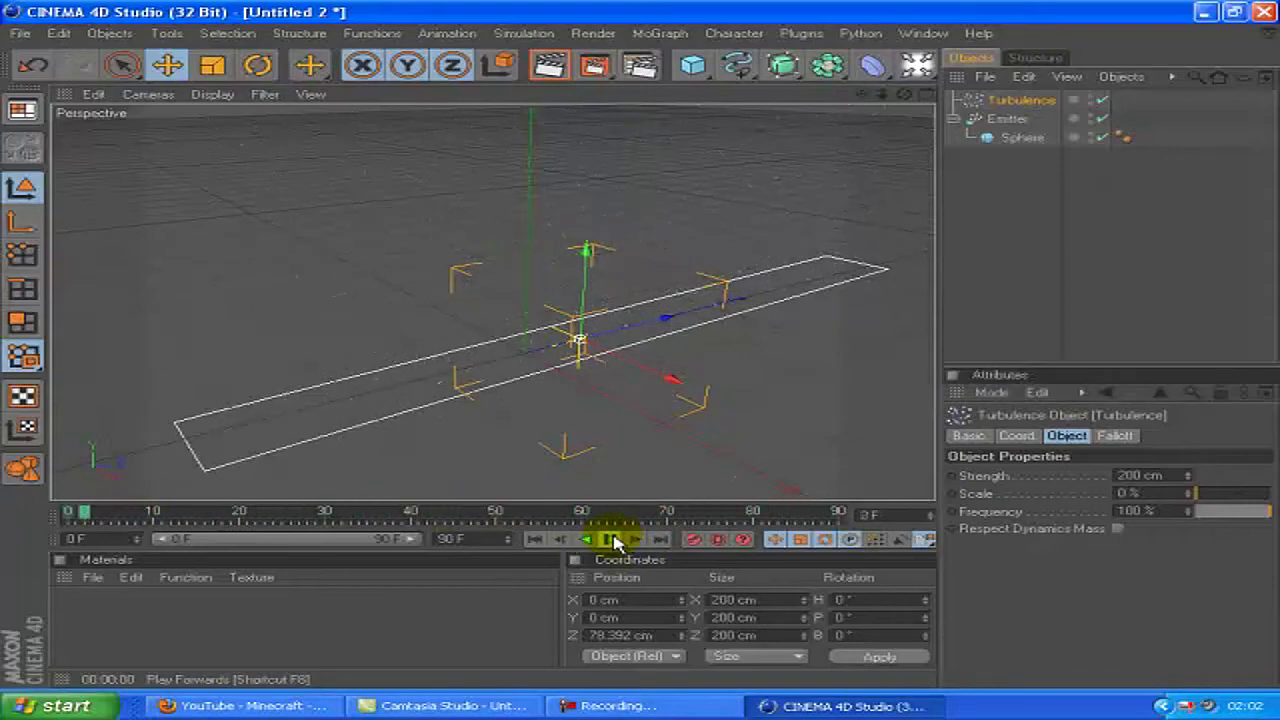
pyautogui.click(612, 540)
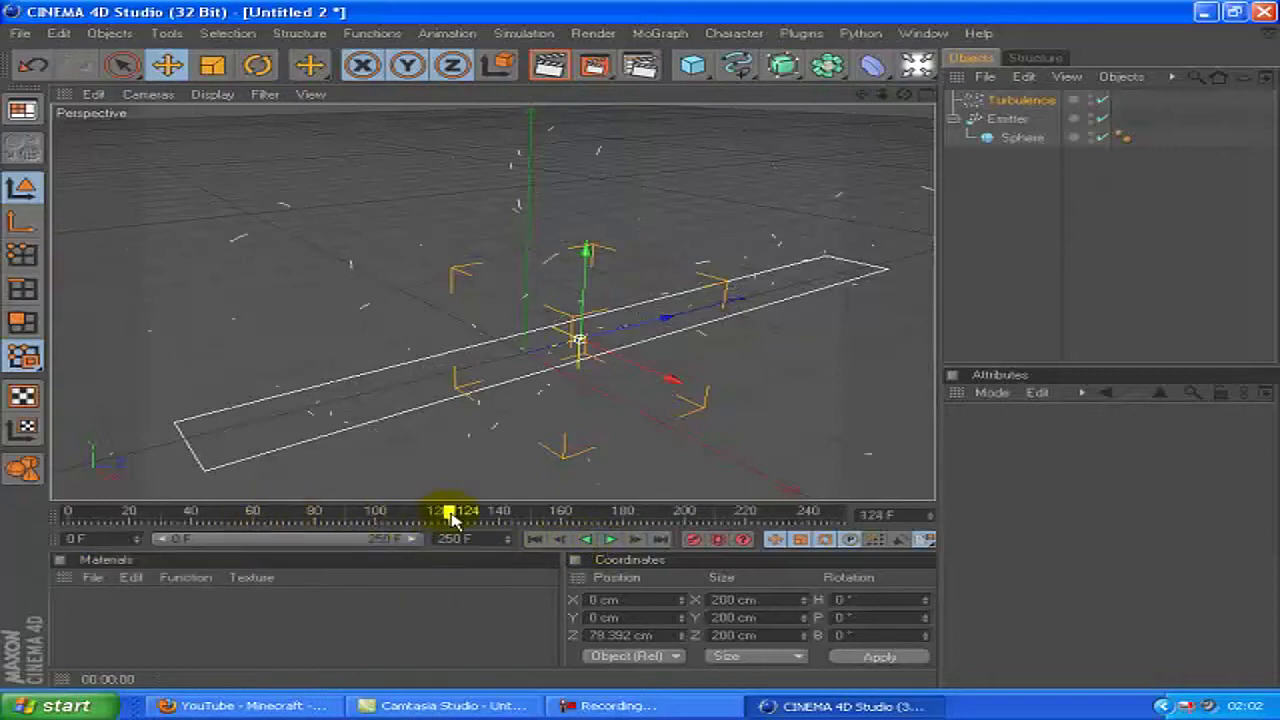
# Scrub the lengthened 250-frame timeline, lower Turbulence strength to 150 cm, and replay.
pyautogui.moveTo(456, 512); pyautogui.dragTo(764, 512)
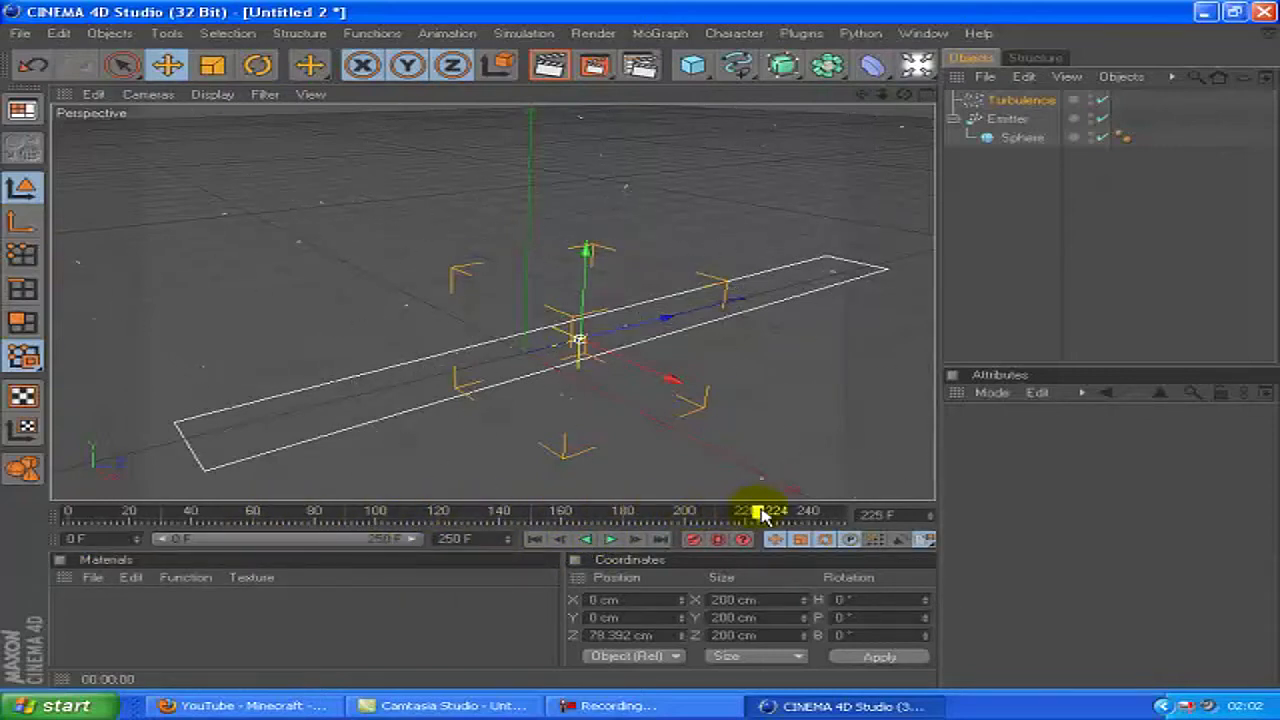
pyautogui.moveTo(764, 512); pyautogui.dragTo(70, 512)
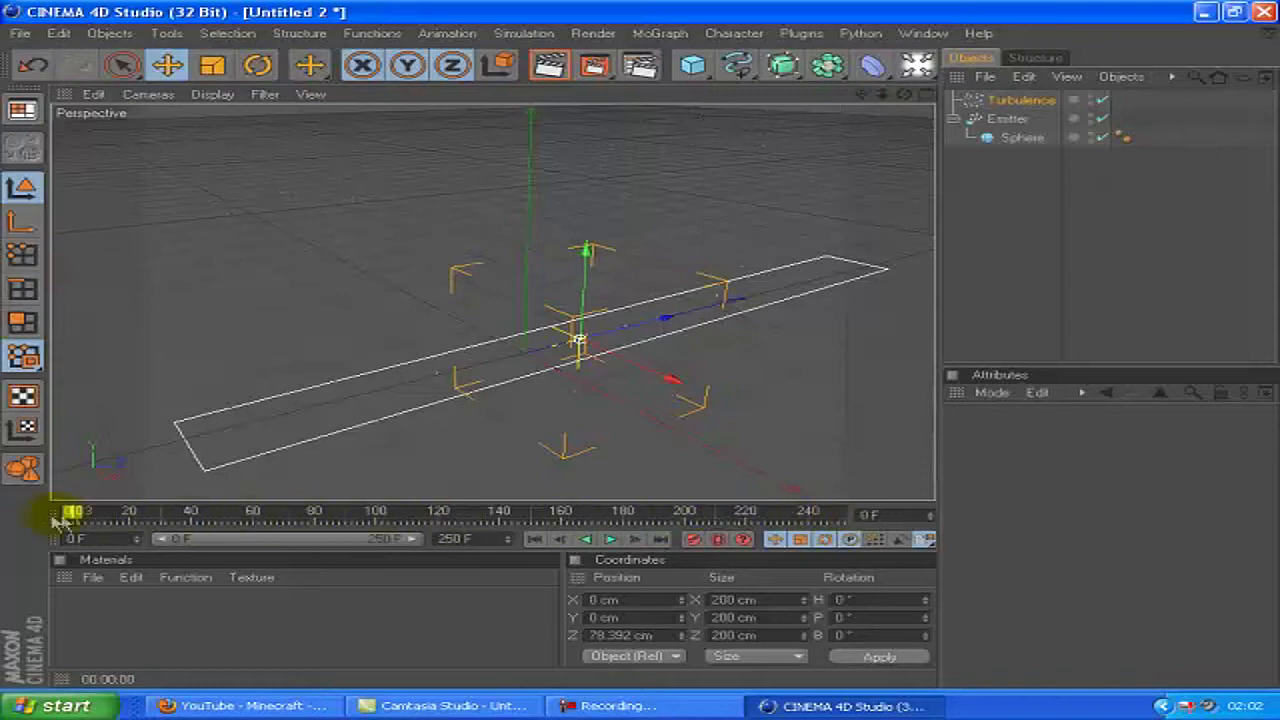
pyautogui.click(1020, 100)
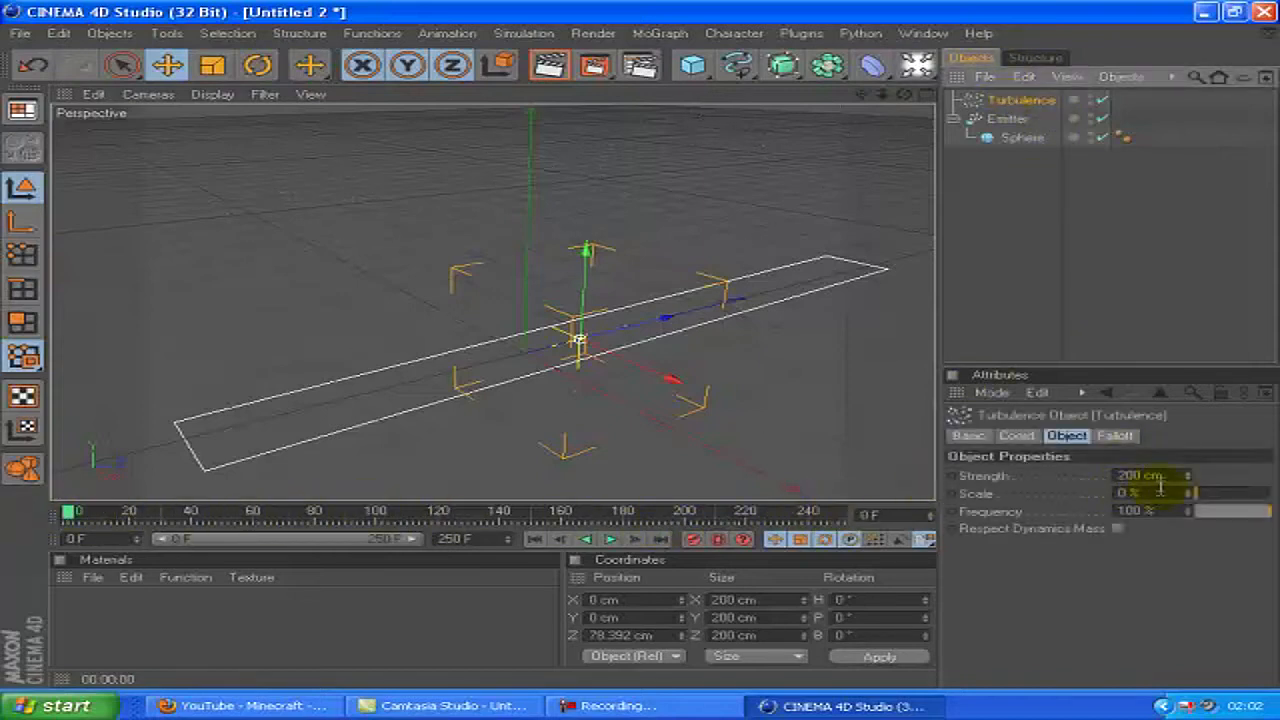
pyautogui.tripleClick(1144, 476)
pyautogui.write('150')
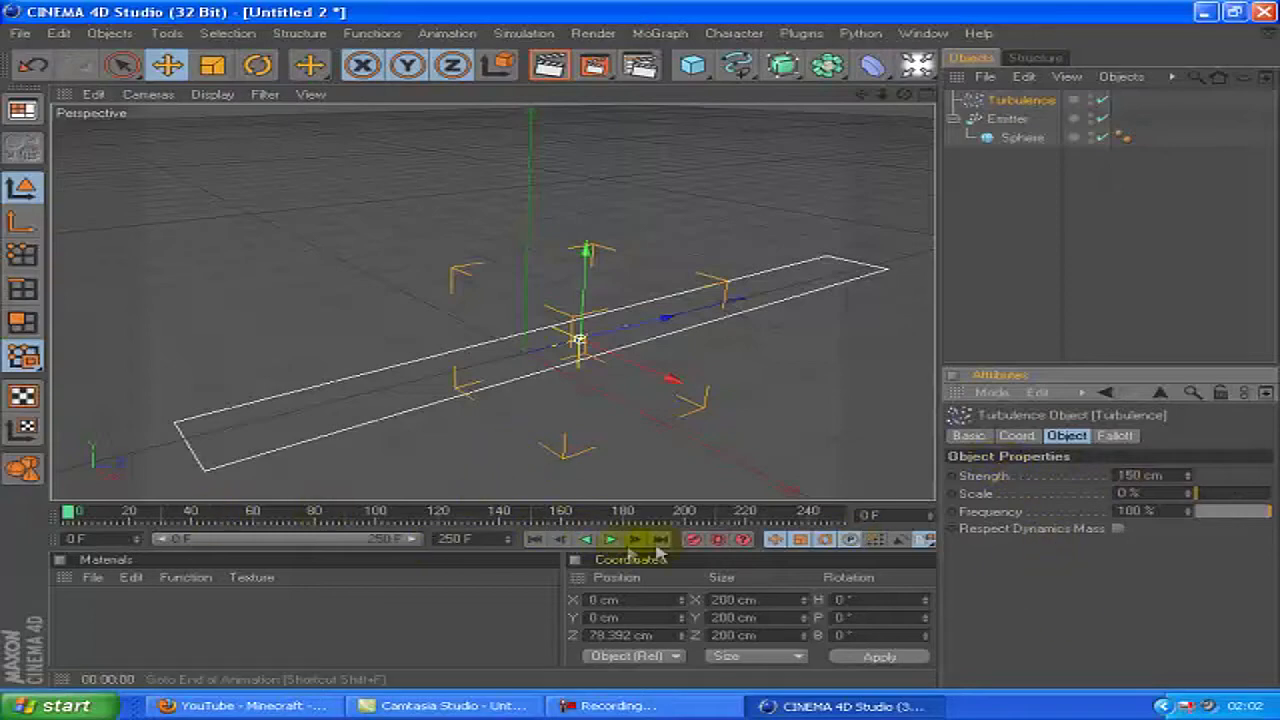
pyautogui.click(610, 540)
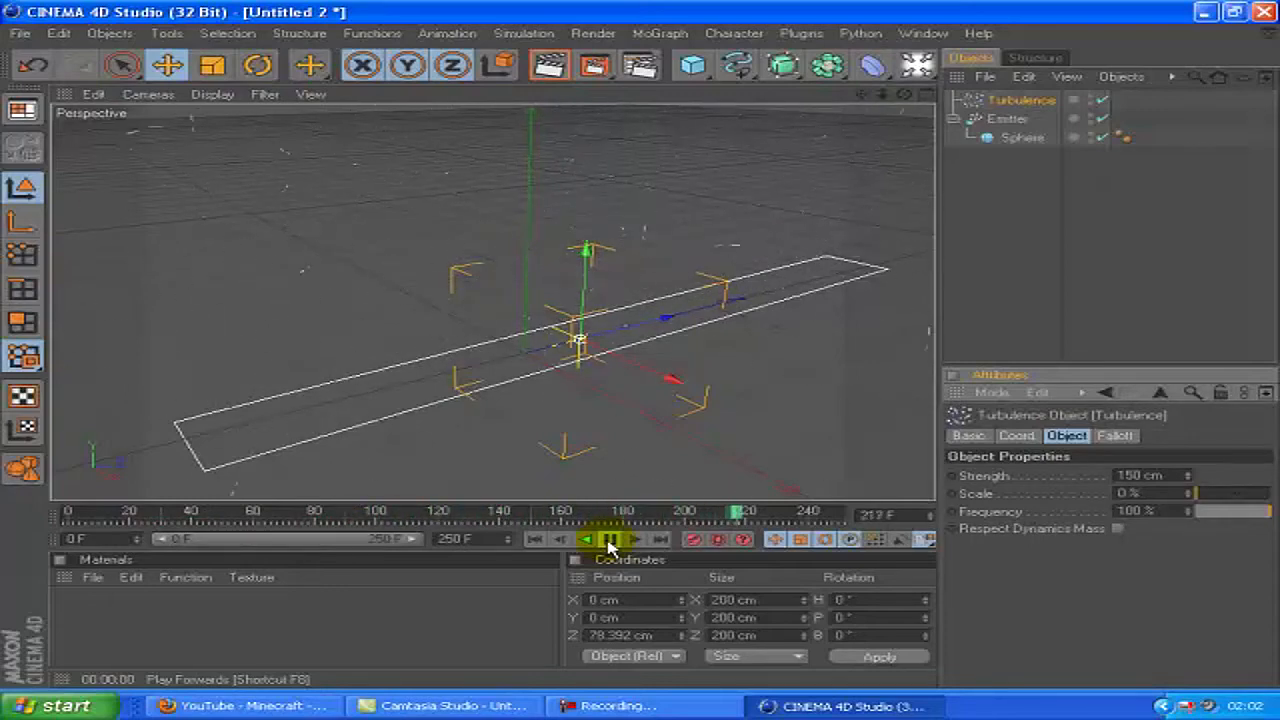
pyautogui.click(584, 540)
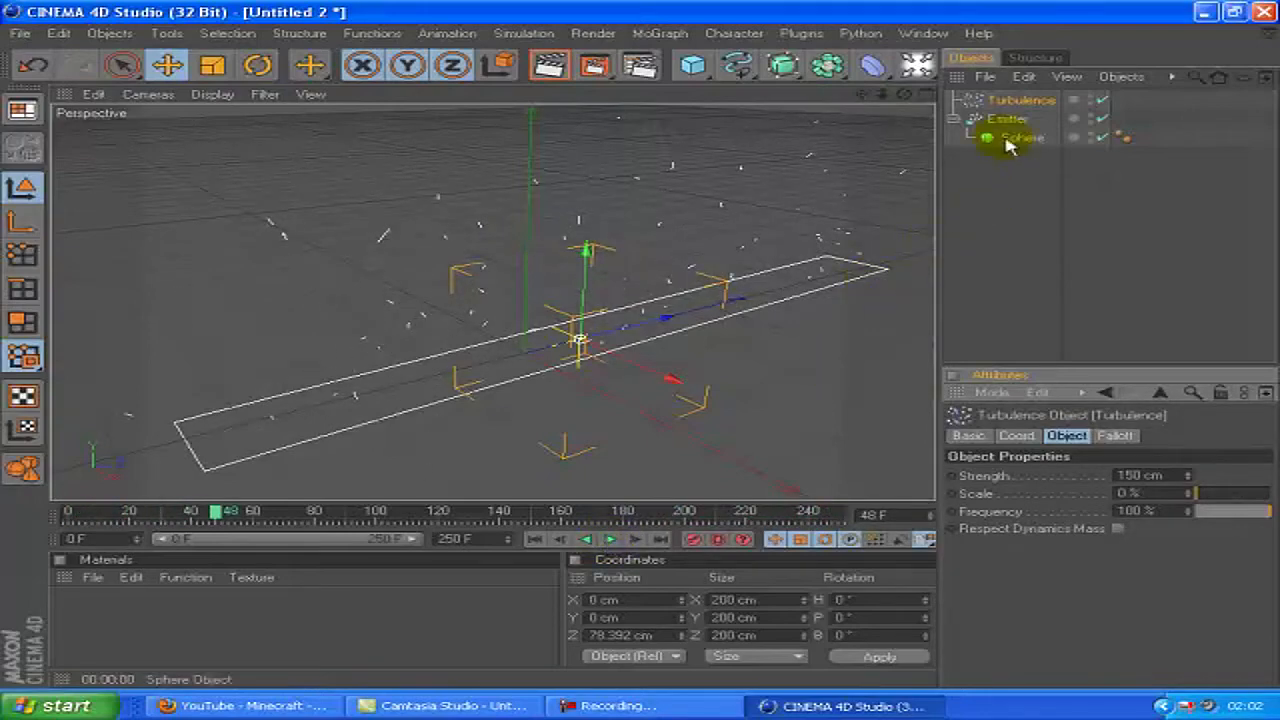
# Set the emitter's Stop Emission to frame 230, rewind, and replay the animation.
pyautogui.click(1008, 118)
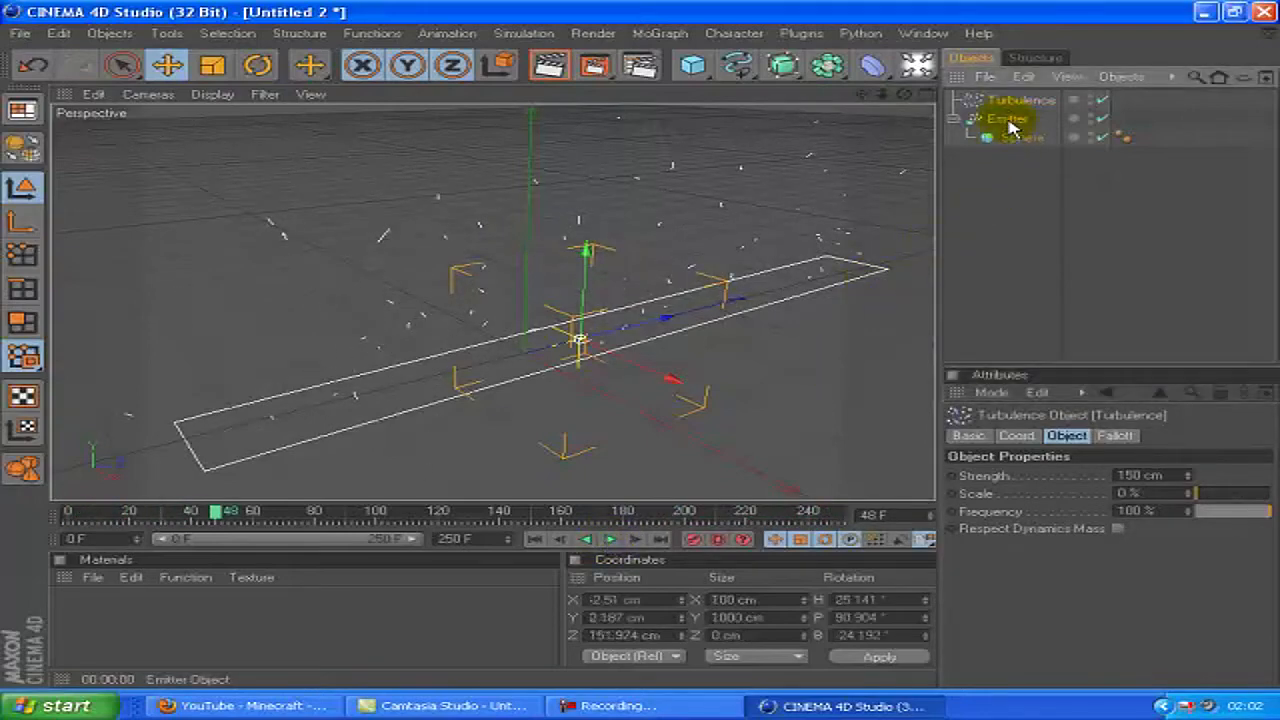
pyautogui.click(1008, 118)
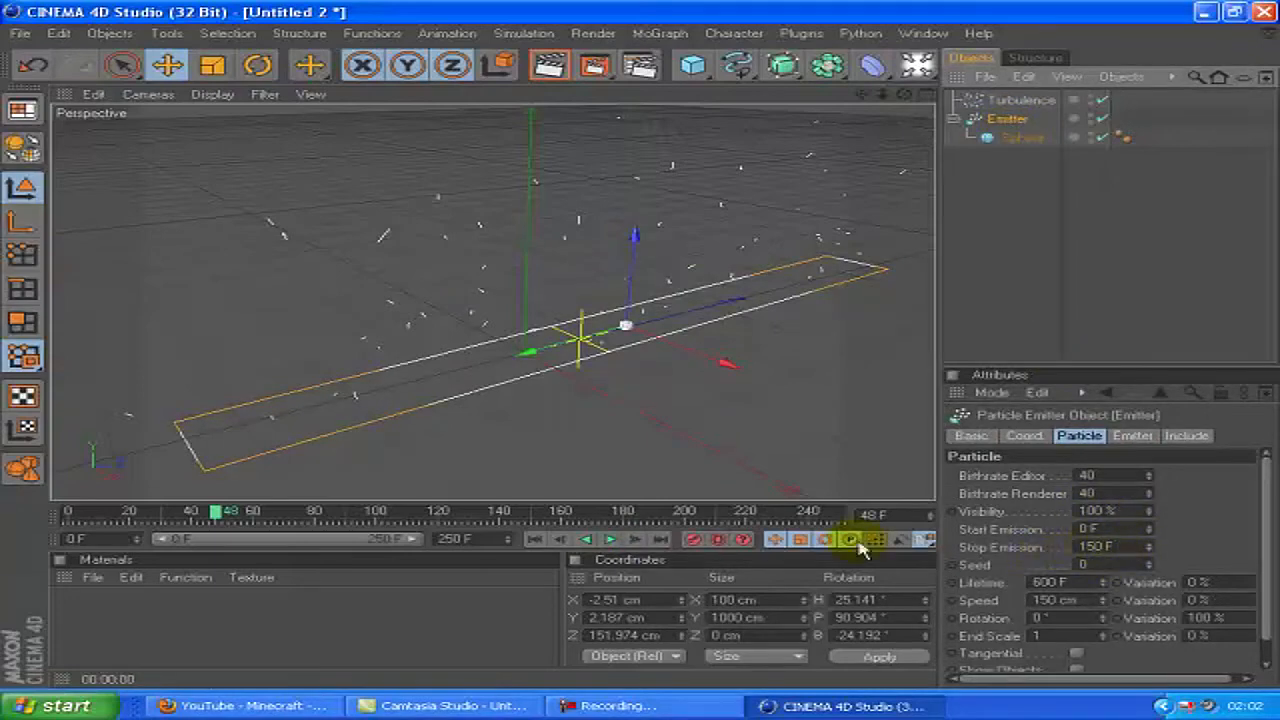
pyautogui.moveTo(228, 512); pyautogui.dragTo(536, 512)
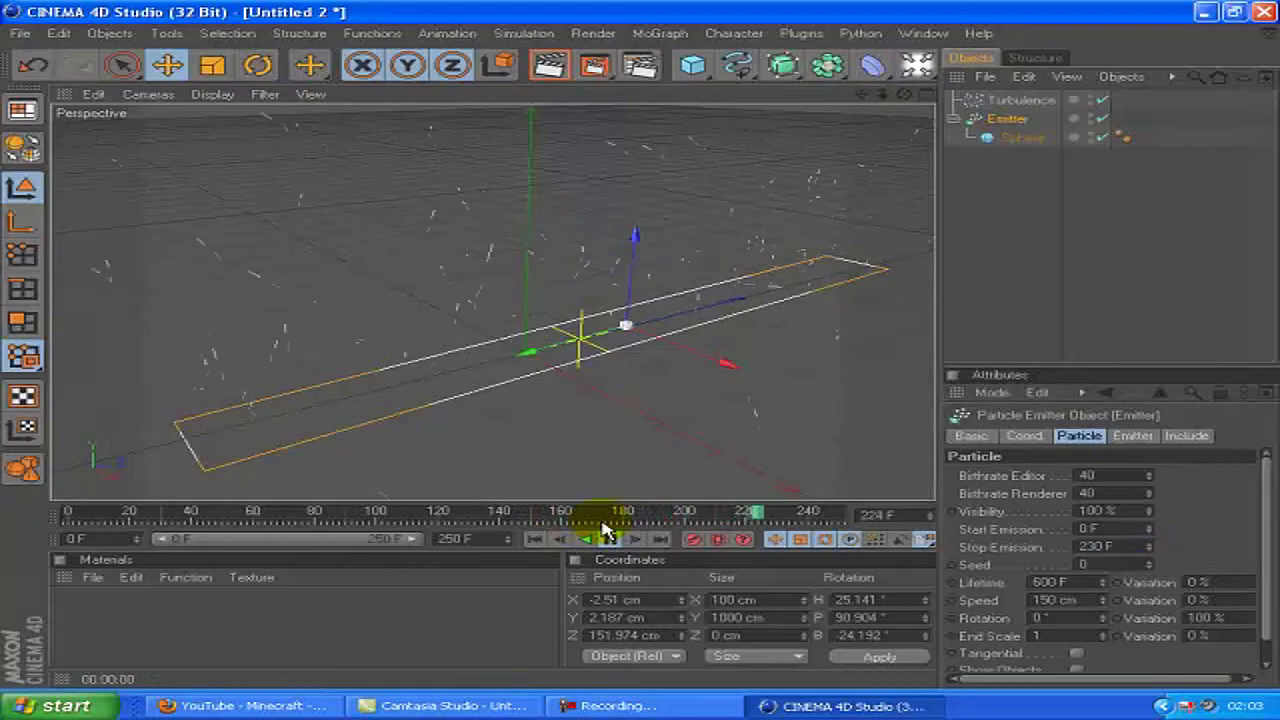
pyautogui.click(610, 540)
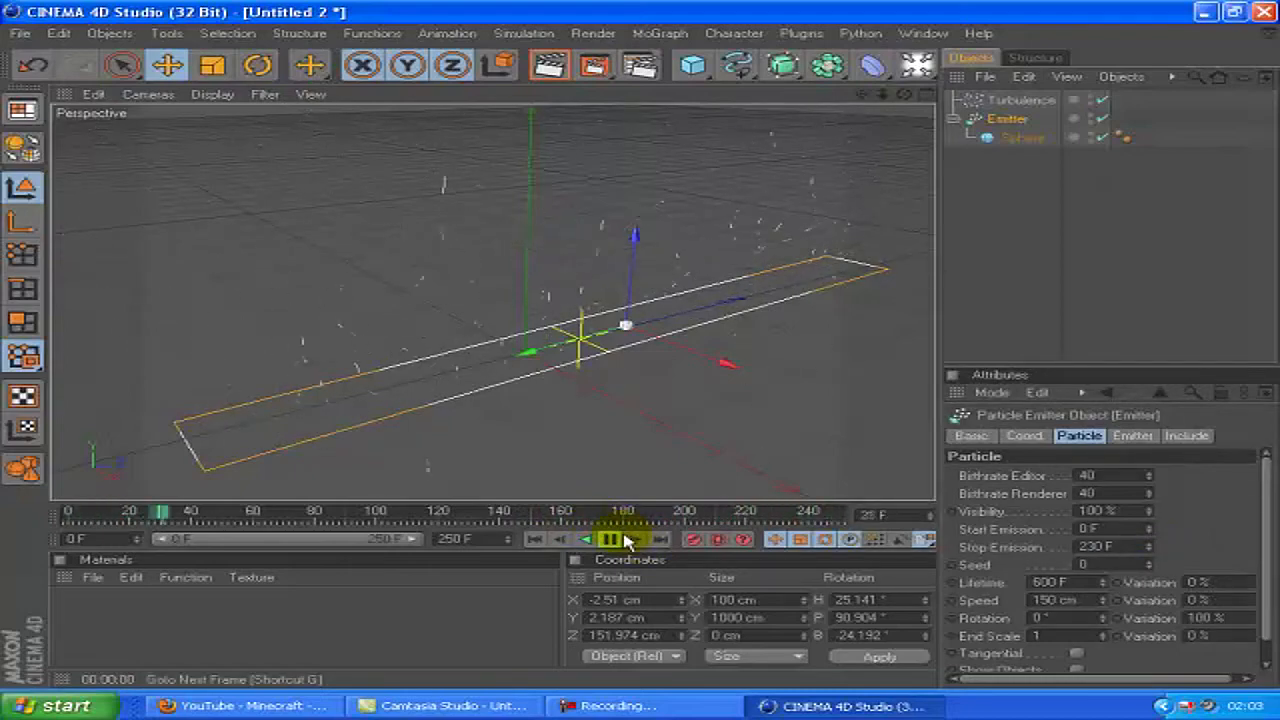
pyautogui.click(610, 540)
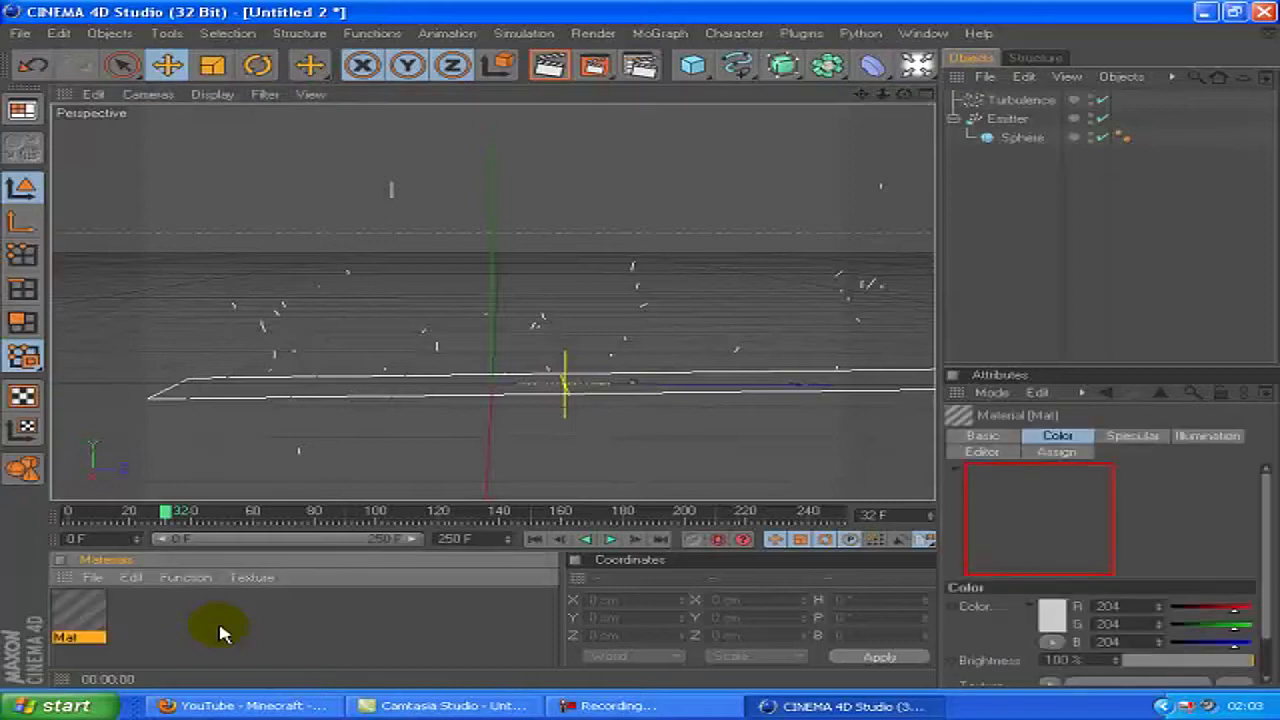
# Create a new material 'Mat' via the Material Manager's File > New Material.
pyautogui.click(78, 616)
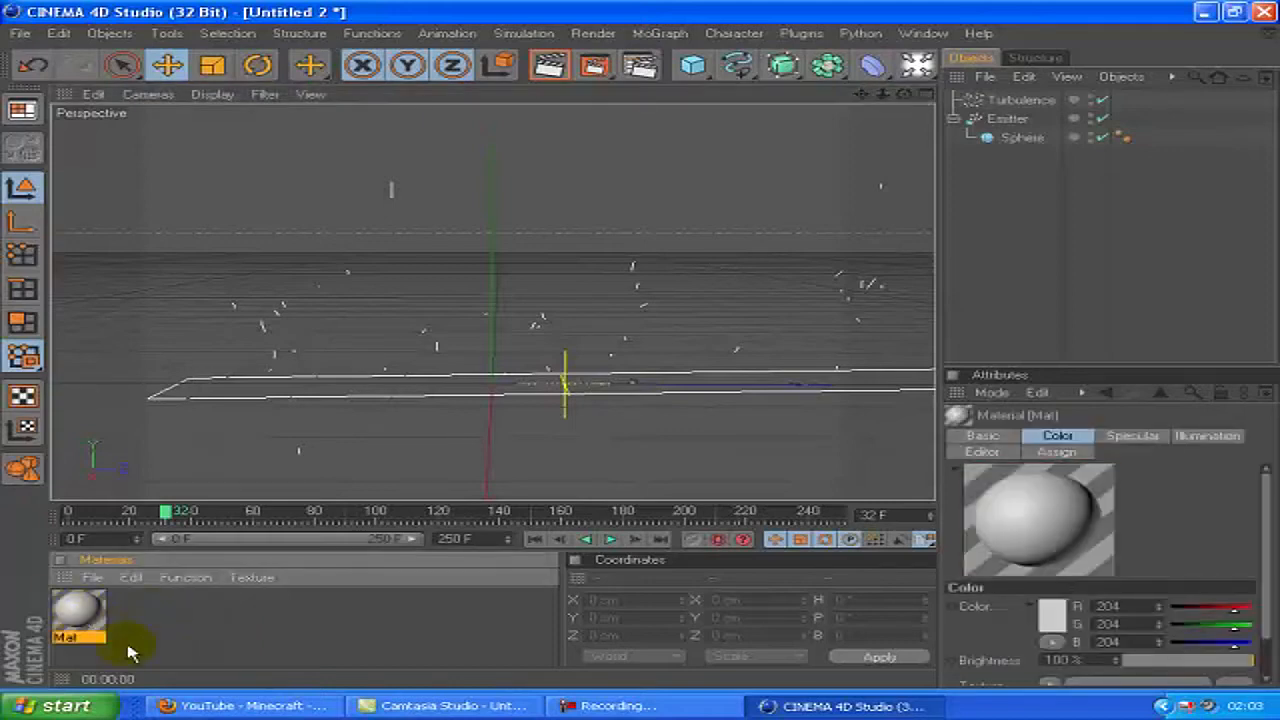
pyautogui.click(92, 576)
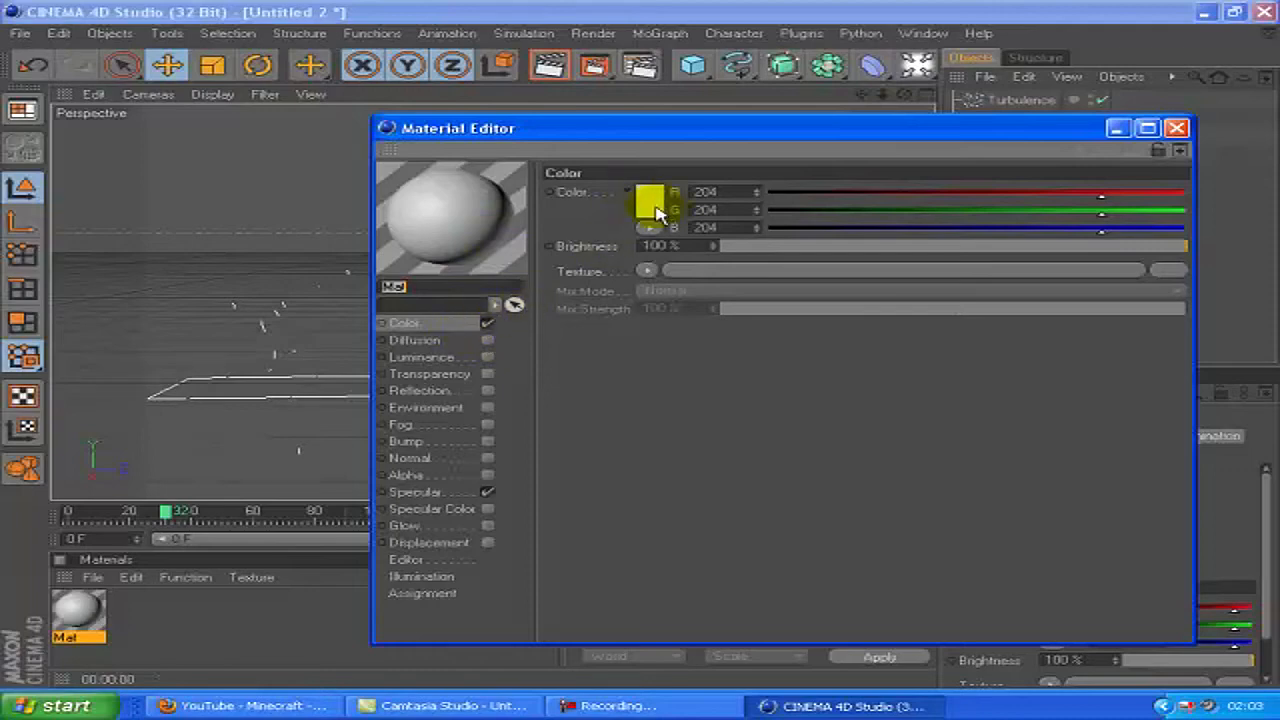
# Set the Mat colour to pure white (RGB 255) and enable its Glow channel.
pyautogui.click(652, 208)
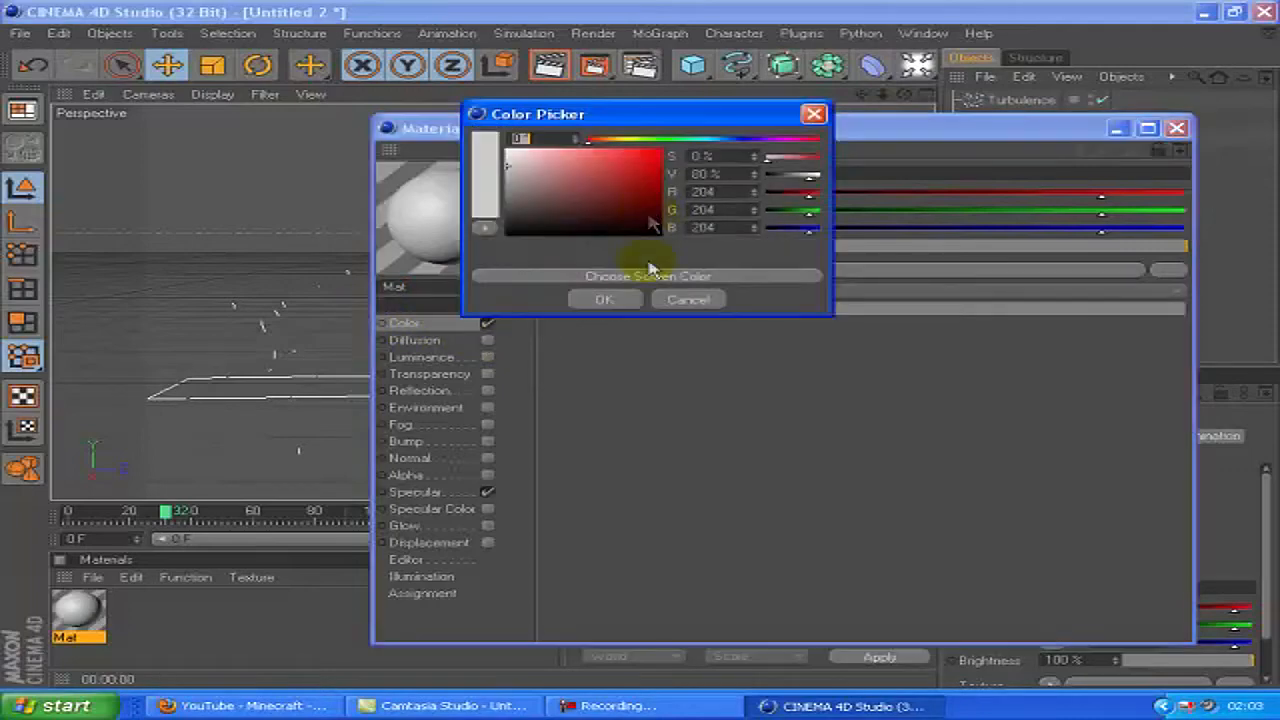
pyautogui.click(604, 300)
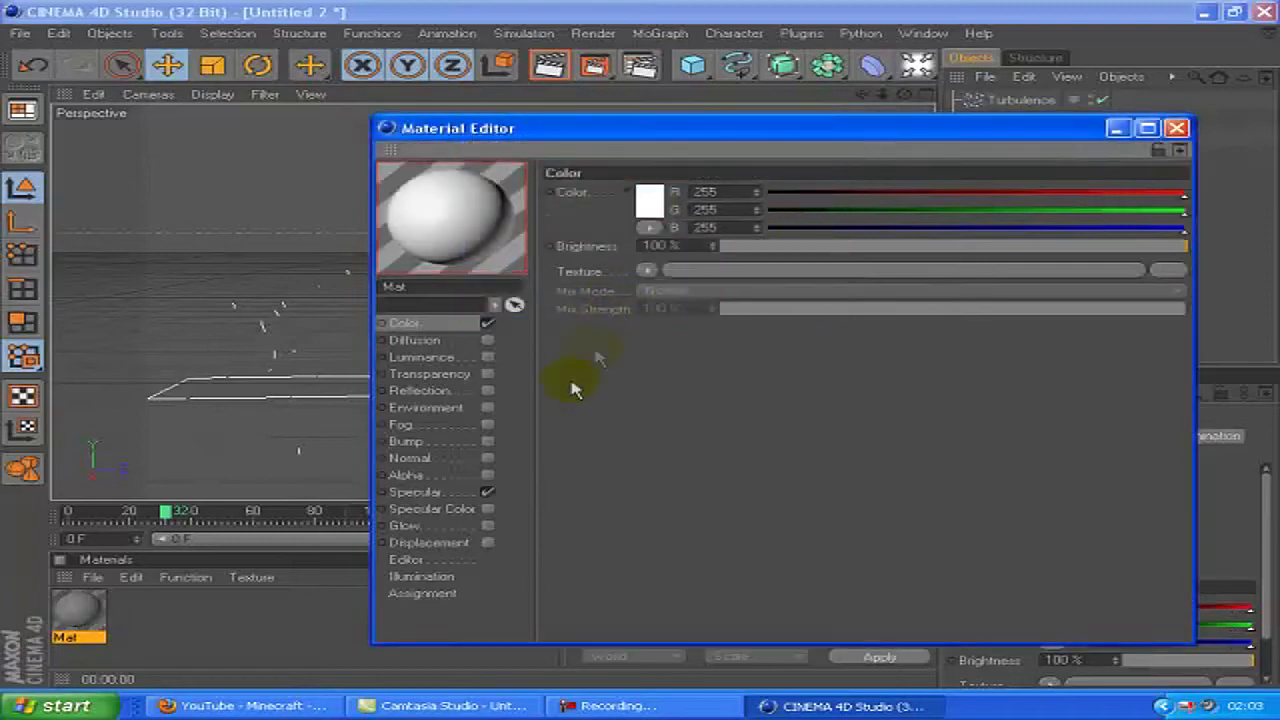
pyautogui.click(488, 492)
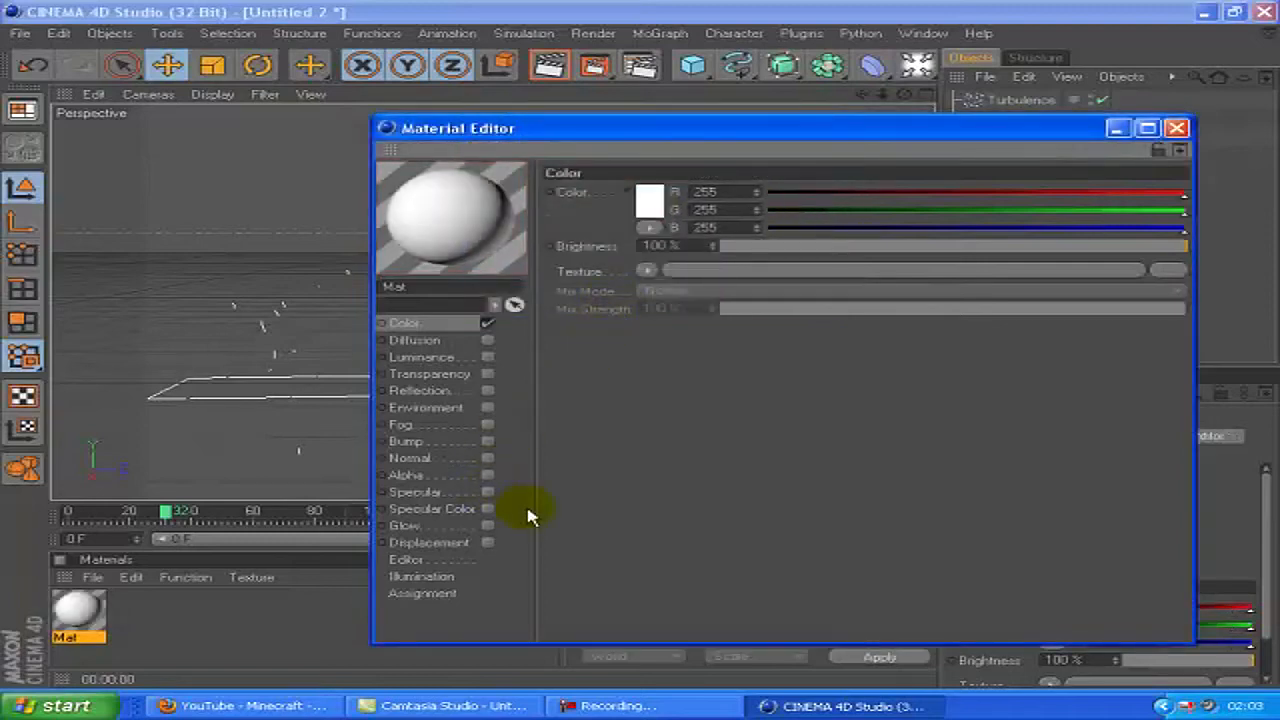
pyautogui.moveTo(490, 364)
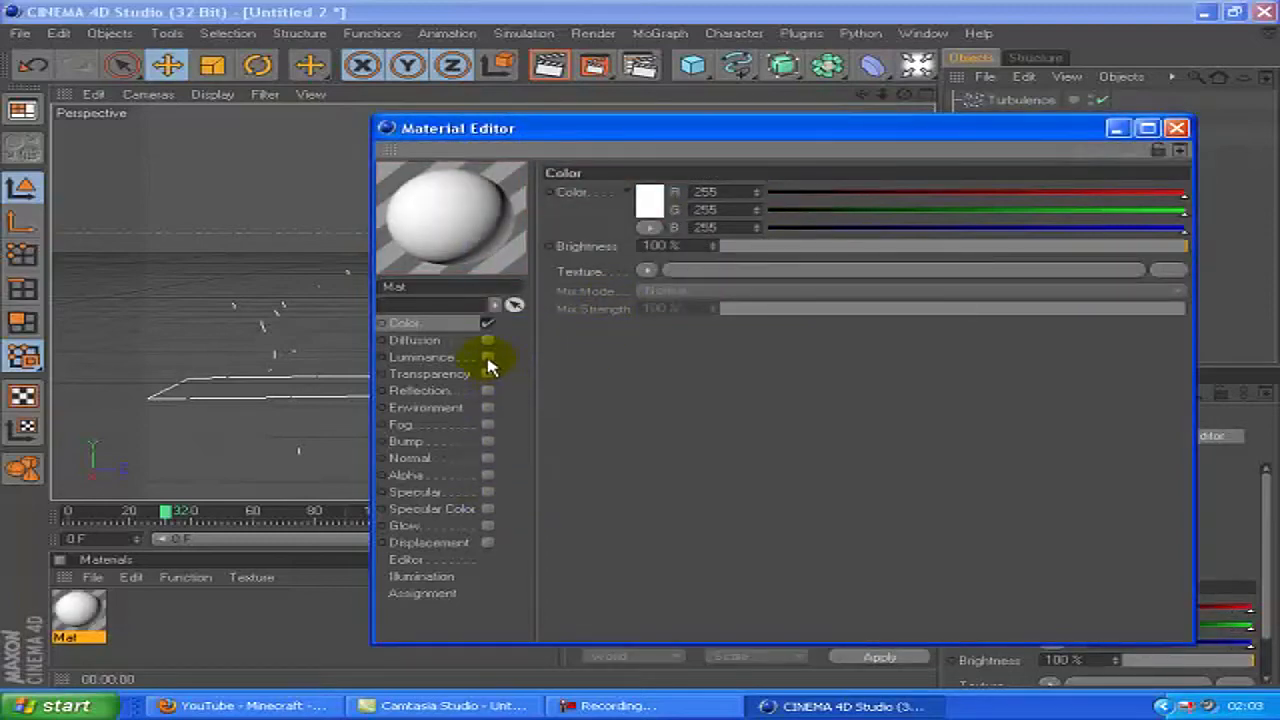
pyautogui.click(408, 524)
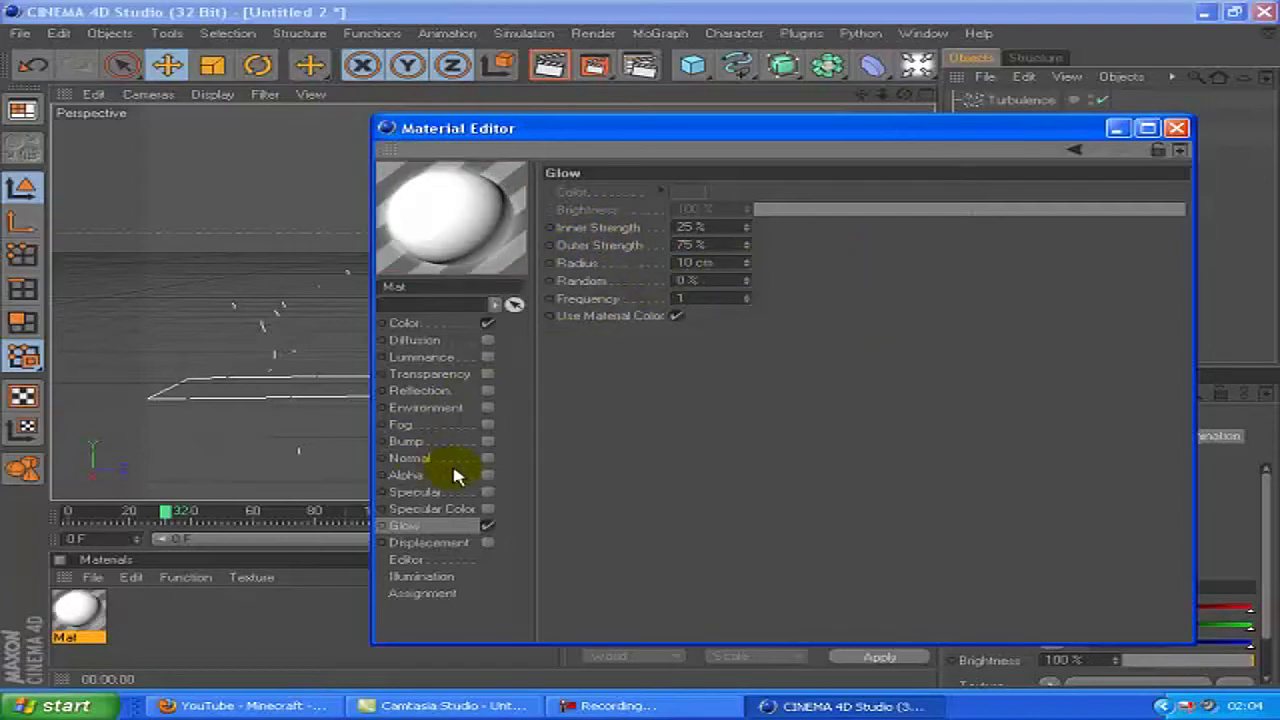
pyautogui.moveTo(490, 400)
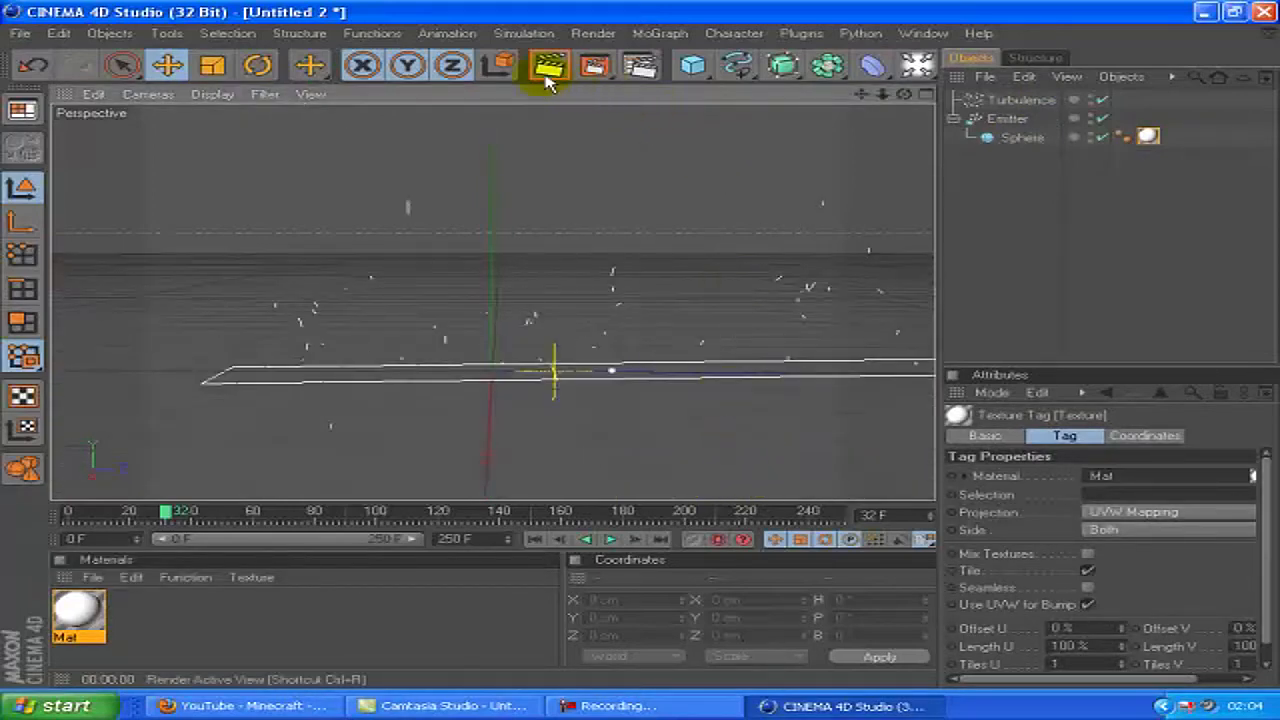
# Play the particle animation and render the active view to check the white dots on black.
pyautogui.click(610, 540)
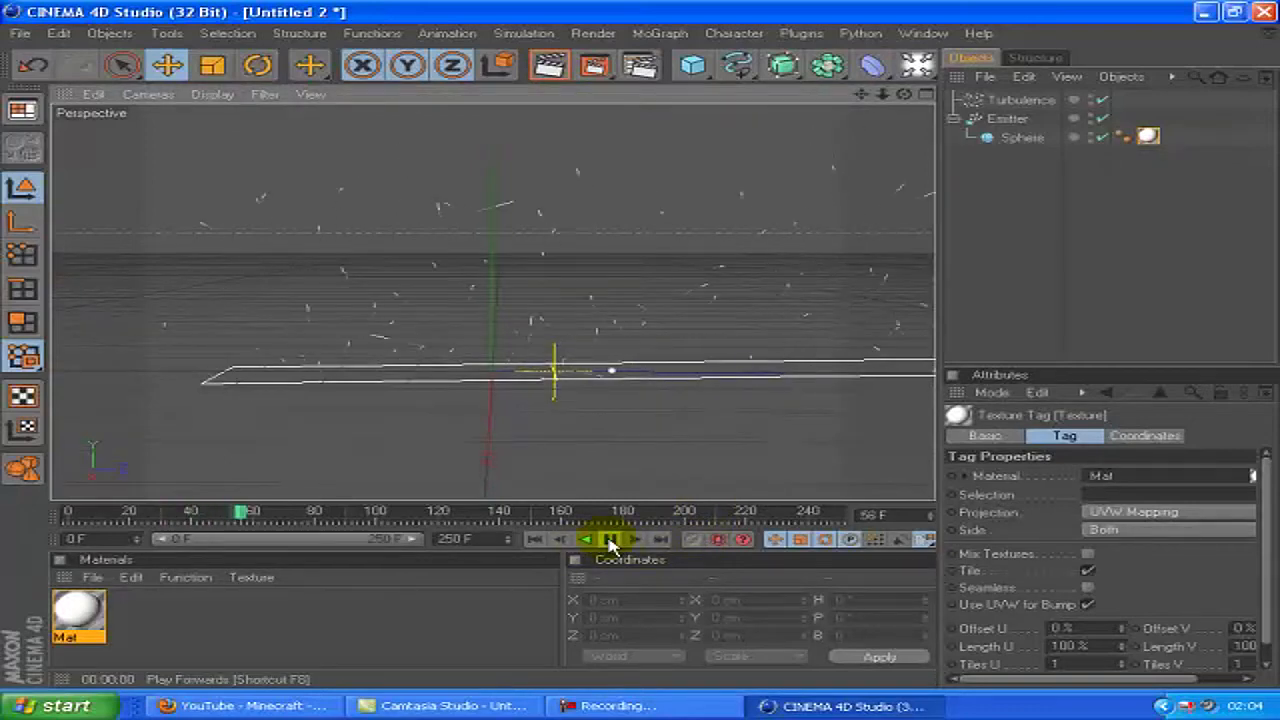
pyautogui.click(548, 64)
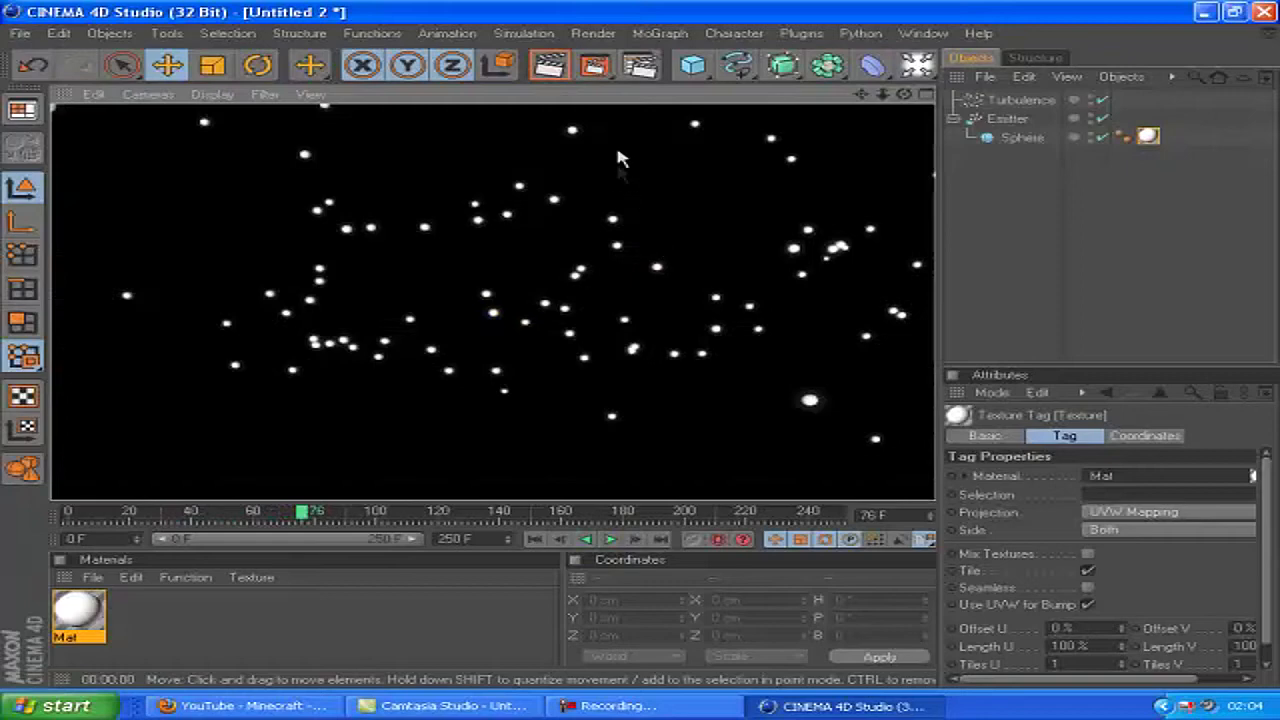
pyautogui.click(610, 540)
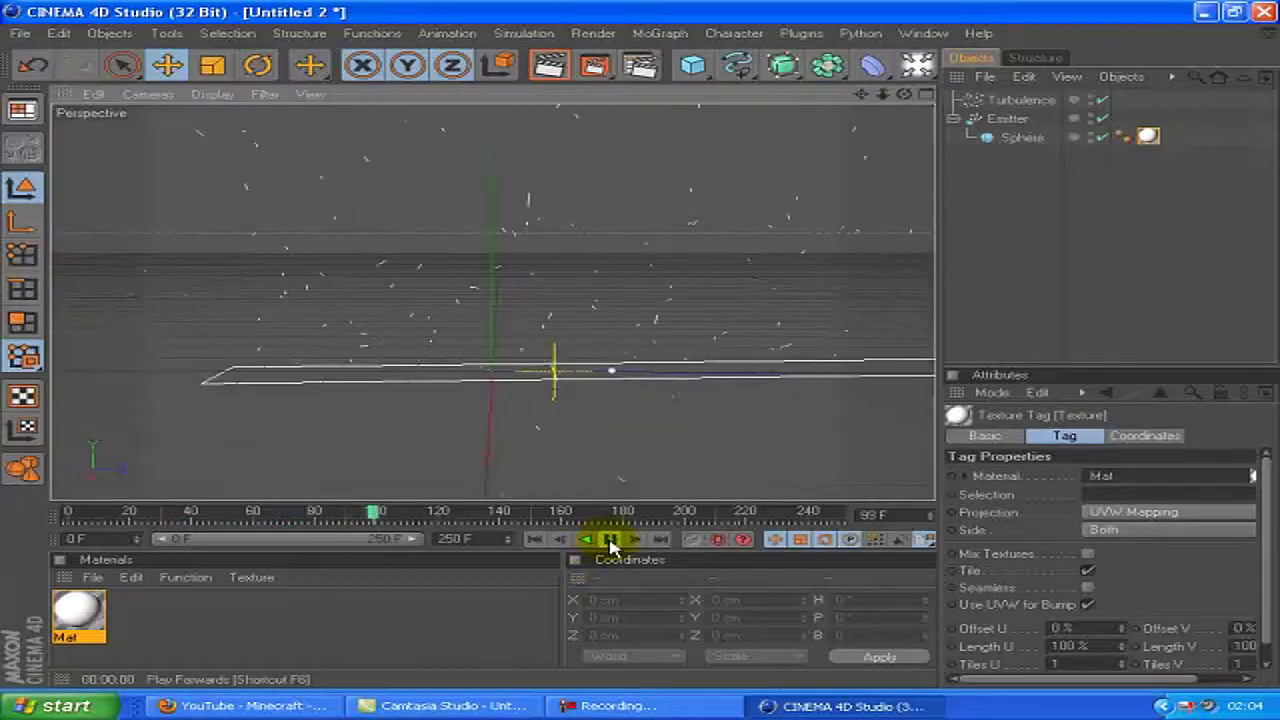
pyautogui.click(612, 540)
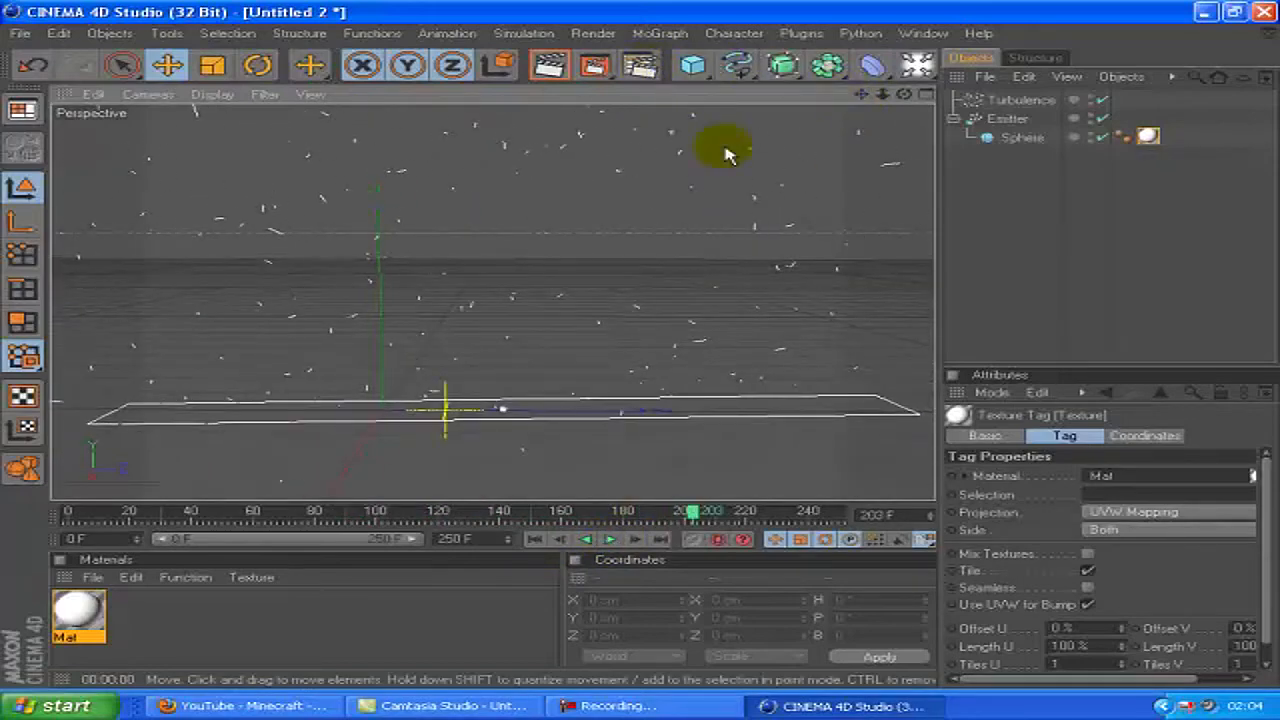
# Set the Emitter Y-Size to 2000 cm, preview the animation and rewind to the start.
pyautogui.click(1008, 118)
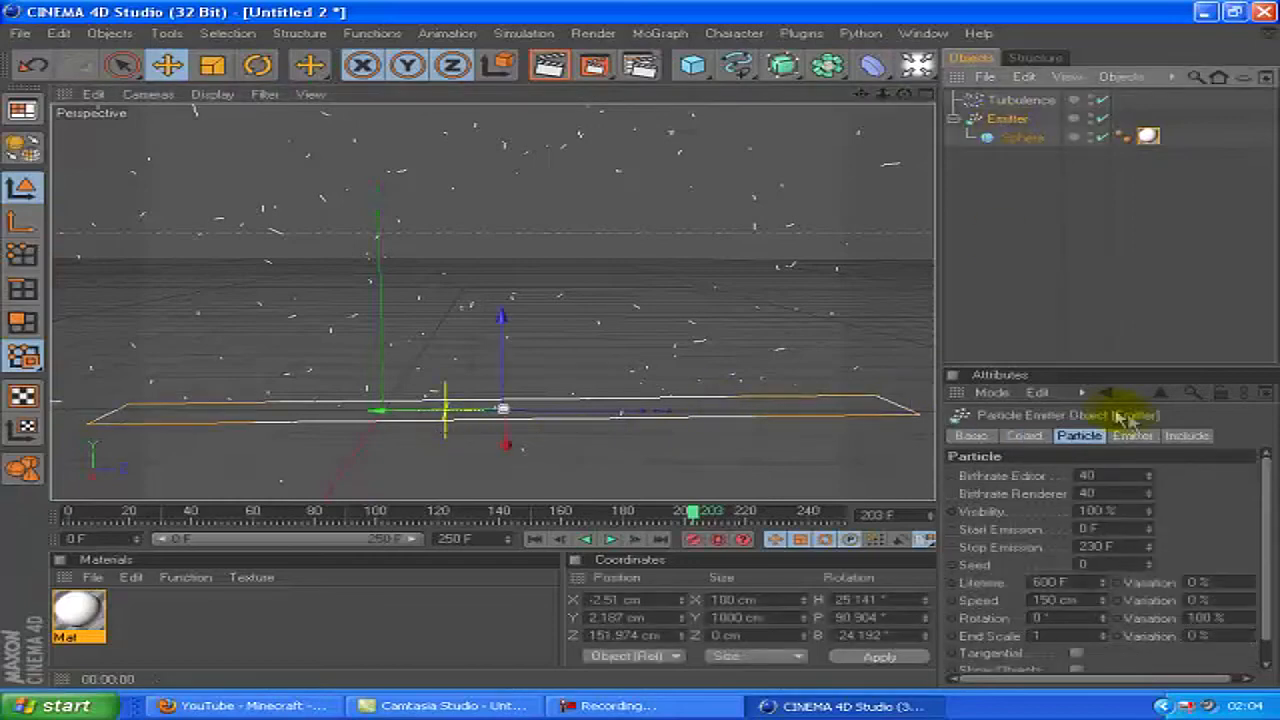
pyautogui.click(1132, 436)
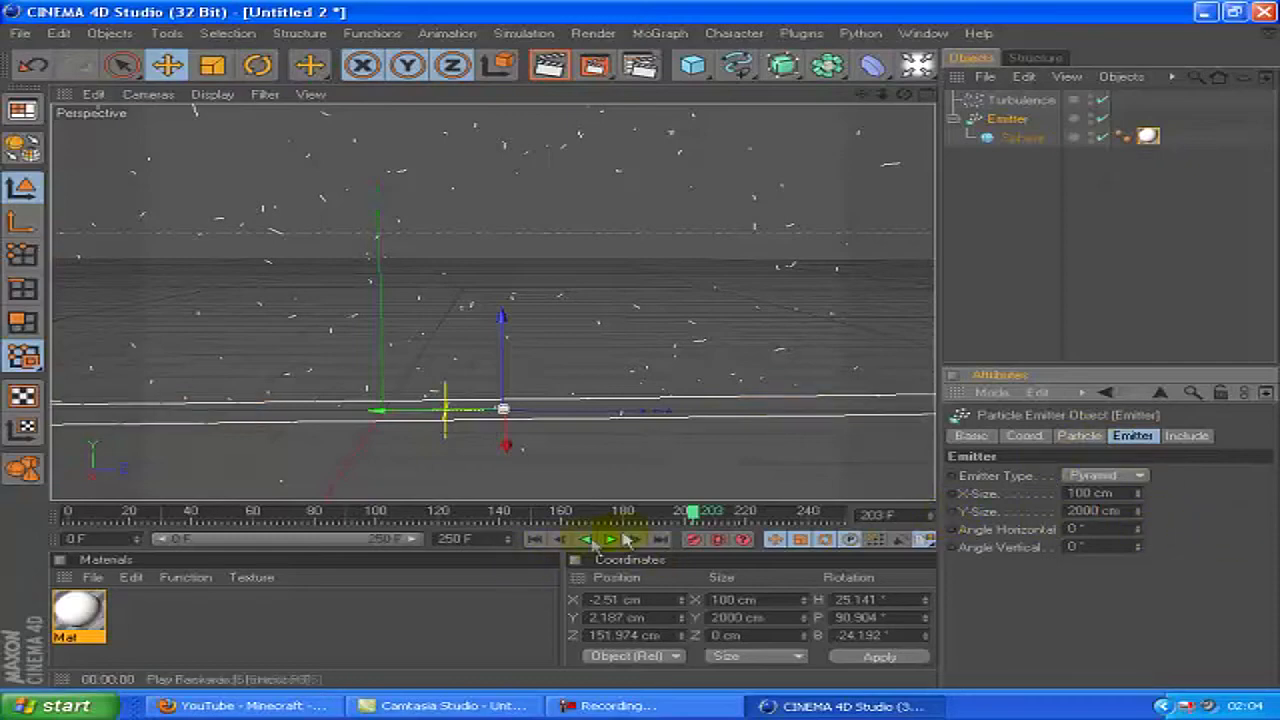
pyautogui.click(584, 540)
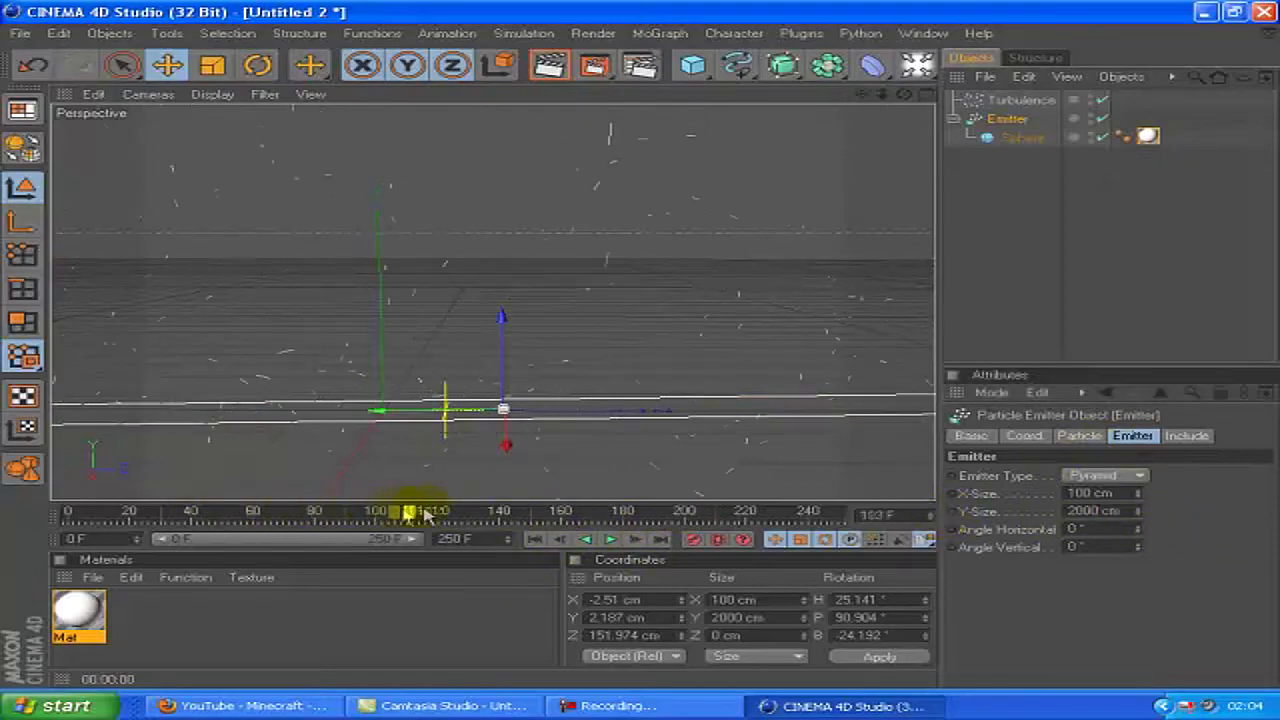
pyautogui.moveTo(410, 510); pyautogui.dragTo(690, 510)
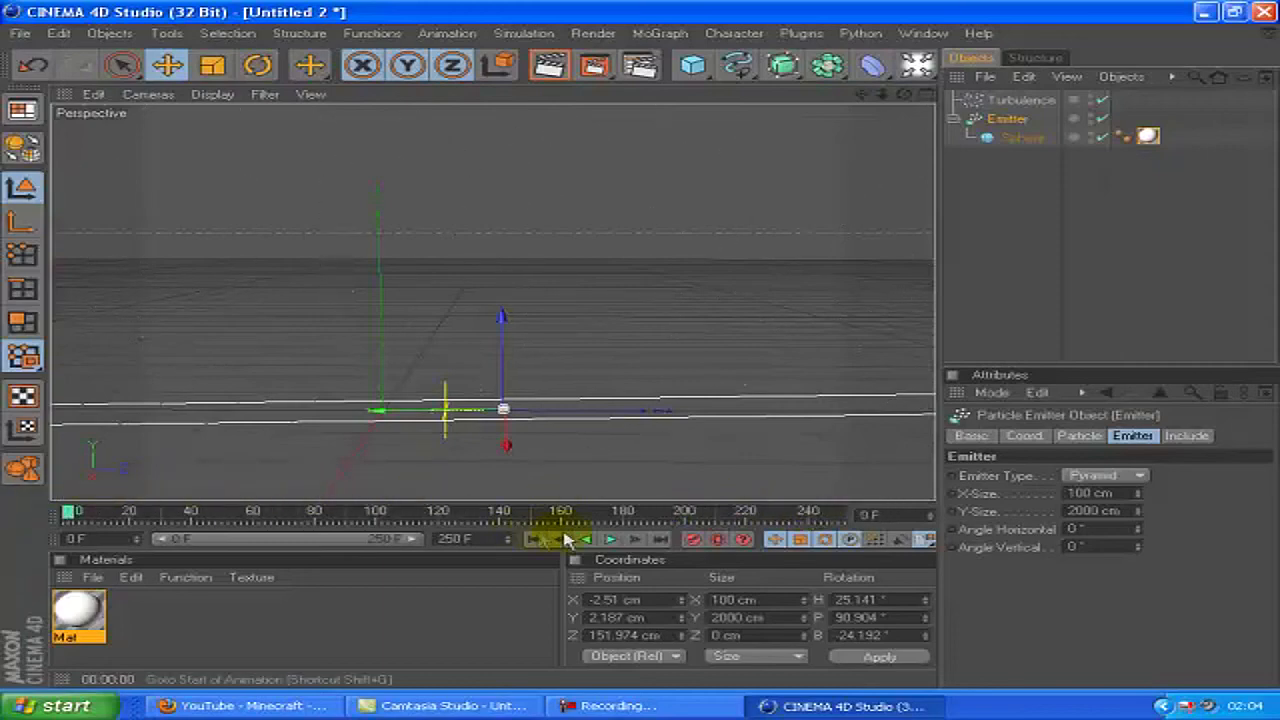
pyautogui.click(612, 540)
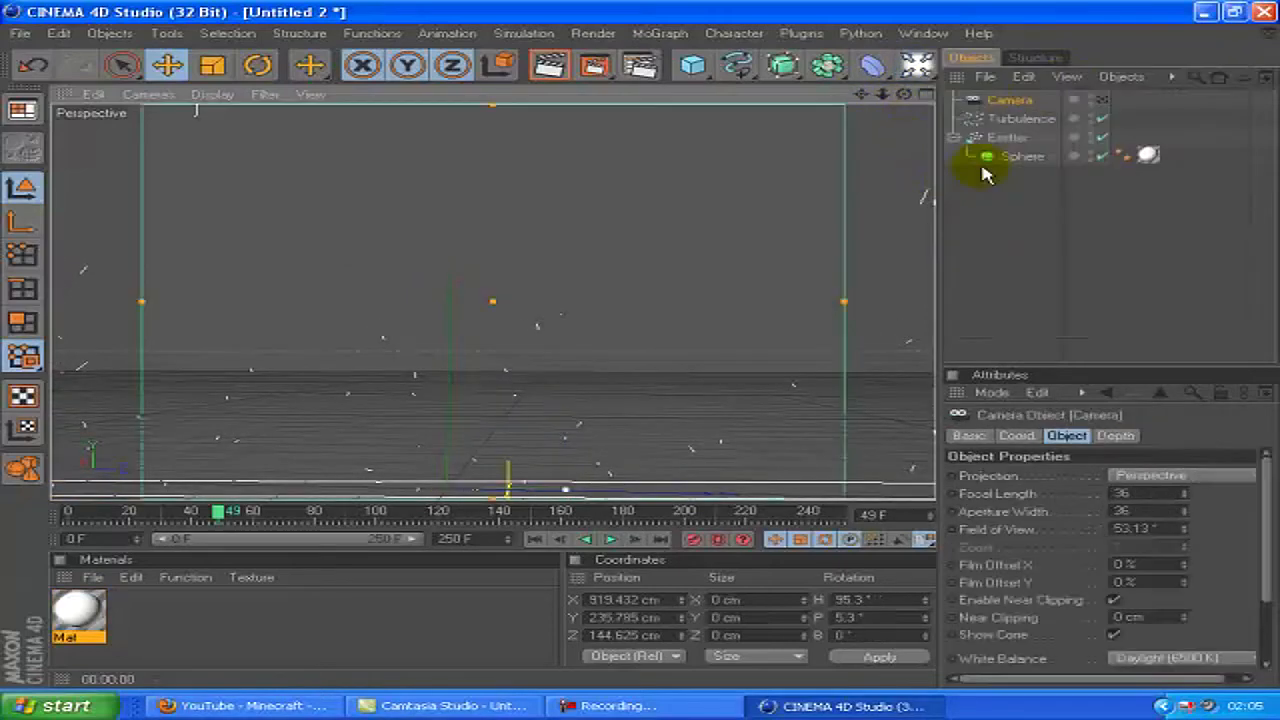
# Move the camera to X 919.432 cm and bring up the Render Settings.
pyautogui.click(1100, 100)
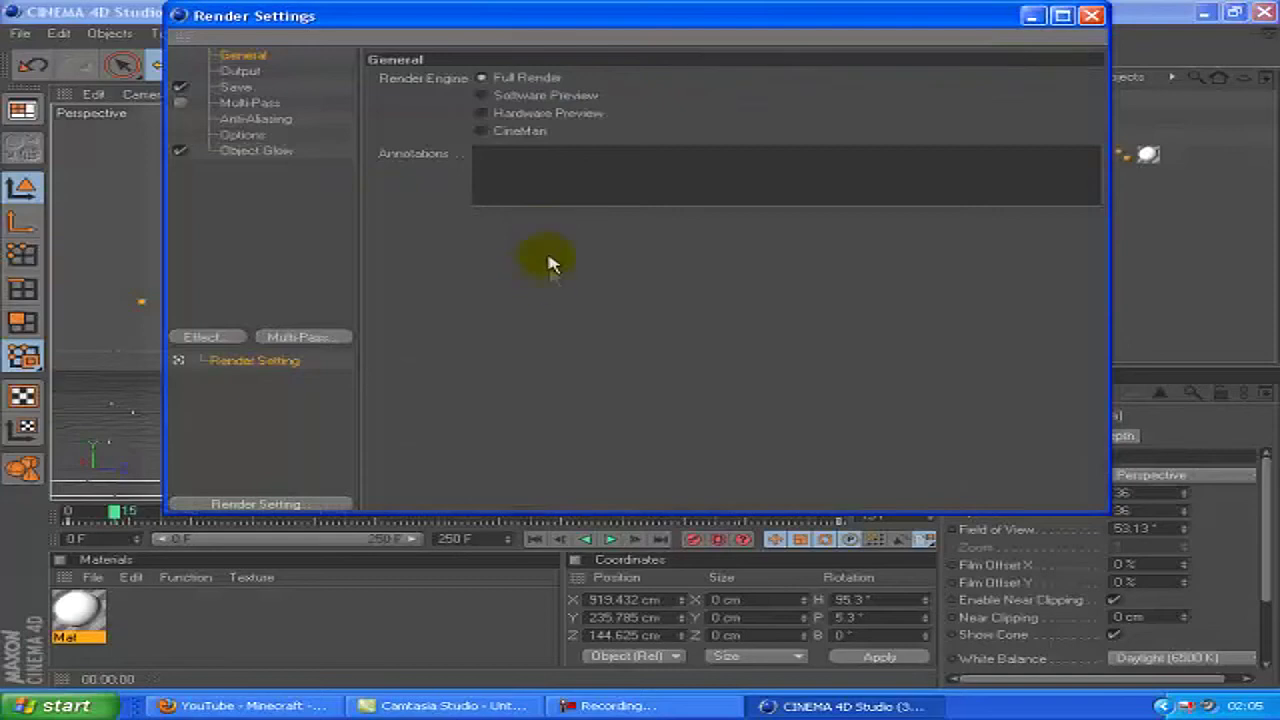
# Set the Output frame range to All Frames at the HDV/HDTV 720 25 preset (1280x720).
pyautogui.click(240, 72)
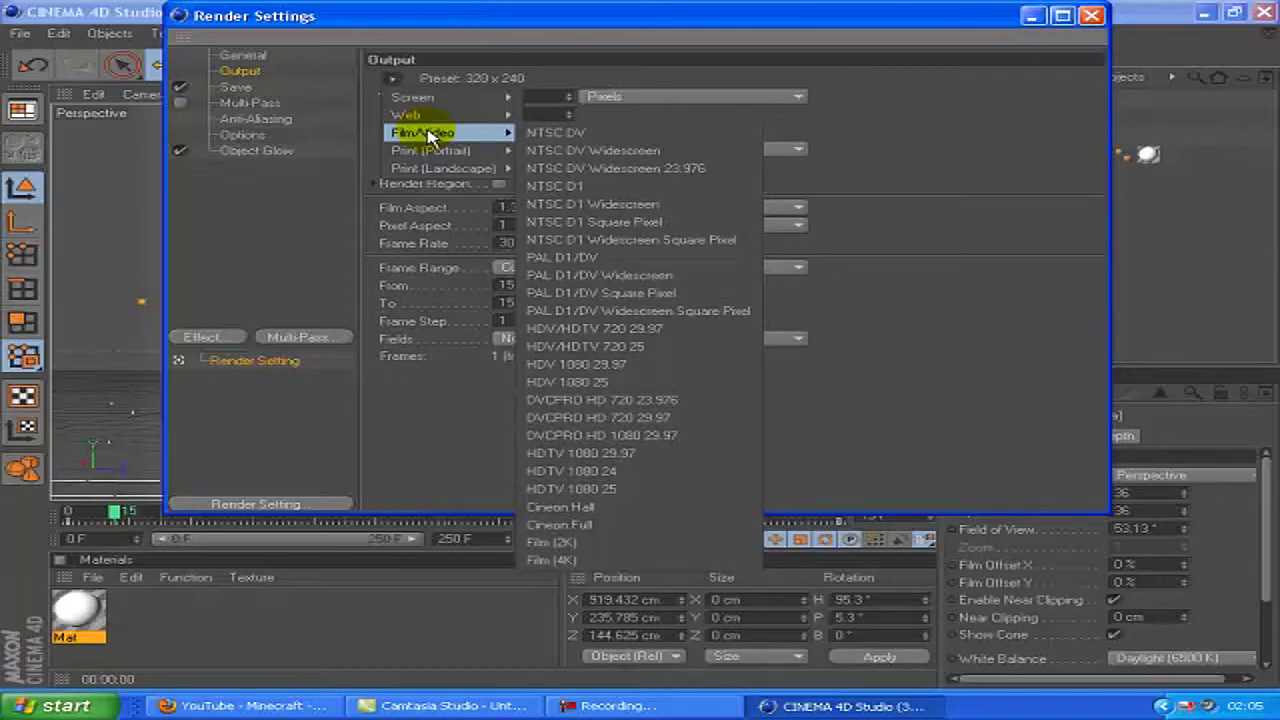
pyautogui.moveTo(636, 364)
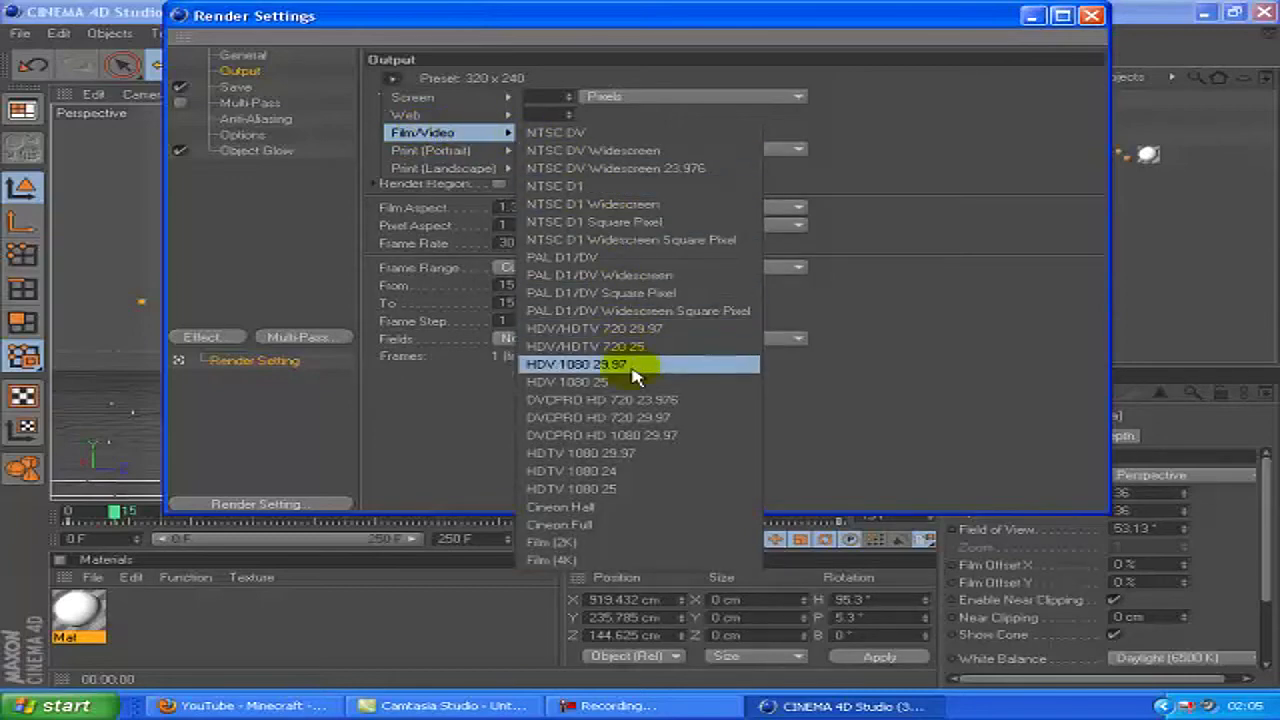
pyautogui.moveTo(684, 346)
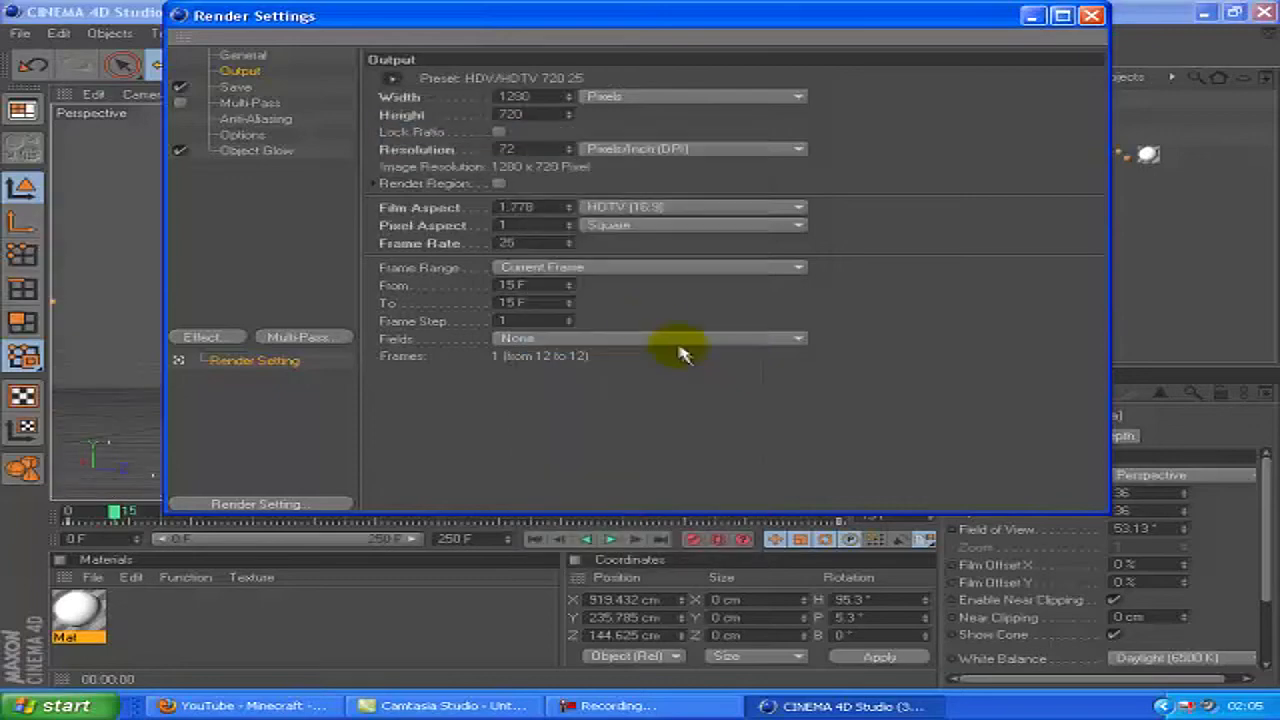
pyautogui.click(796, 268)
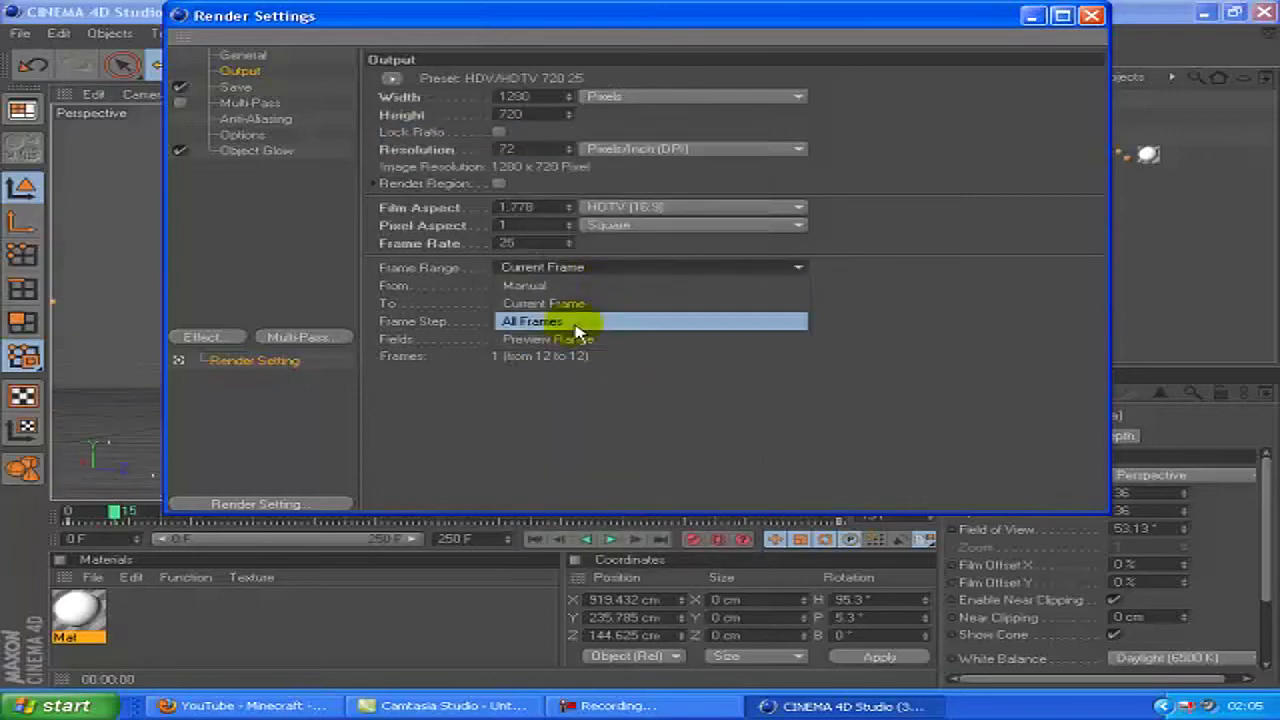
pyautogui.click(532, 320)
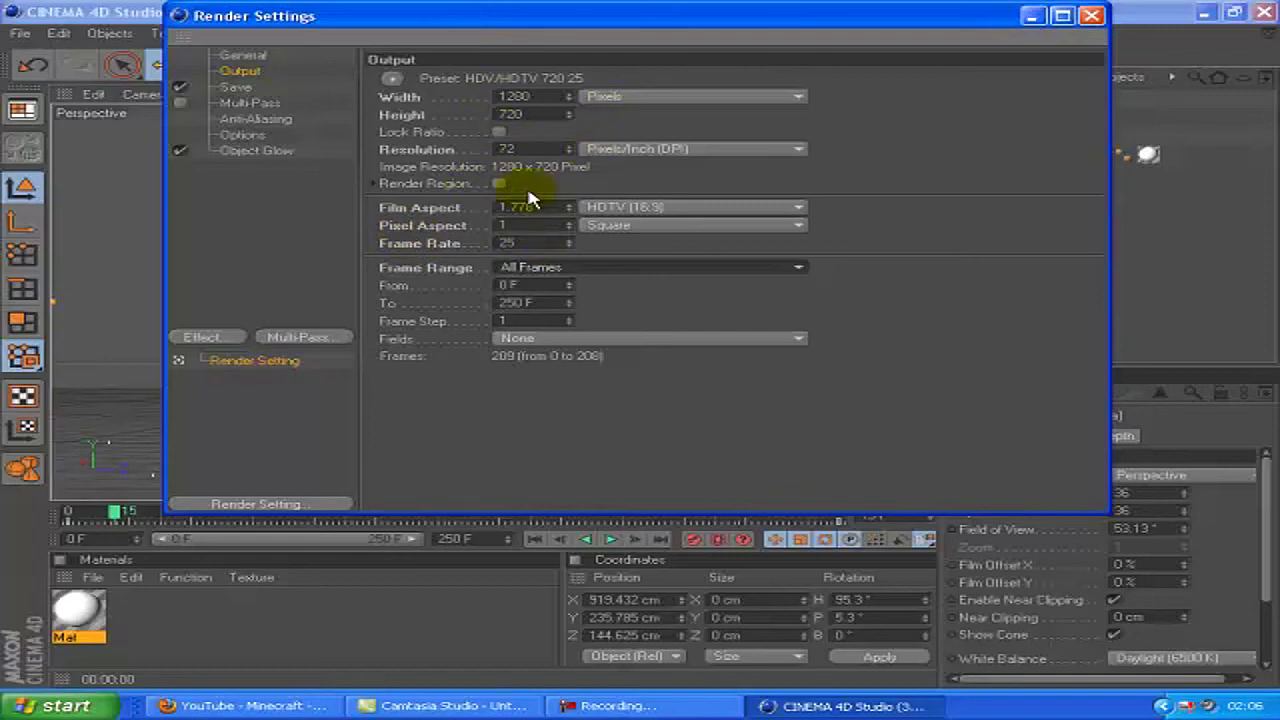
pyautogui.moveTo(324, 128)
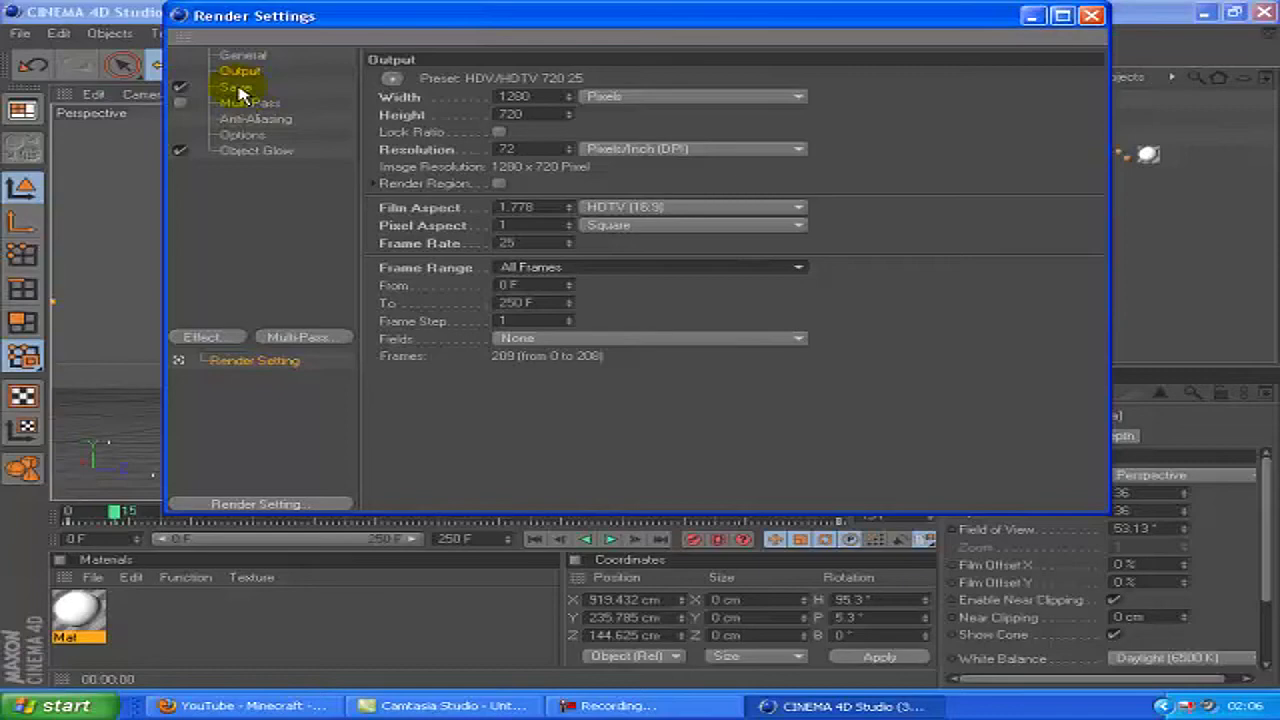
pyautogui.click(236, 88)
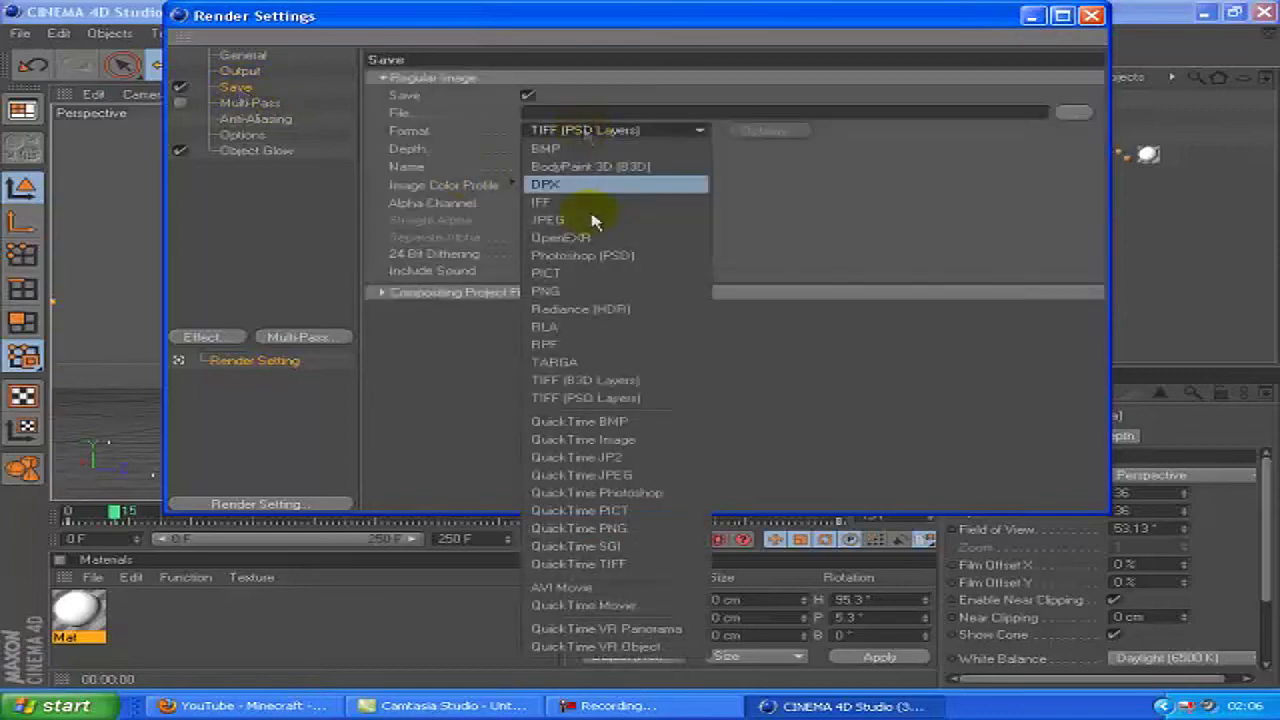
pyautogui.moveTo(636, 564)
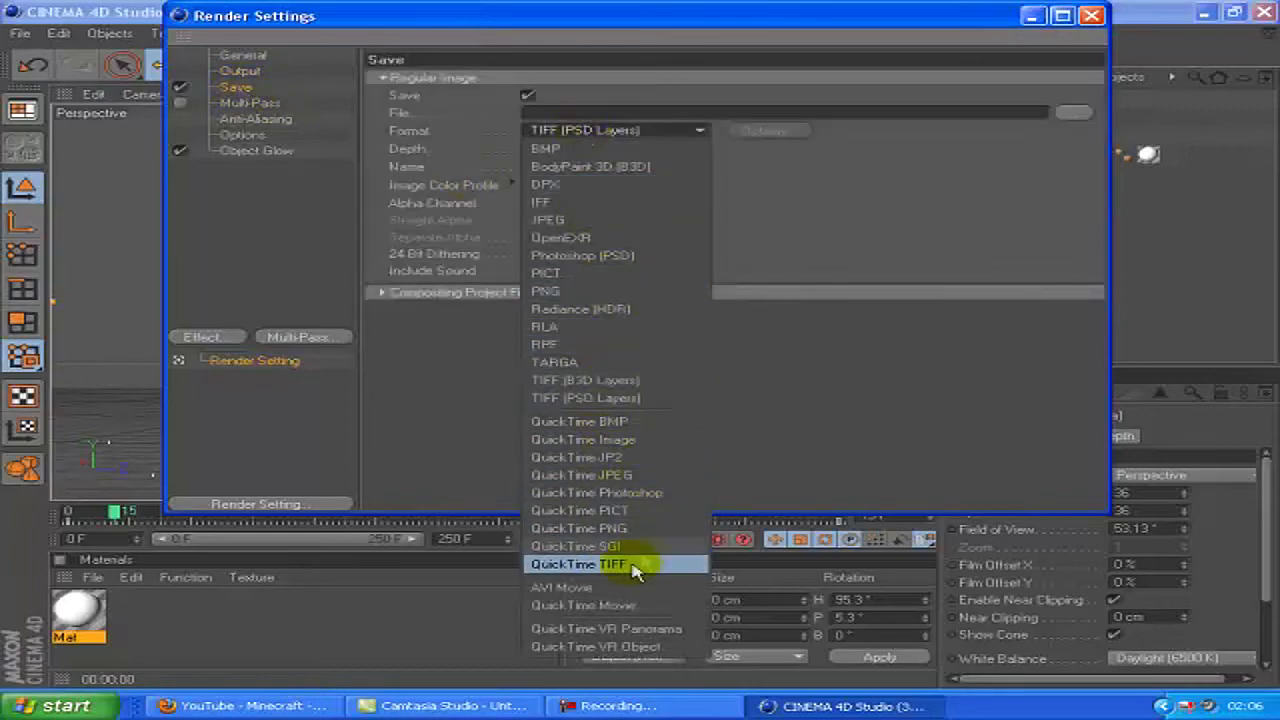
# Save the render as an AVI movie named Fireflys1 in the Community folder.
pyautogui.click(560, 588)
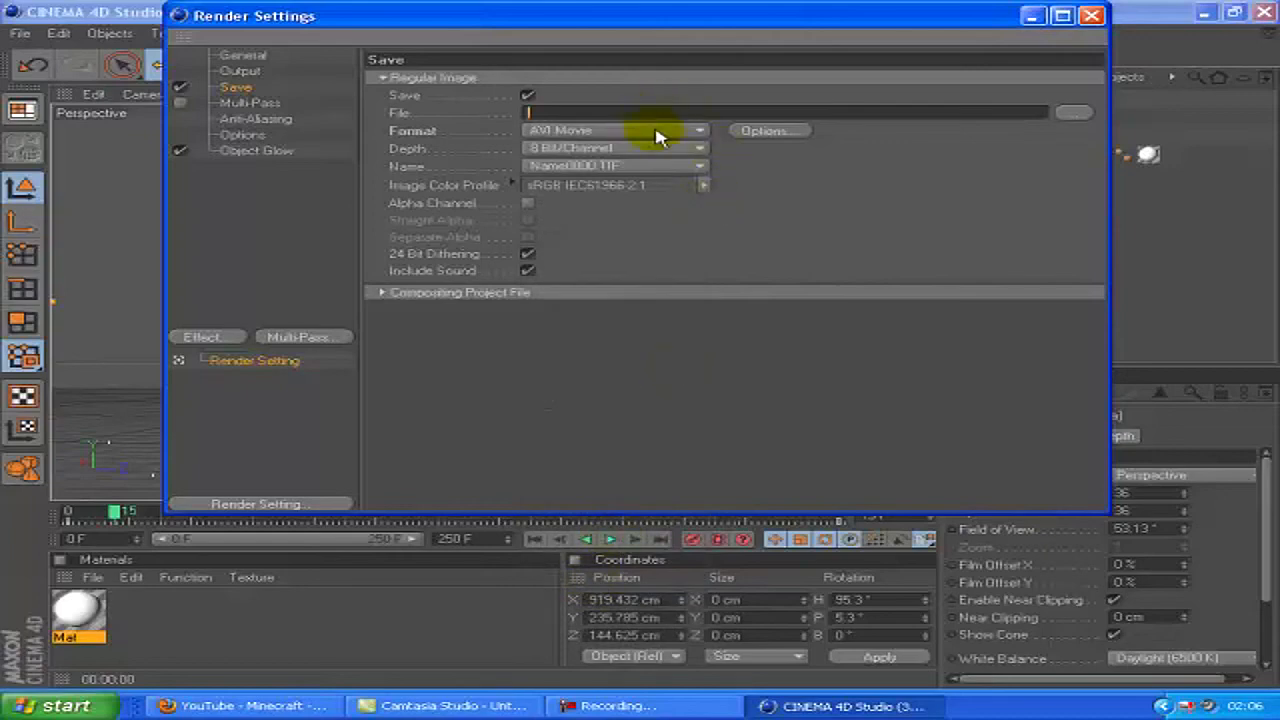
pyautogui.write('Fireflys!')
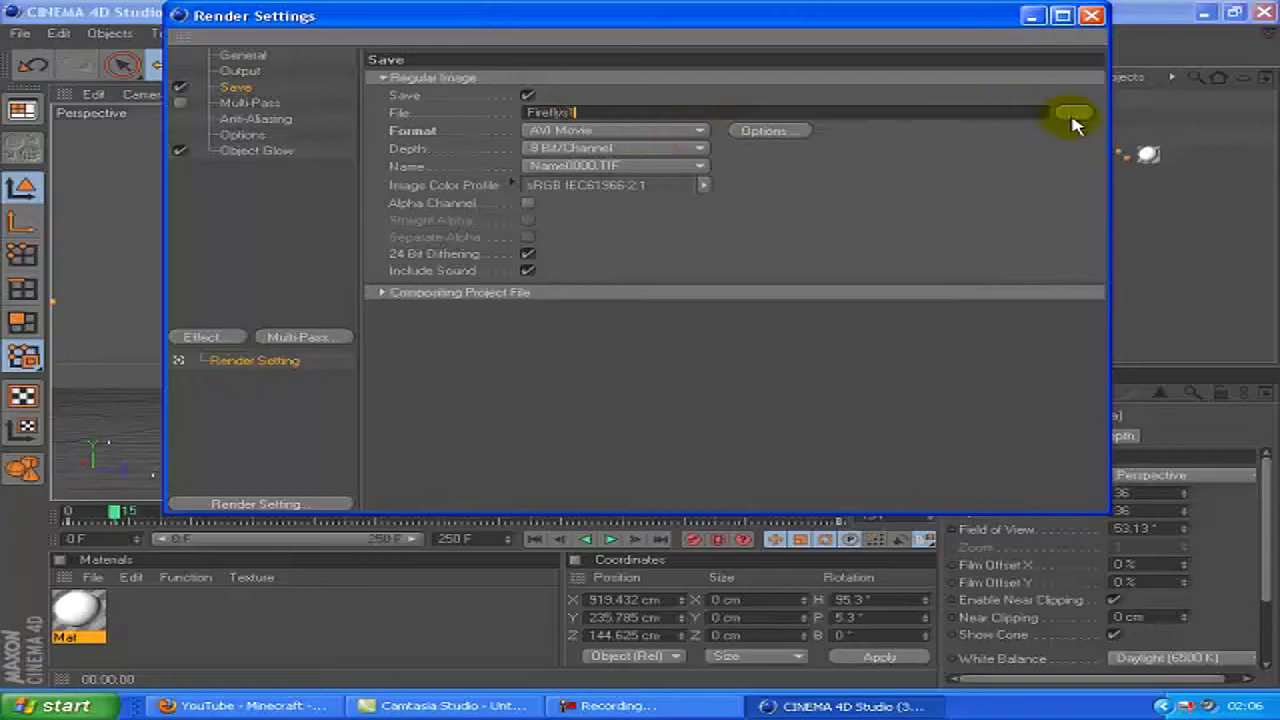
pyautogui.click(1072, 112)
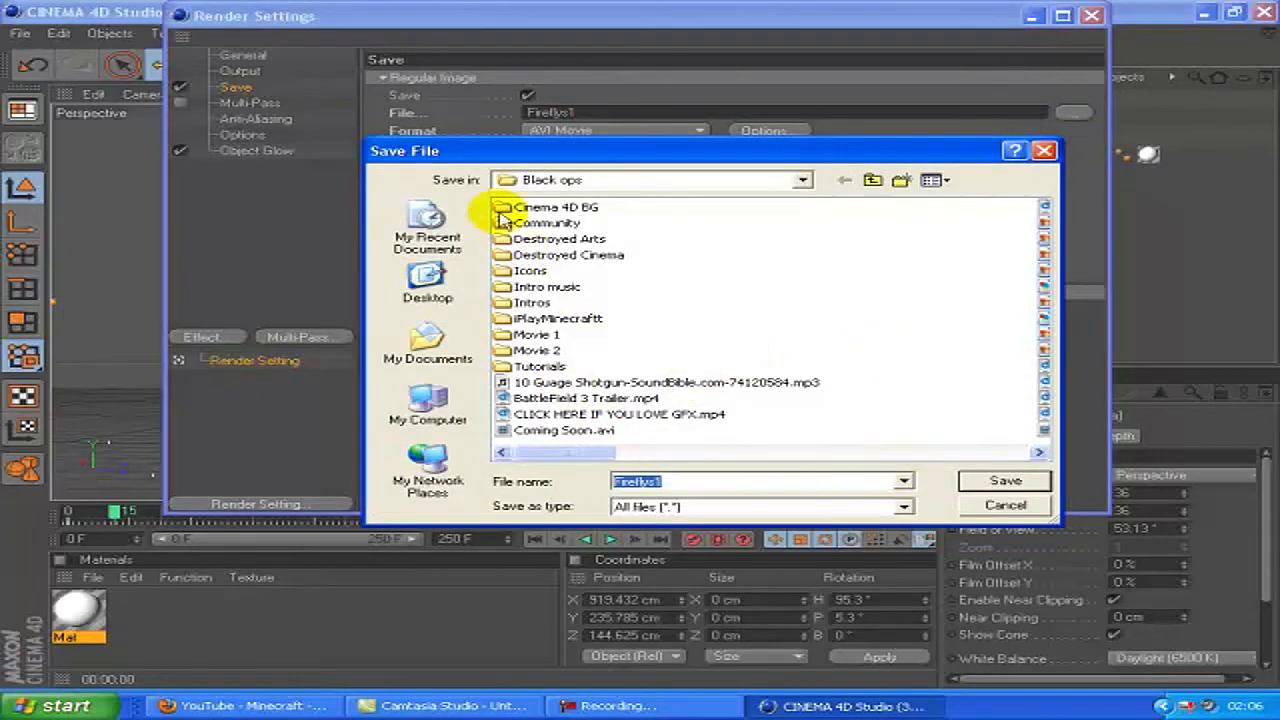
pyautogui.doubleClick(548, 222)
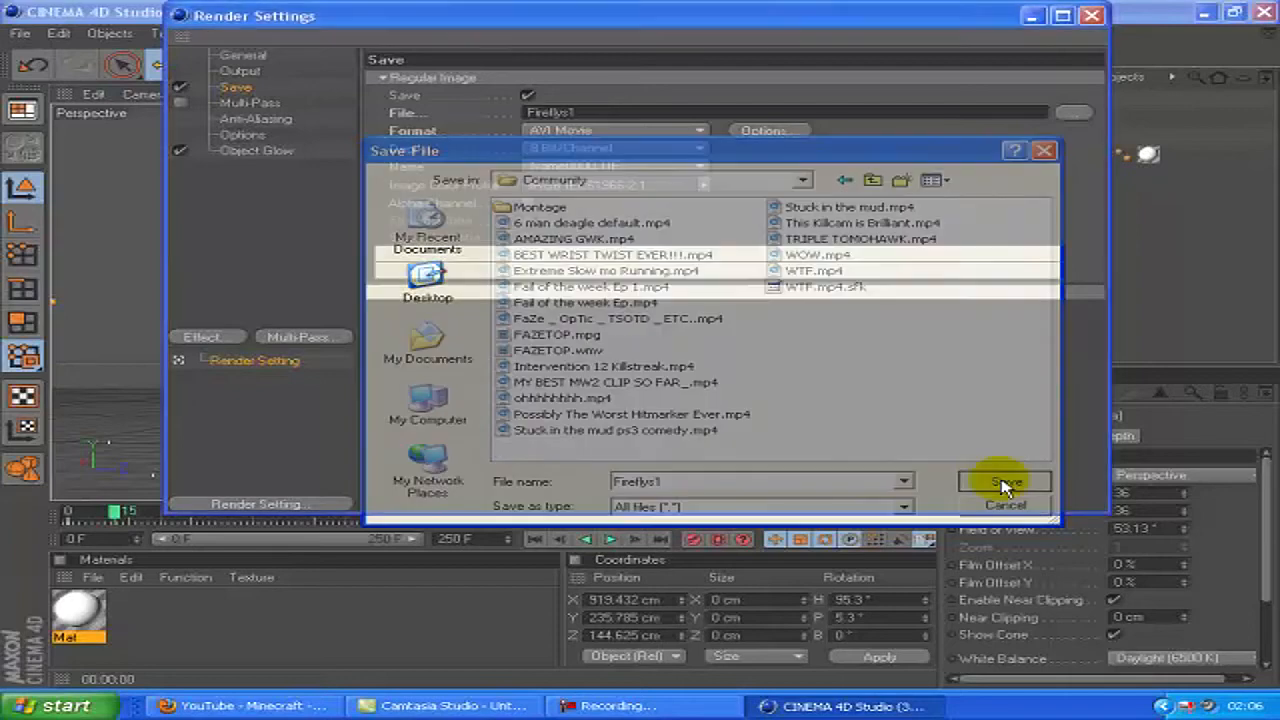
pyautogui.click(1004, 480)
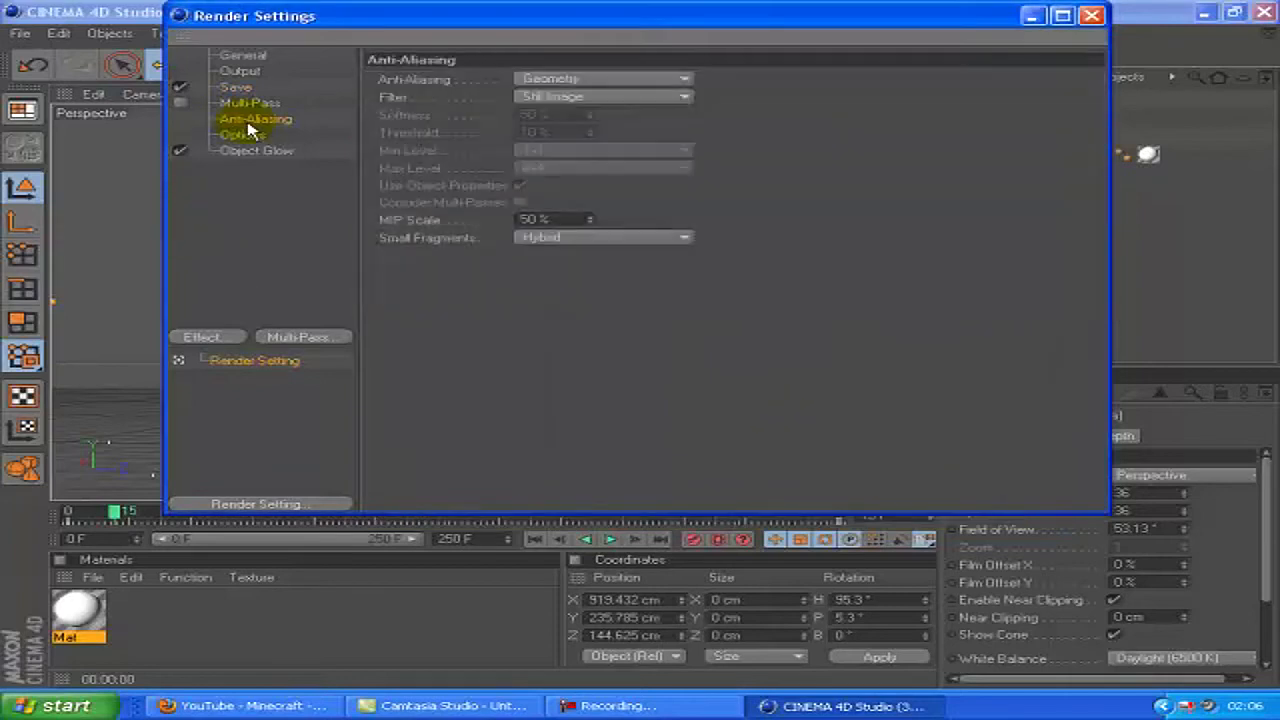
# Set anti-aliasing to Best with the Animation filter and close Render Settings.
pyautogui.click(250, 102)
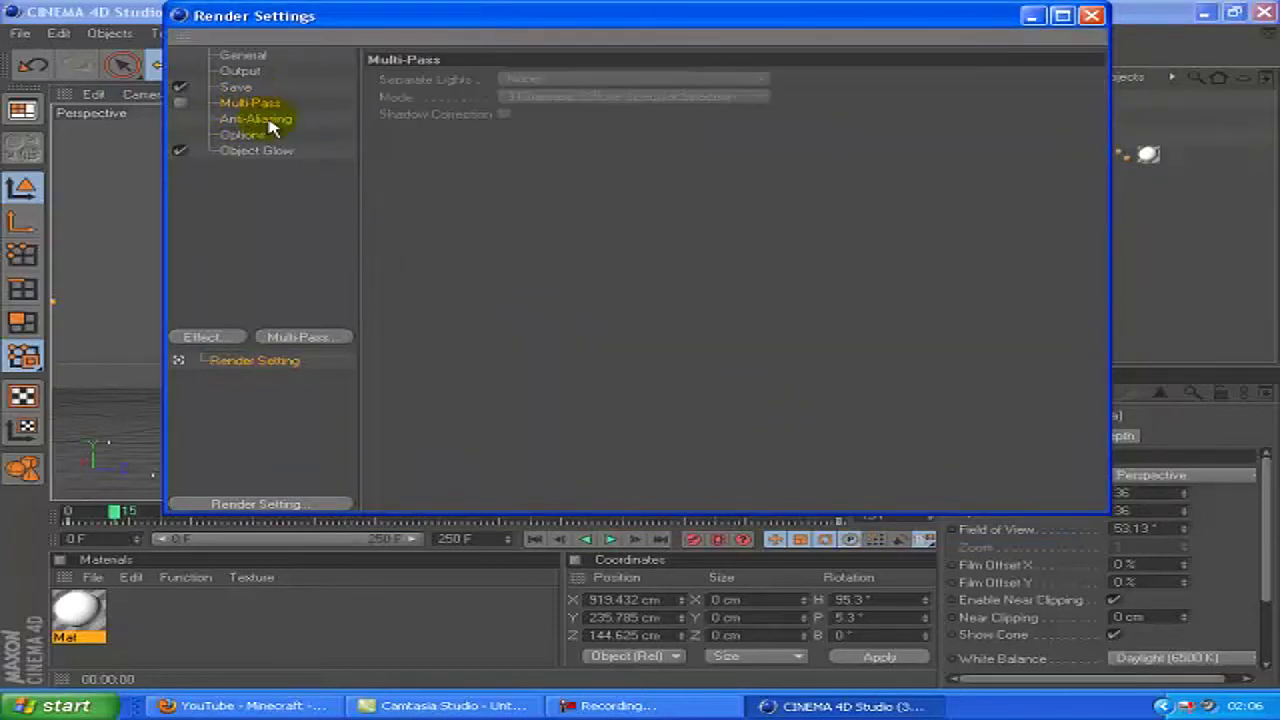
pyautogui.click(256, 118)
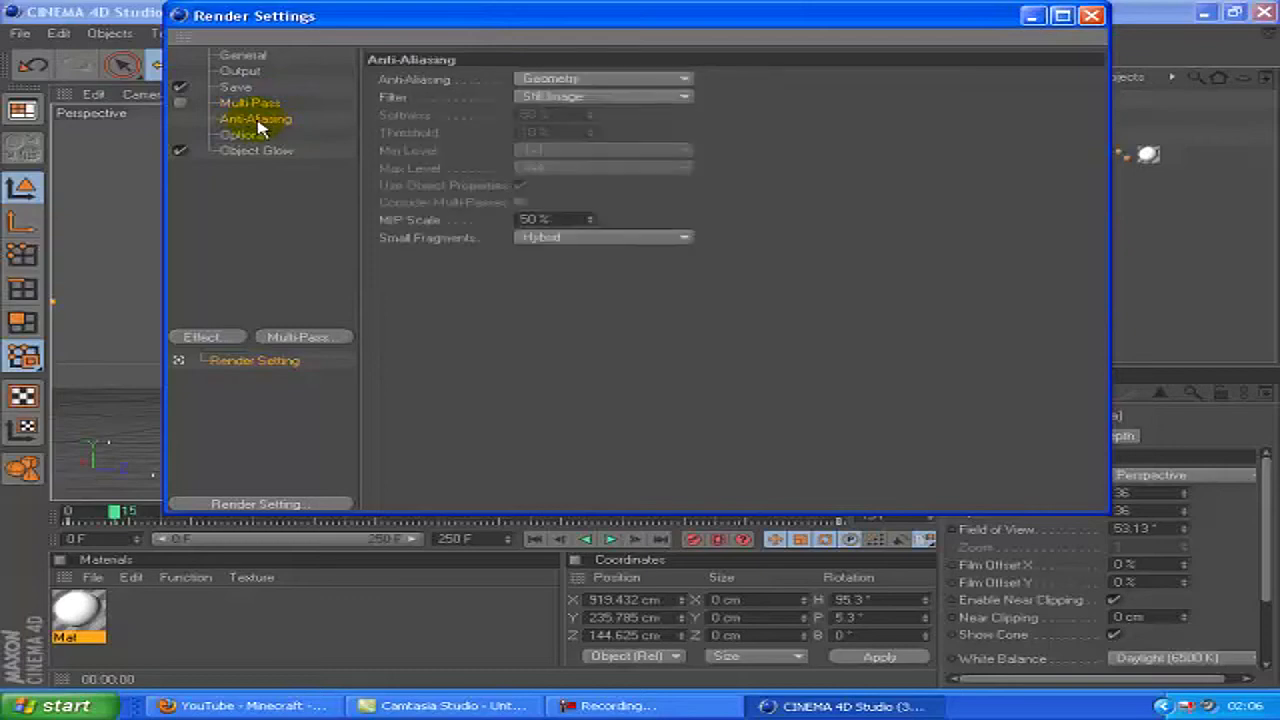
pyautogui.moveTo(300, 128)
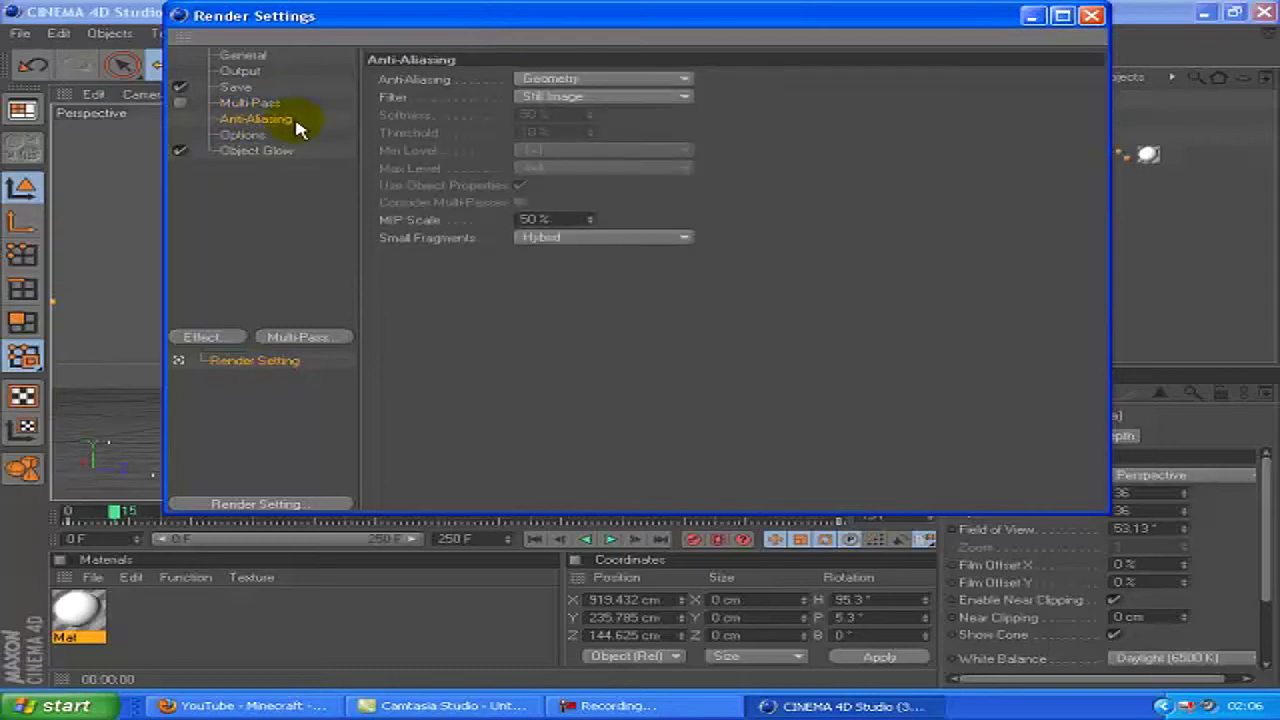
pyautogui.moveTo(540, 48)
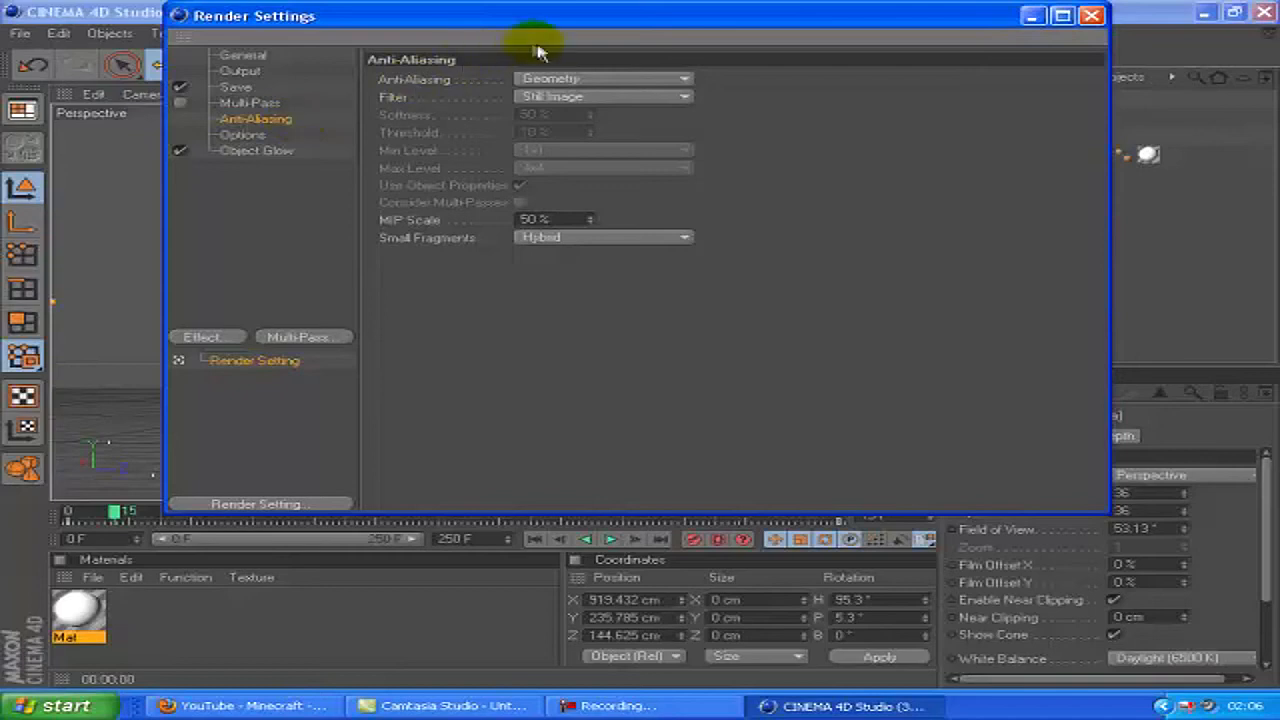
pyautogui.click(600, 80)
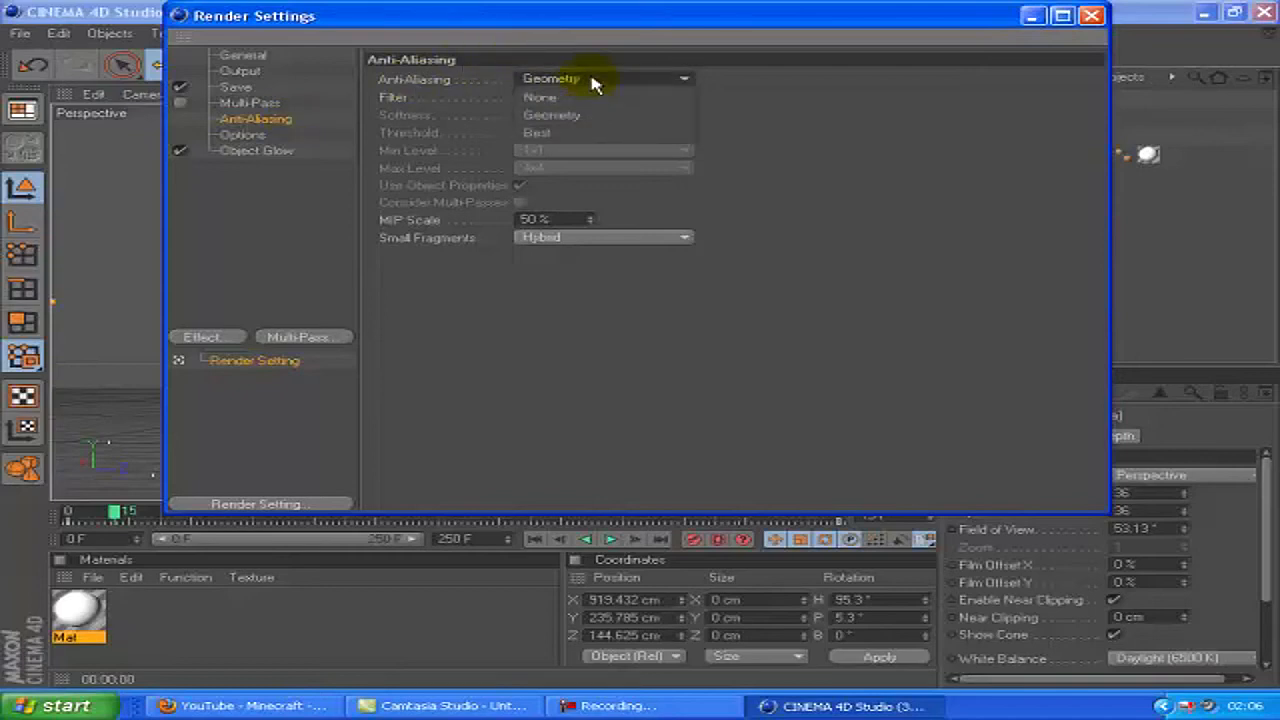
pyautogui.click(536, 132)
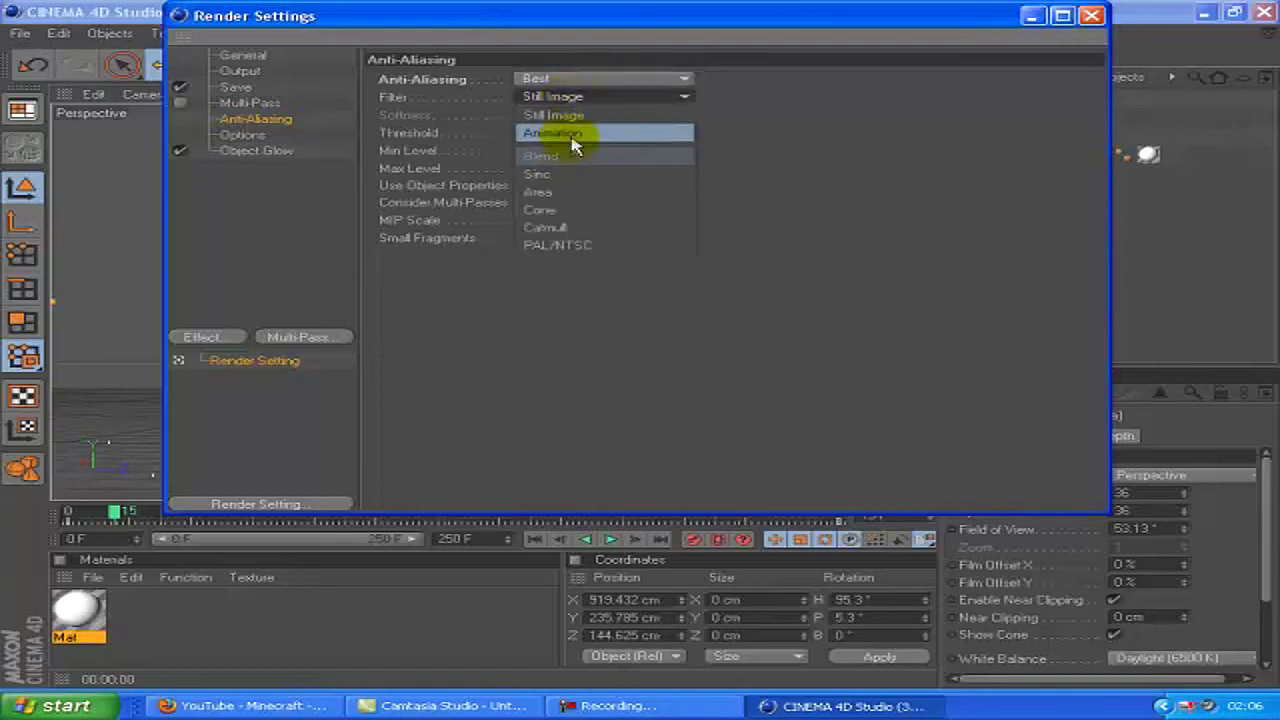
pyautogui.click(552, 132)
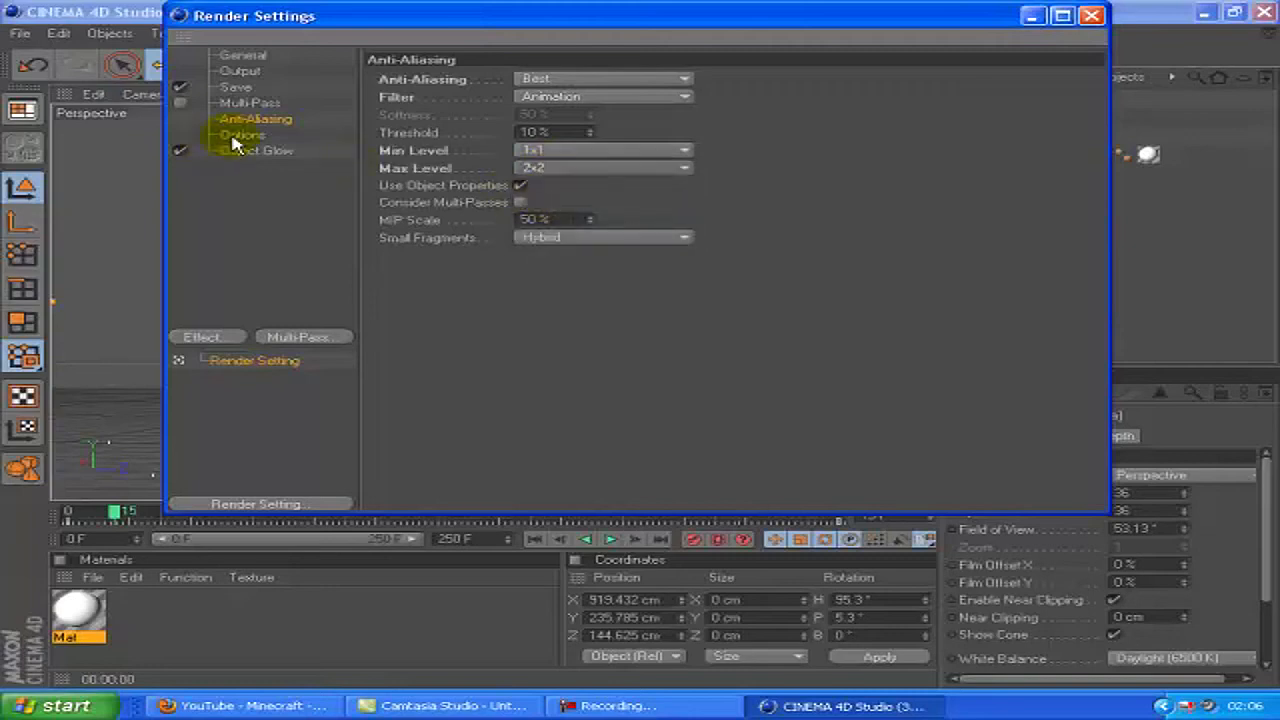
pyautogui.click(252, 102)
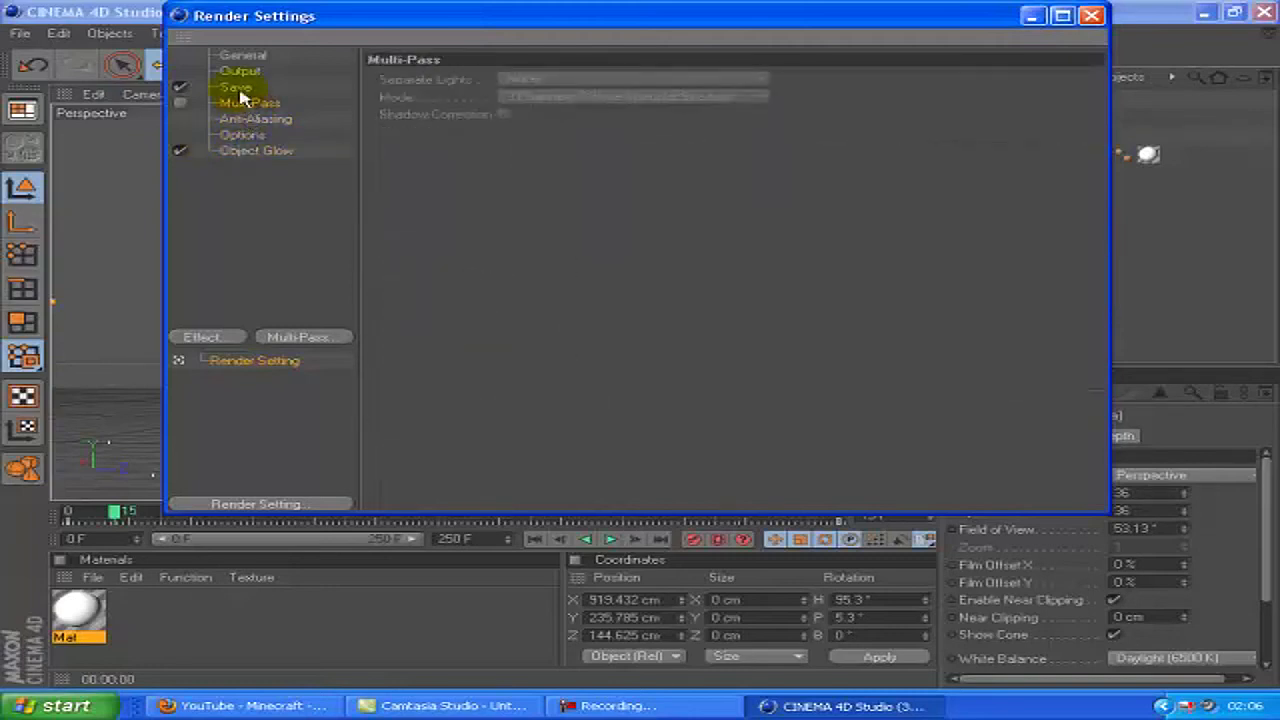
pyautogui.click(1092, 16)
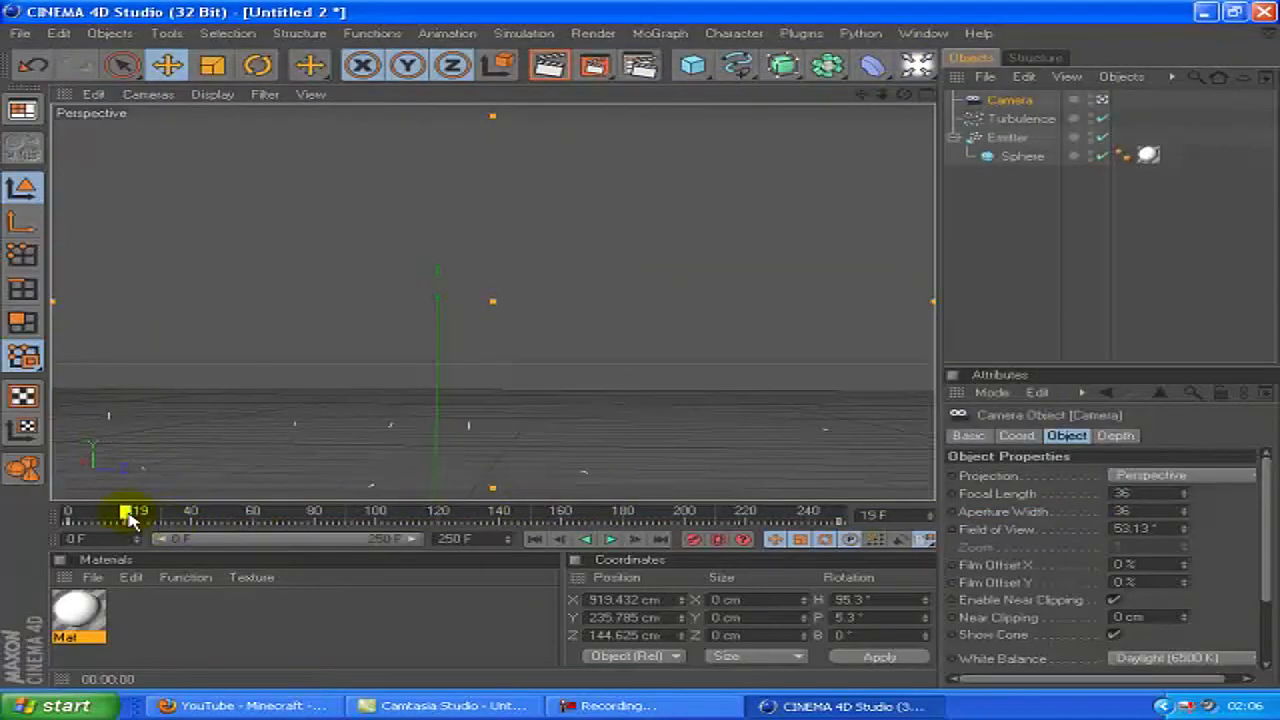
# Scrub the timeline, then render all 209 frames to the Picture Viewer.
pyautogui.moveTo(130, 512); pyautogui.dragTo(620, 512)
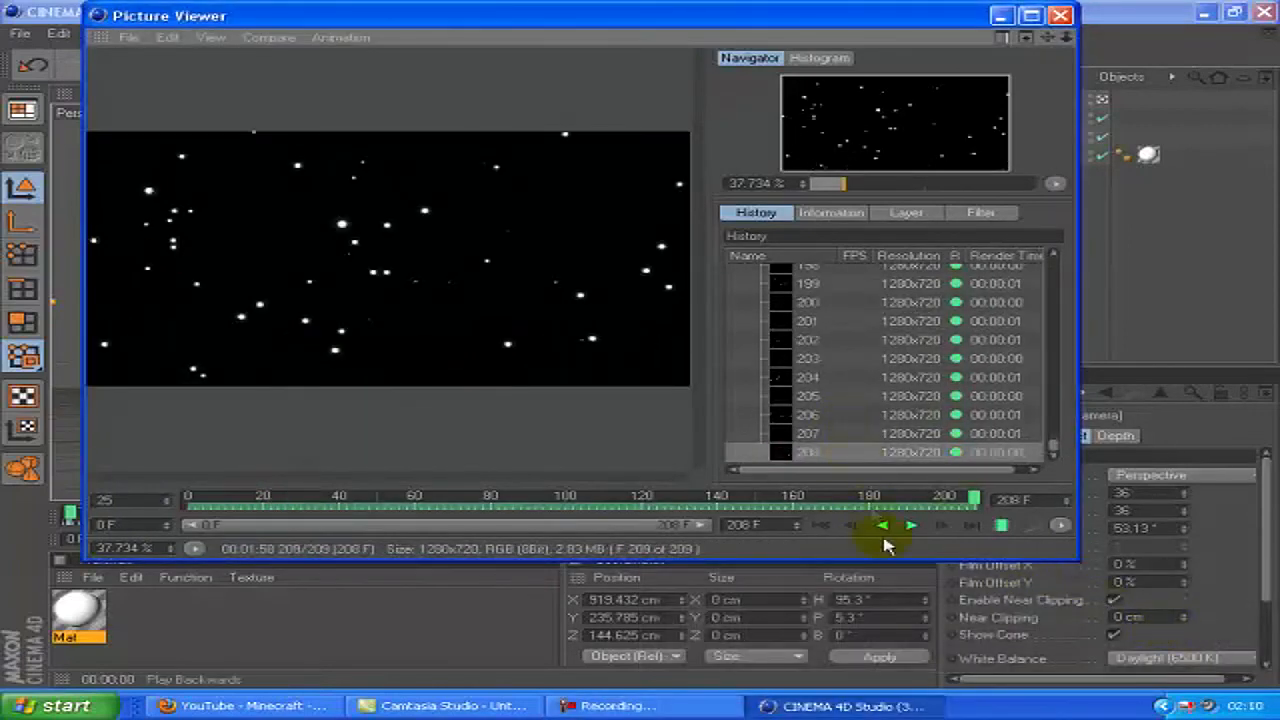
# Play back the rendered frames in the Picture Viewer, then close it.
pyautogui.click(910, 524)
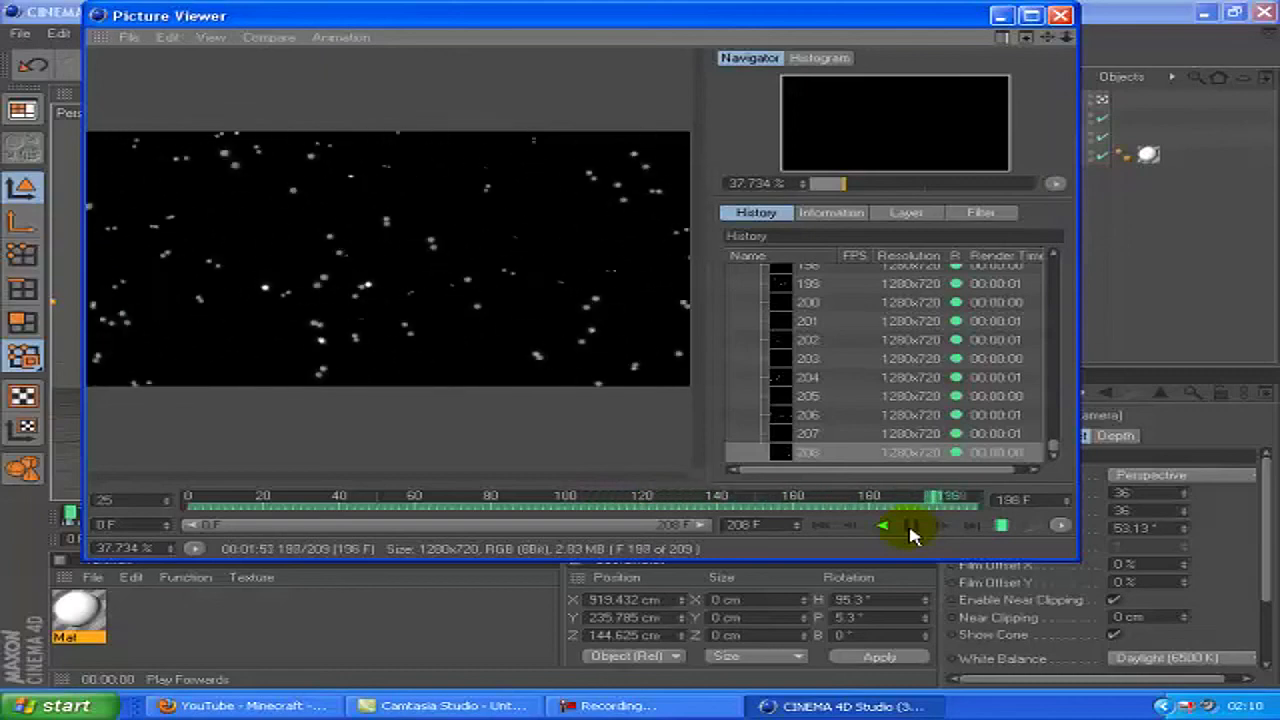
pyautogui.click(1060, 16)
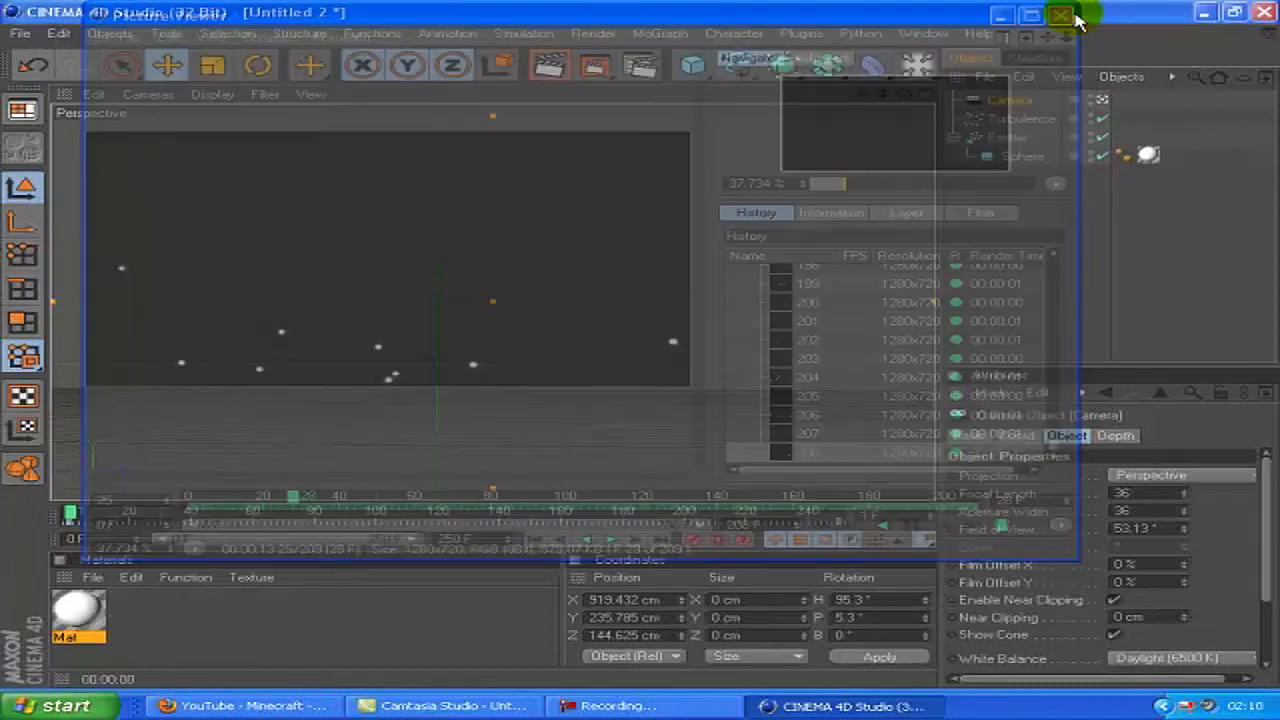
# Minimise Cinema 4D to the desktop and use the screen recorder's control panel.
pyautogui.click(1060, 12)
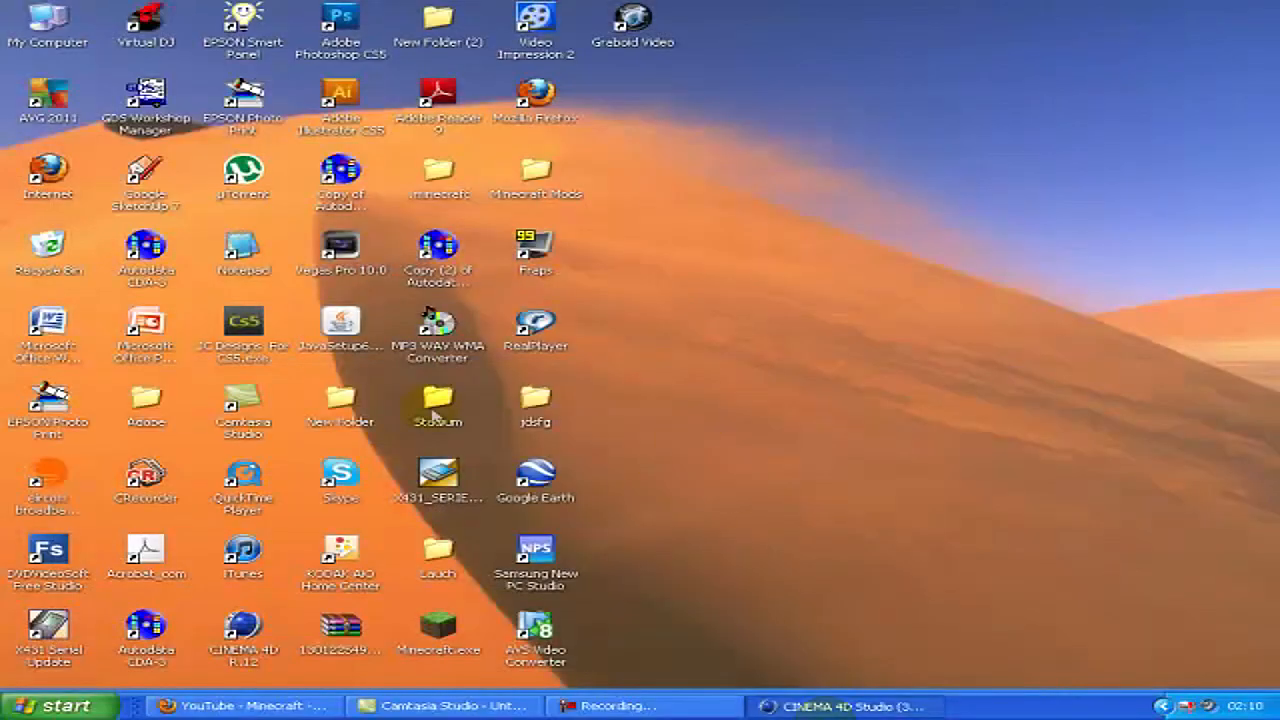
pyautogui.click(844, 704)
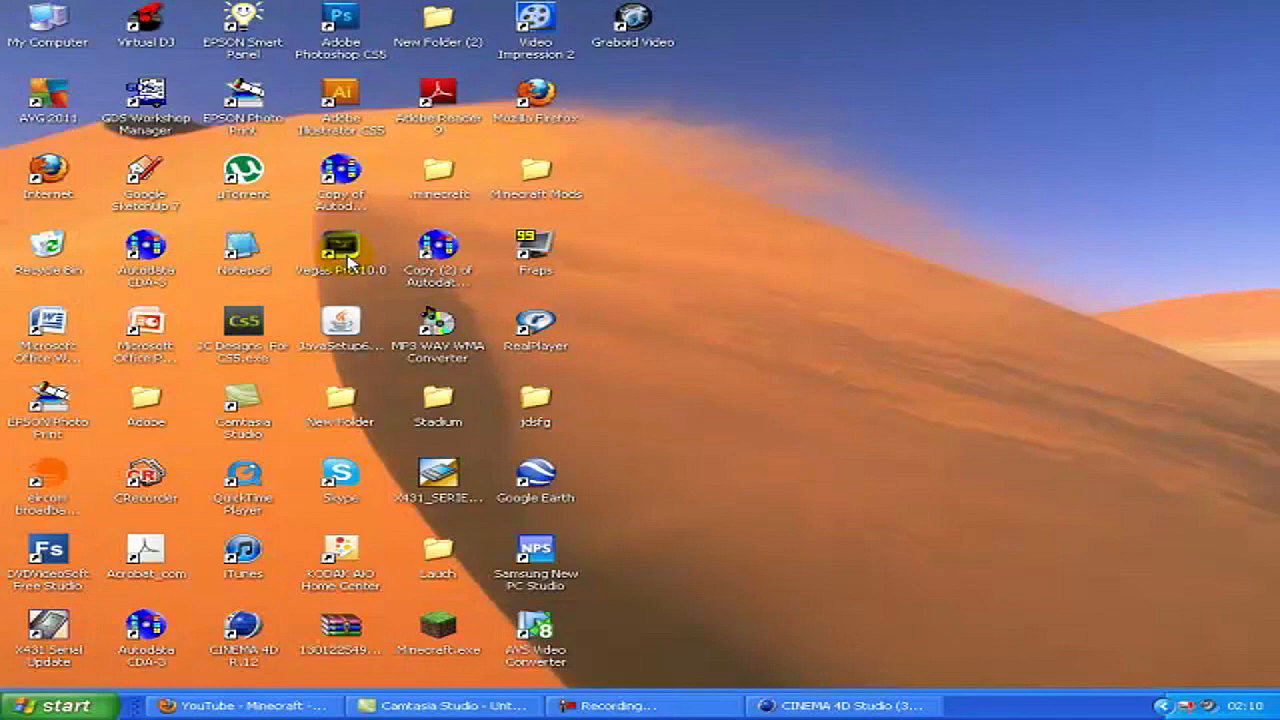
pyautogui.click(644, 704)
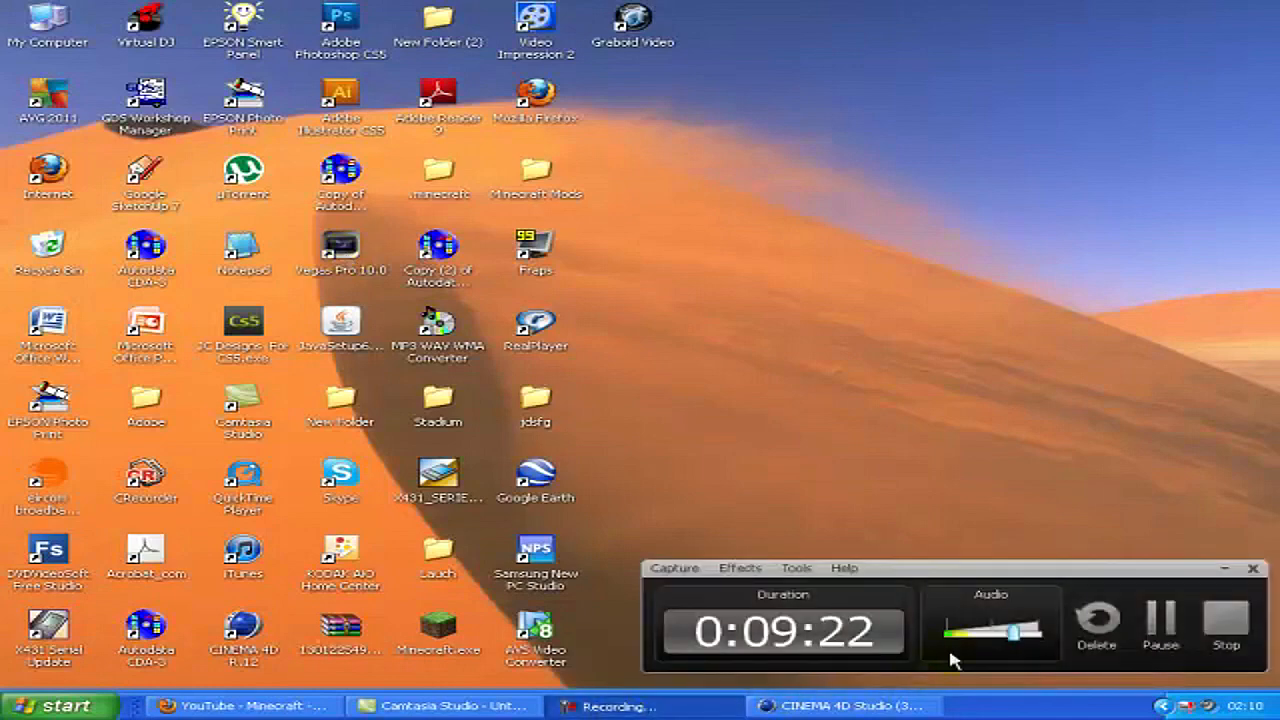